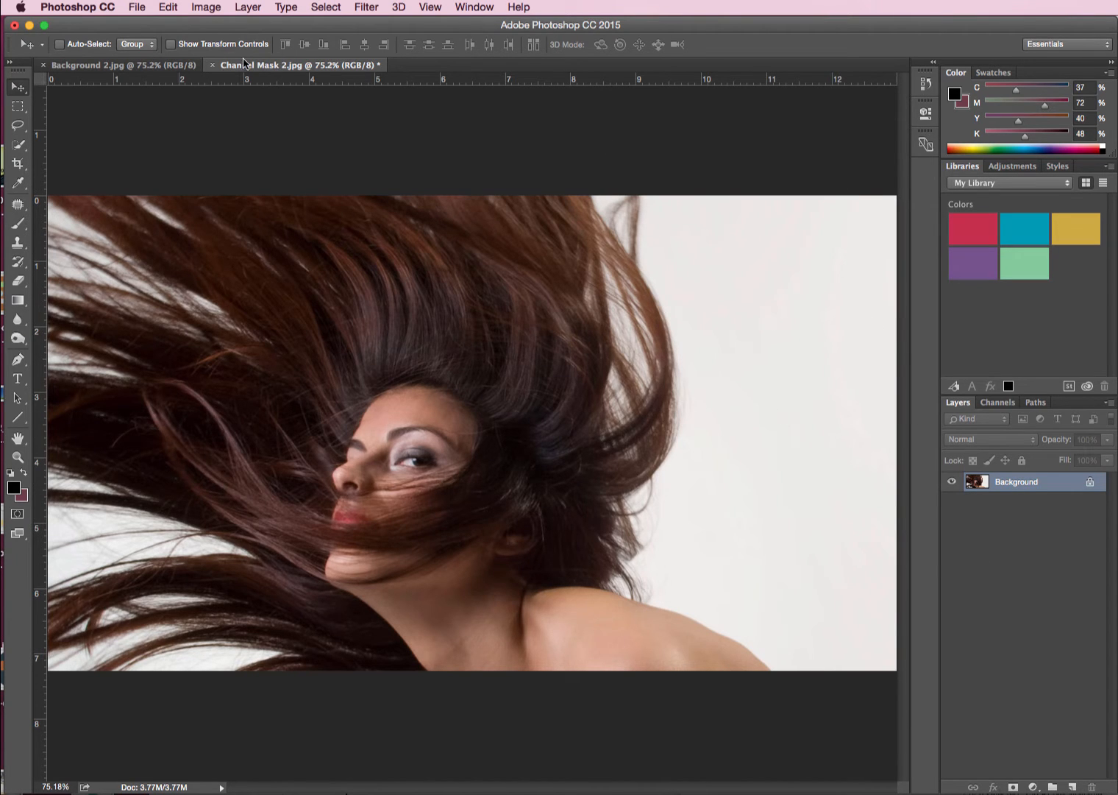
Glance at the wall texture, return to the portrait and reset the Essentials workspace.
click(103, 65)
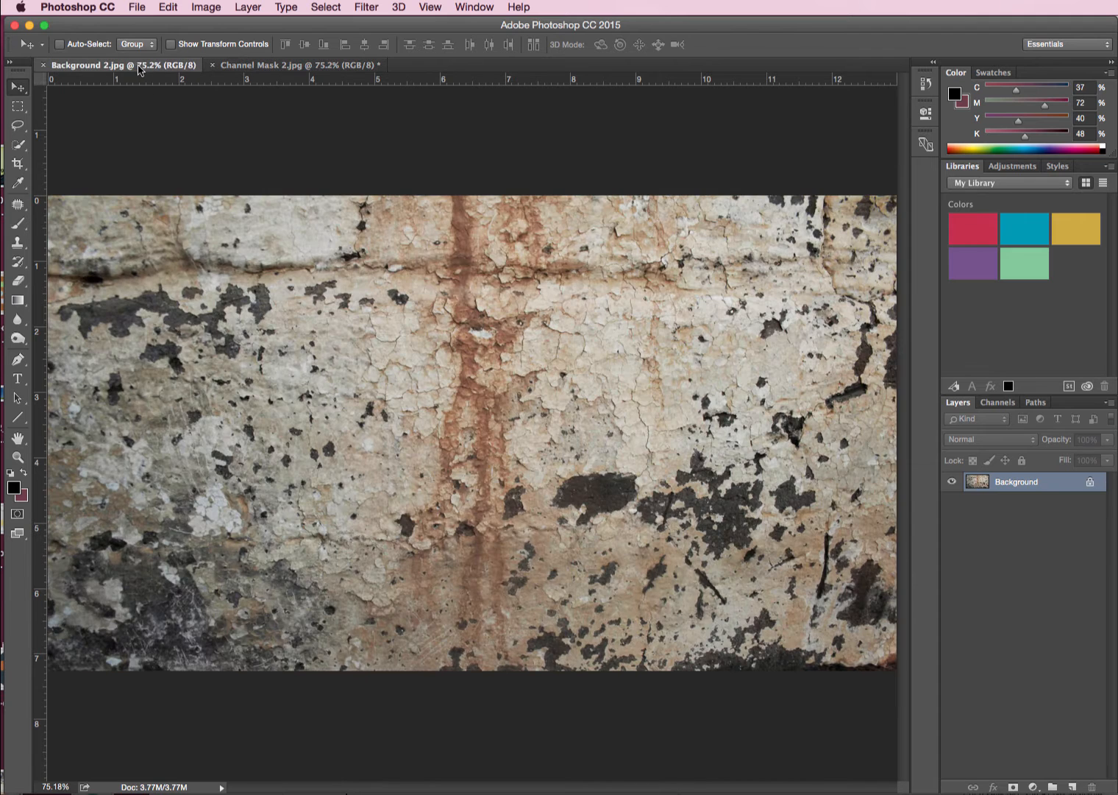
mouse_move(299, 125)
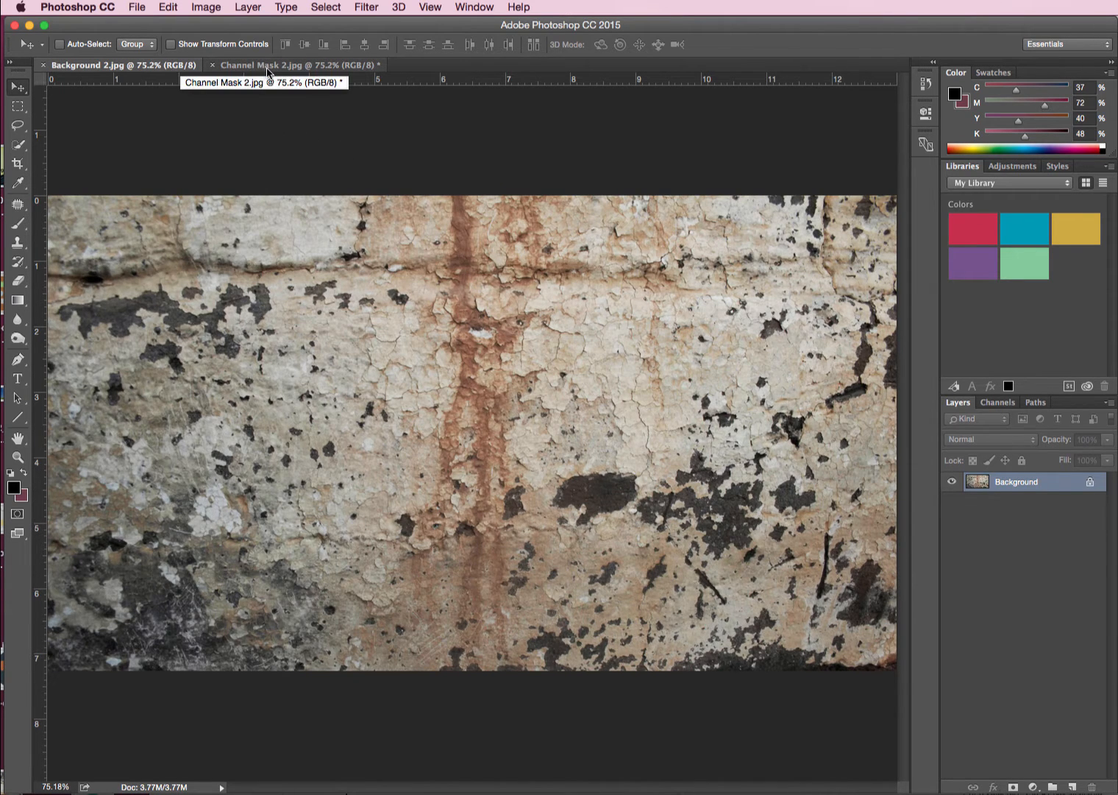
click(293, 65)
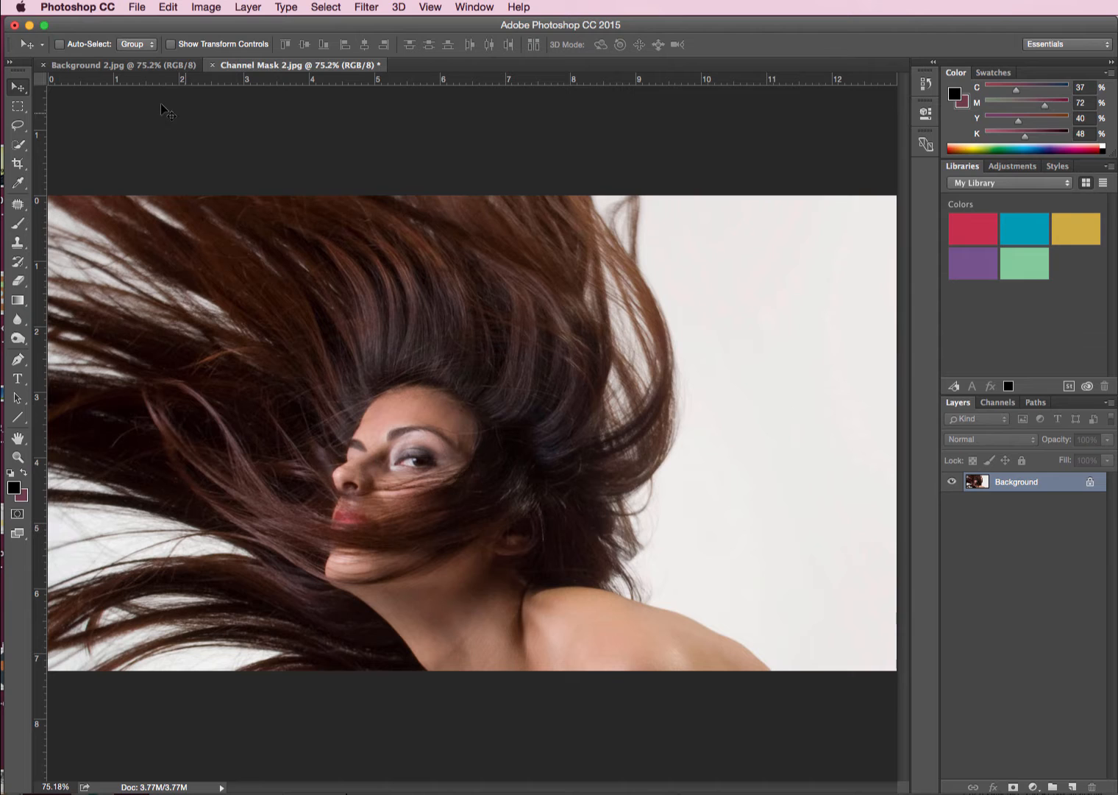
mouse_move(259, 144)
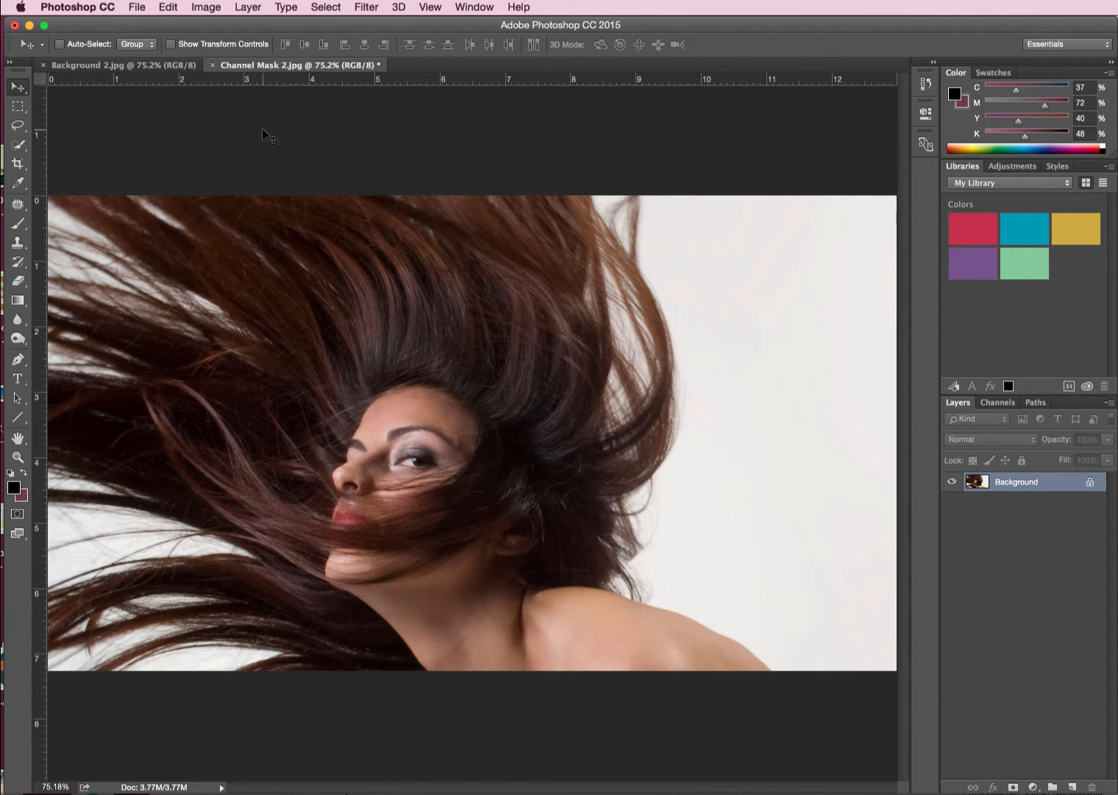
mouse_move(259, 103)
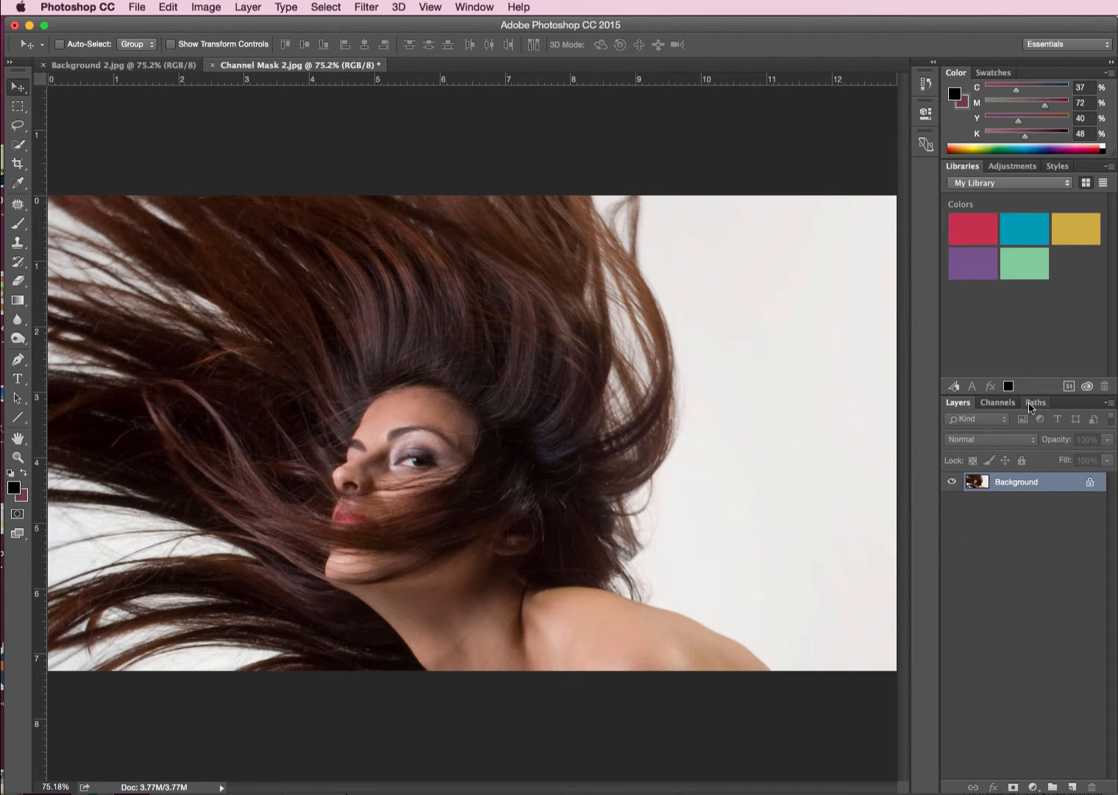
click(1067, 44)
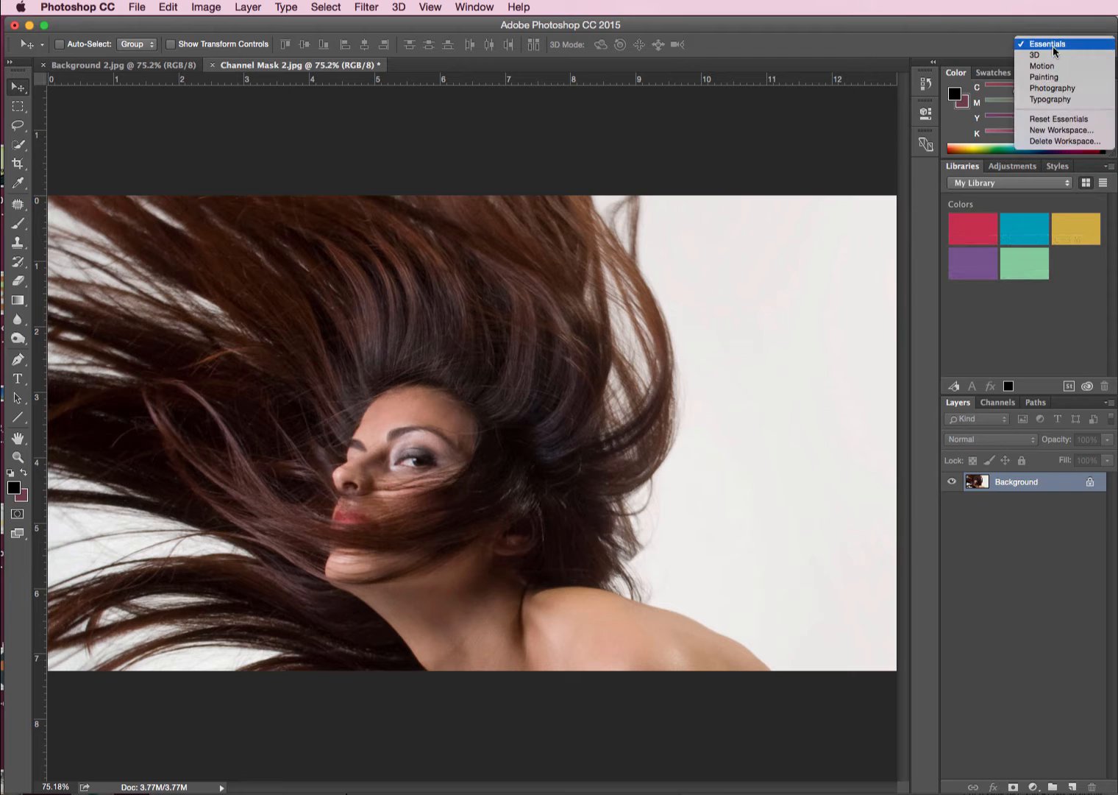
mouse_move(1059, 117)
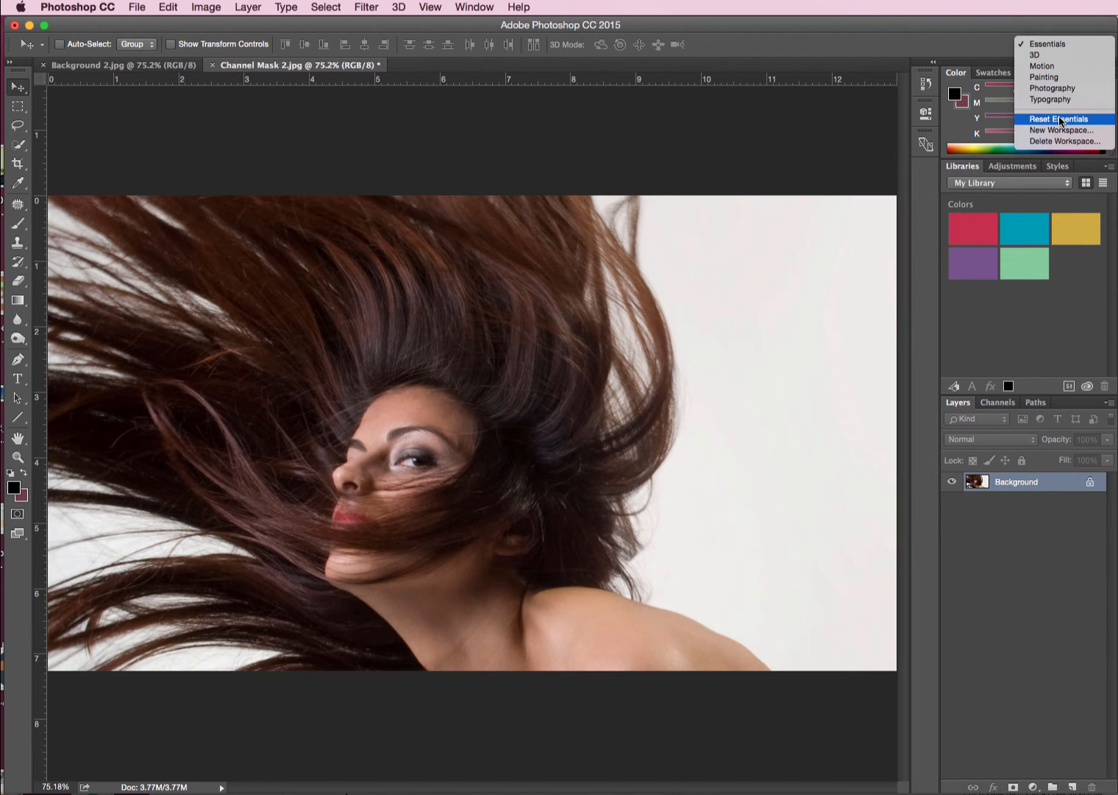
click(1058, 117)
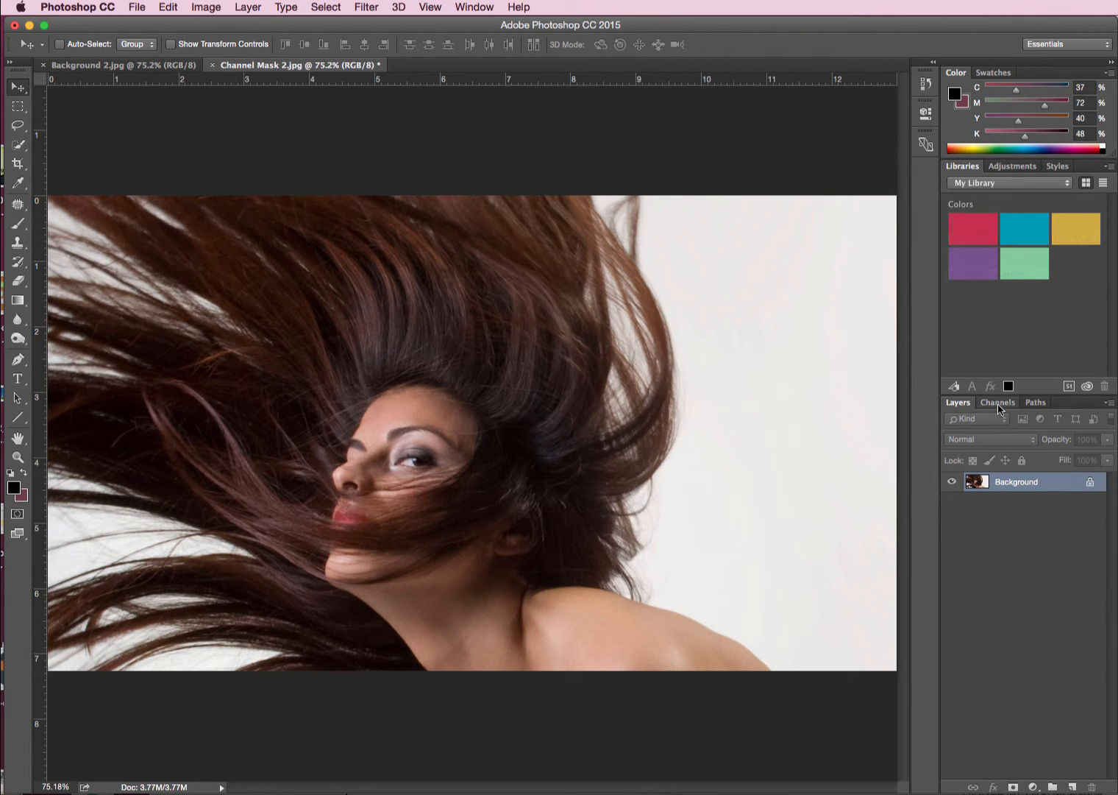
Show the Channels panel and compare the Red, Green and Blue channels individually.
click(997, 402)
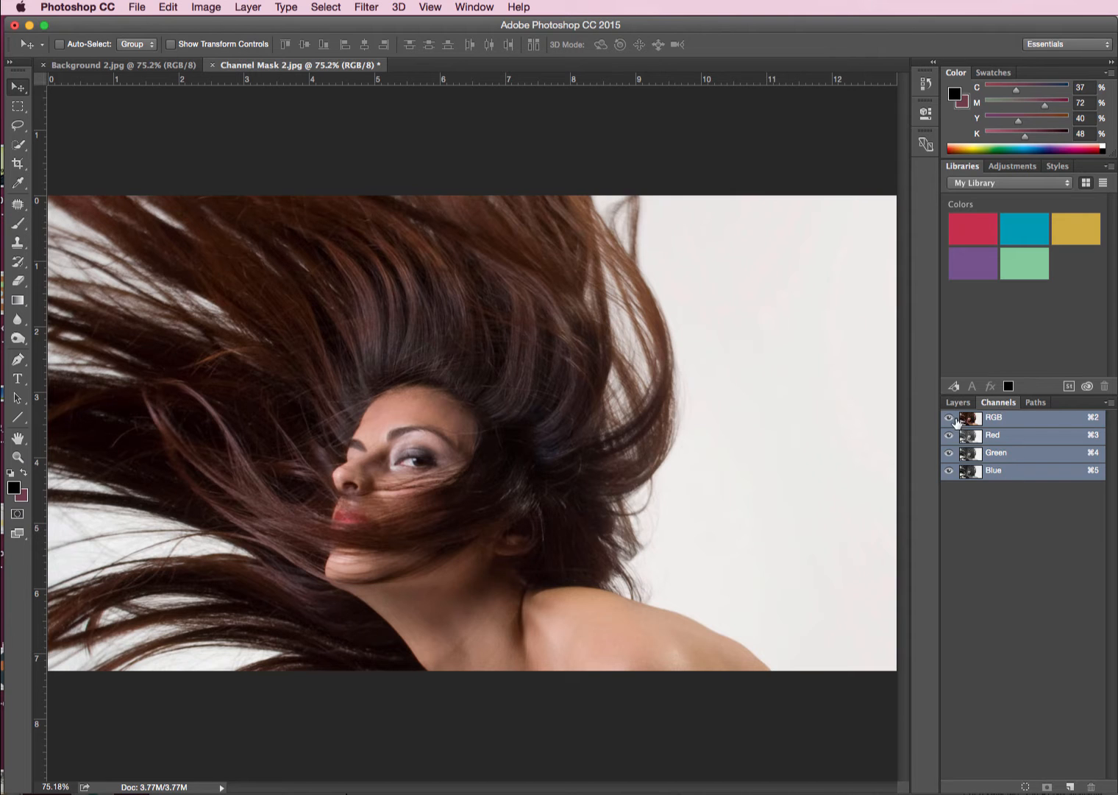
click(1001, 435)
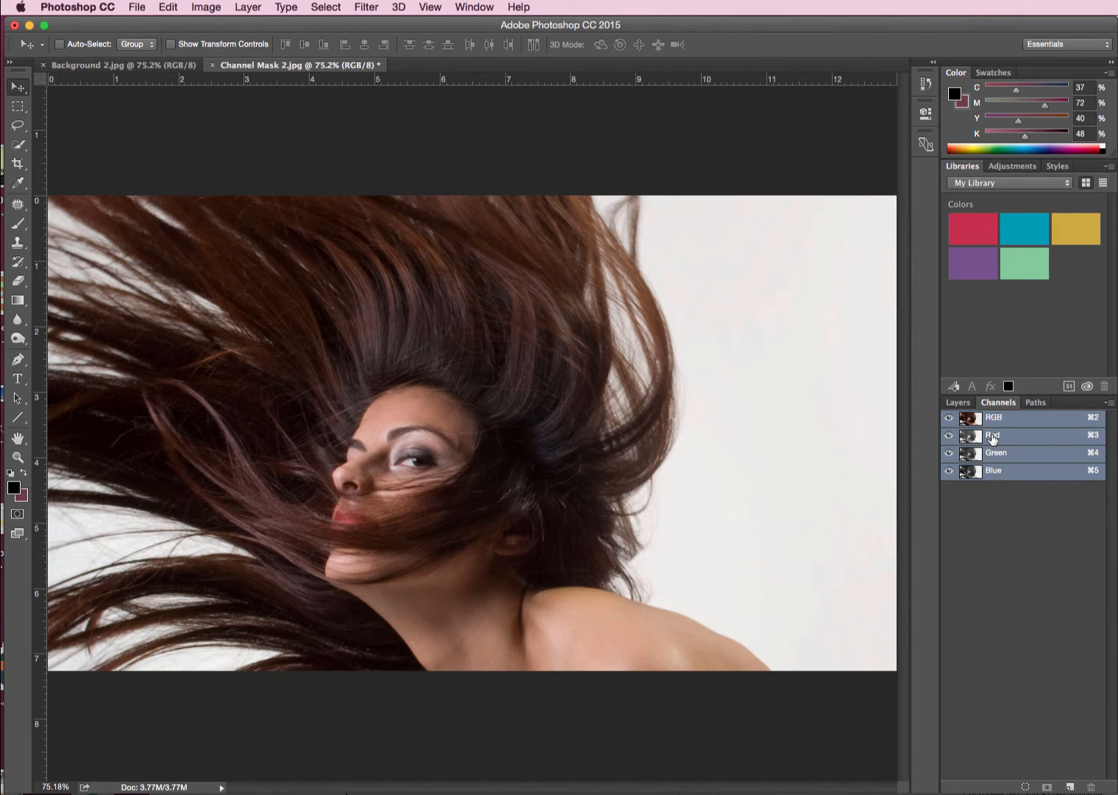
click(994, 435)
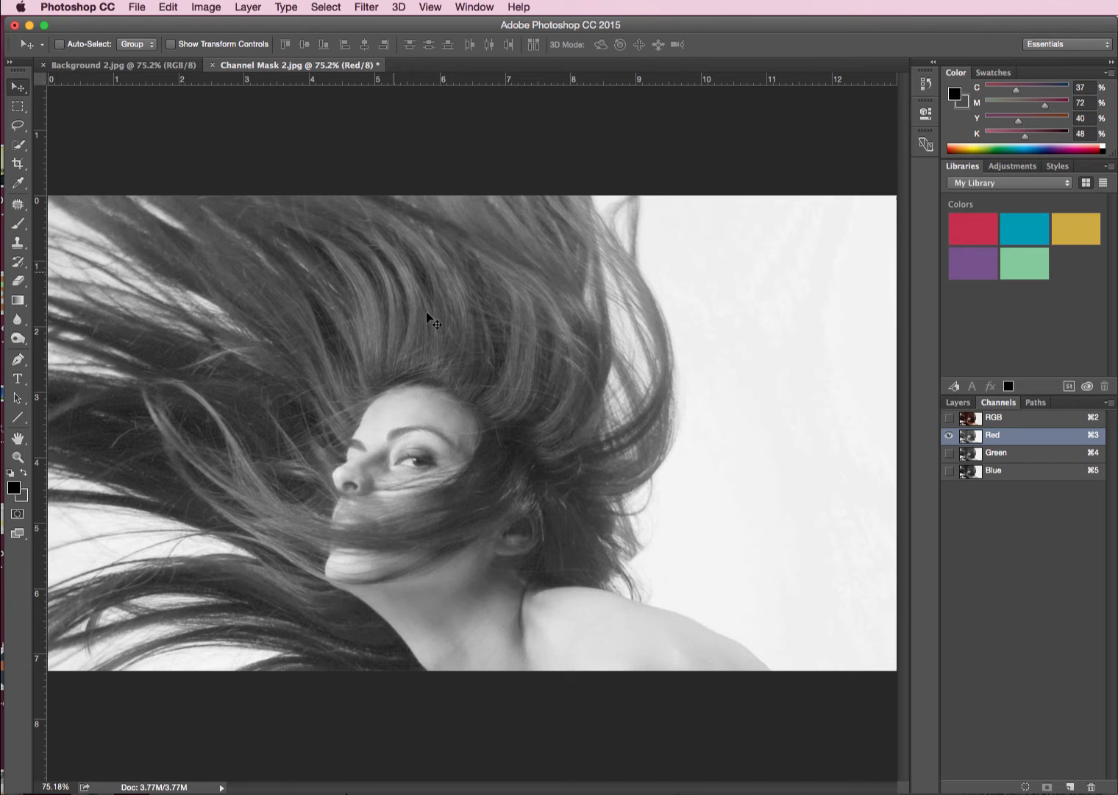
click(998, 453)
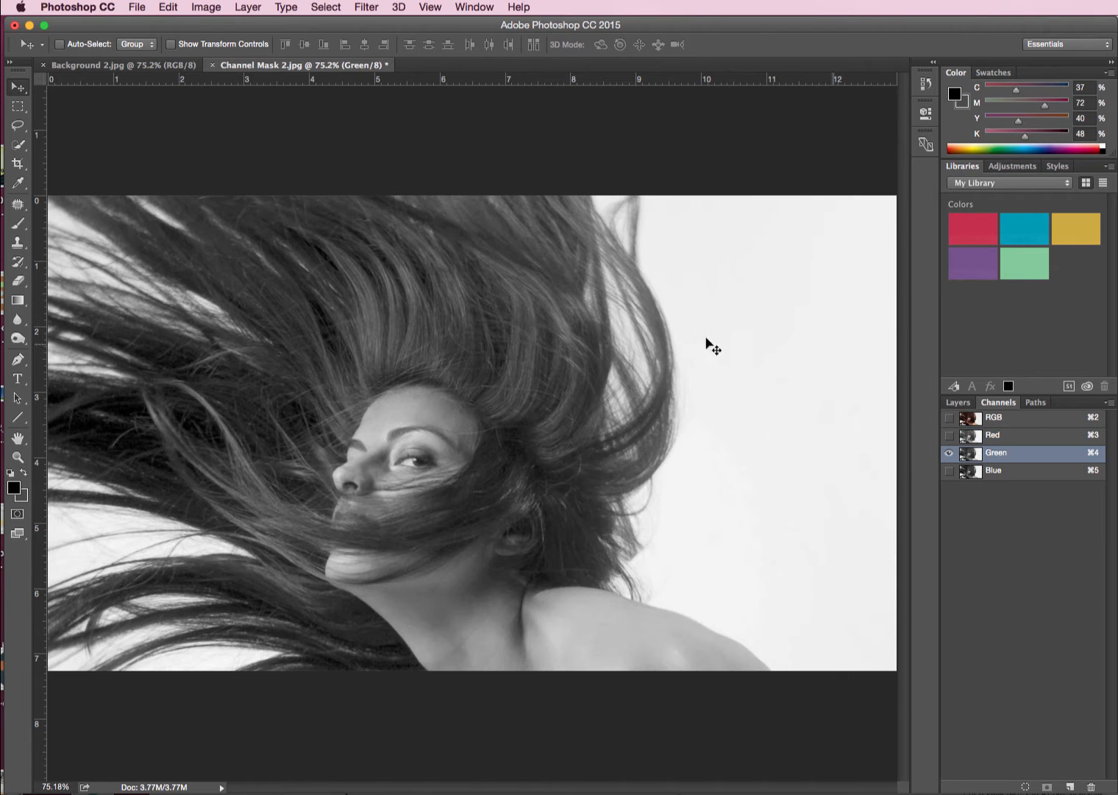
click(994, 471)
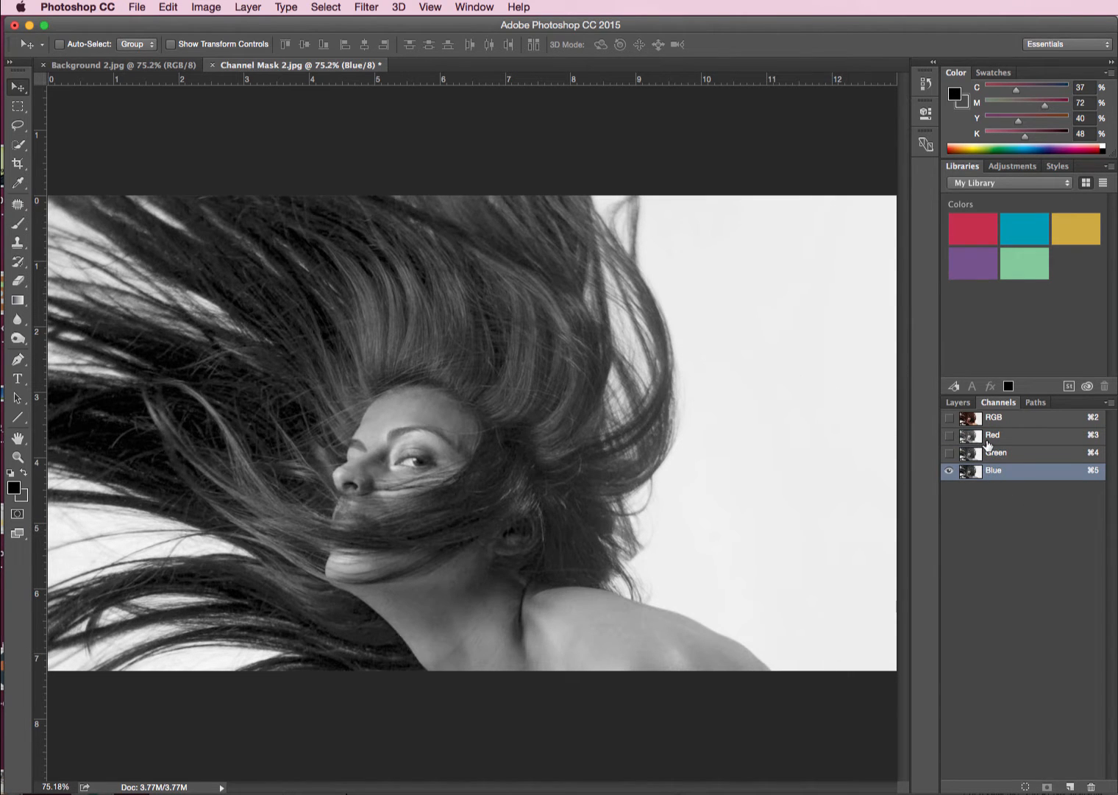
click(995, 435)
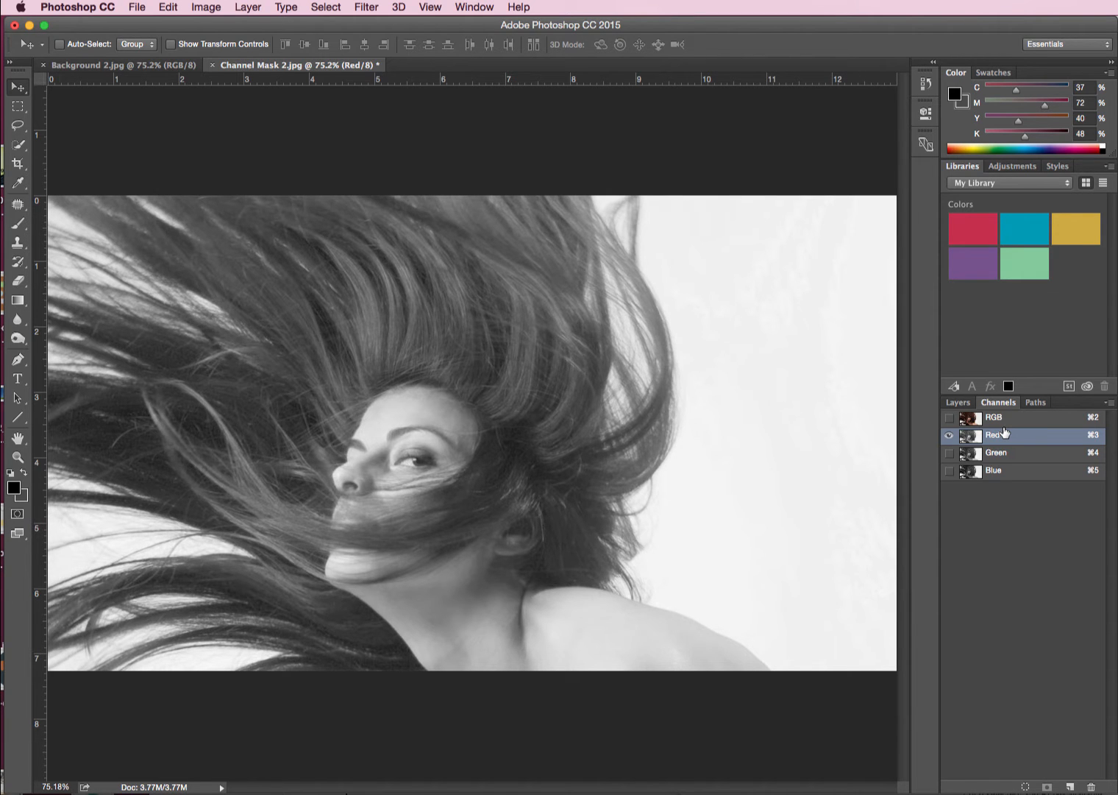
click(995, 471)
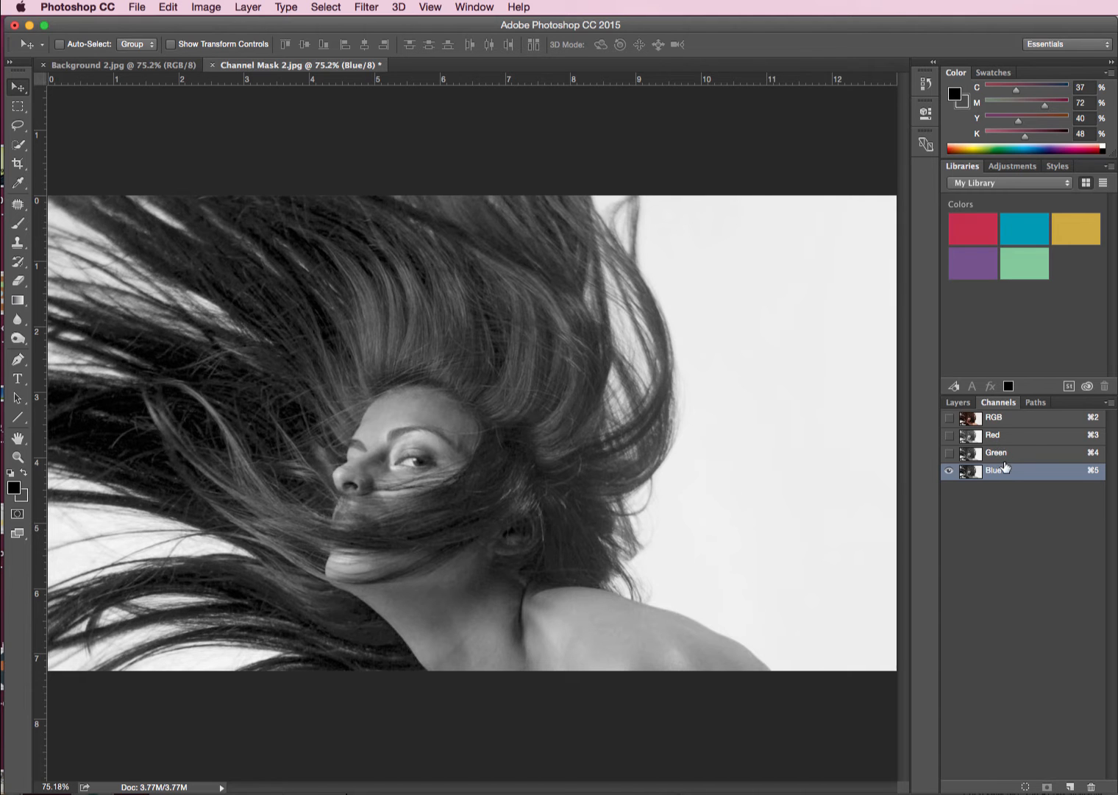
click(993, 435)
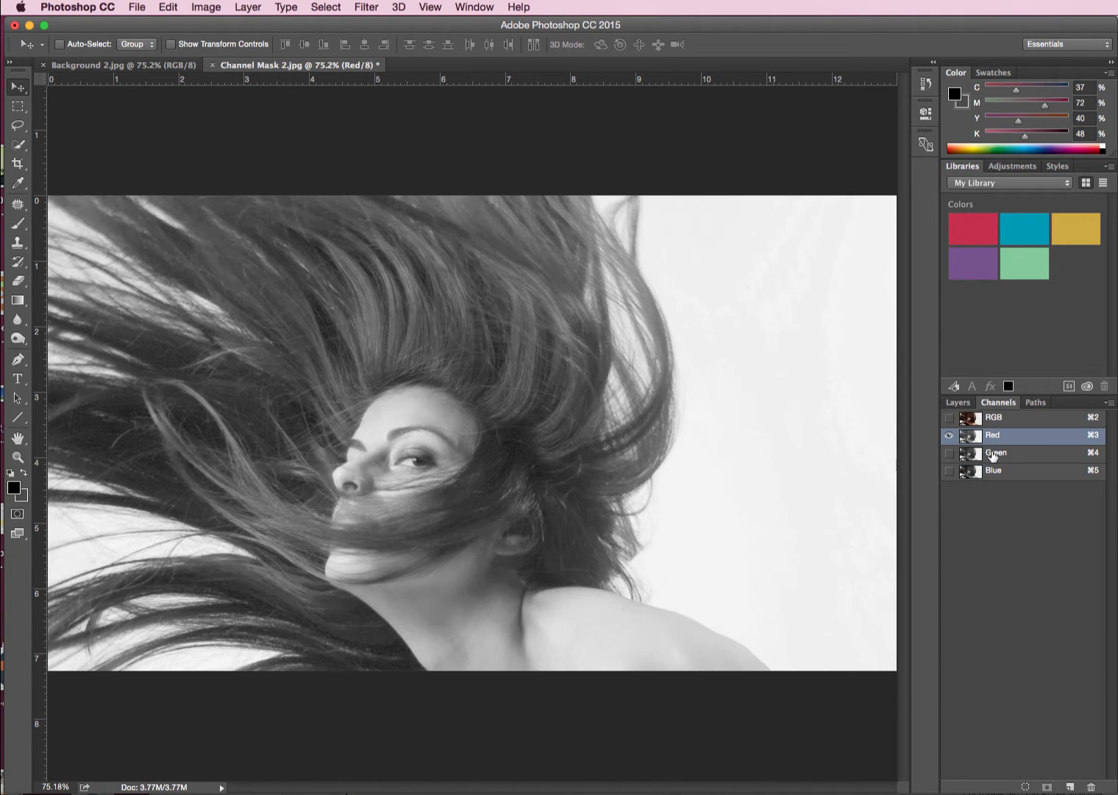
click(994, 471)
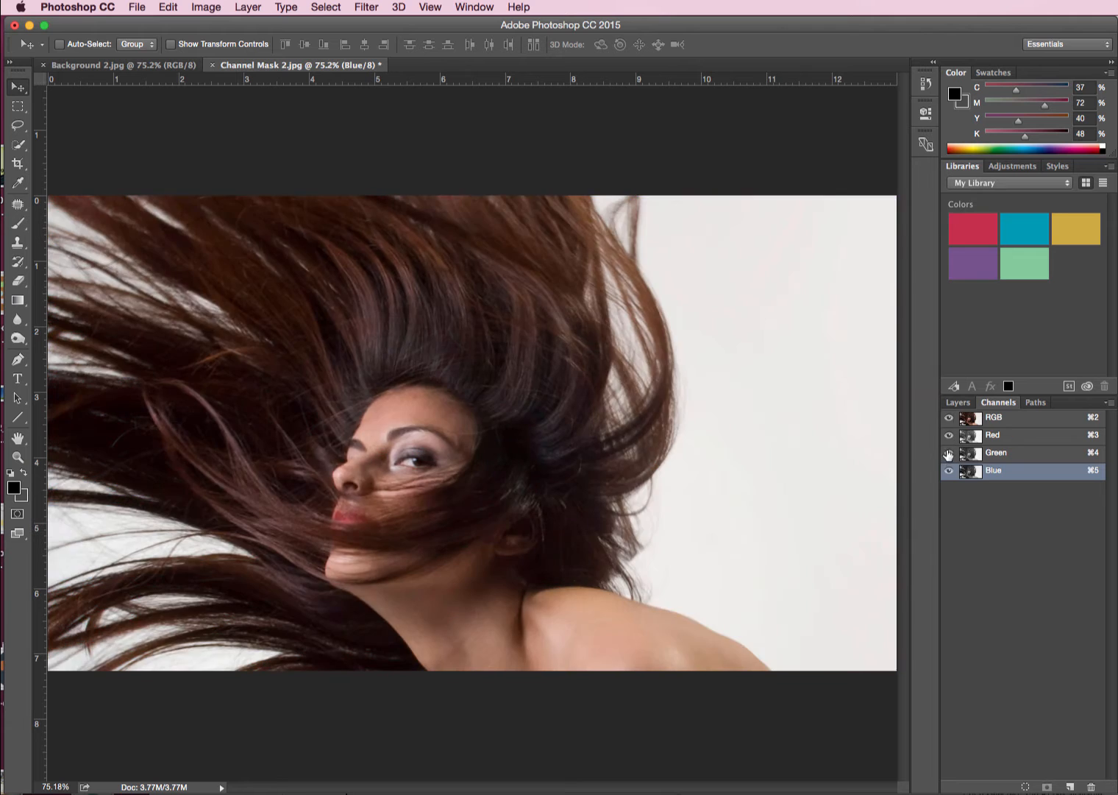
Recheck against the composite RGB view and settle on the high-contrast Blue channel.
click(993, 418)
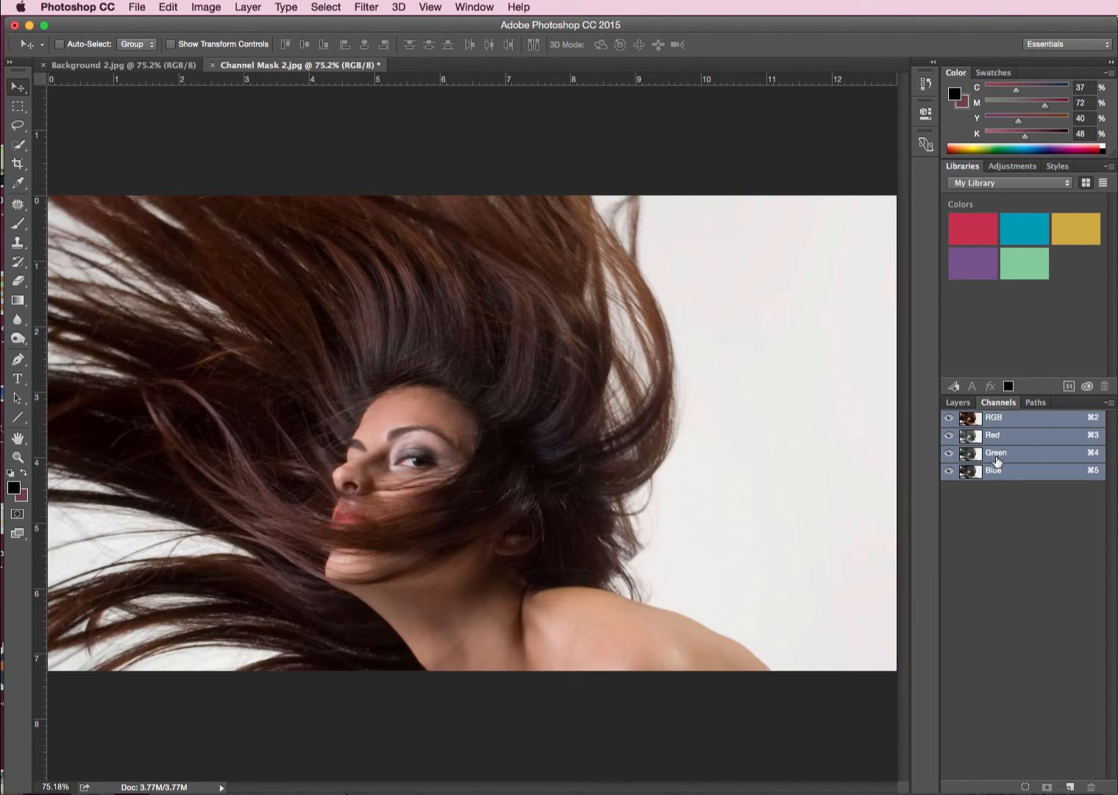
click(1015, 471)
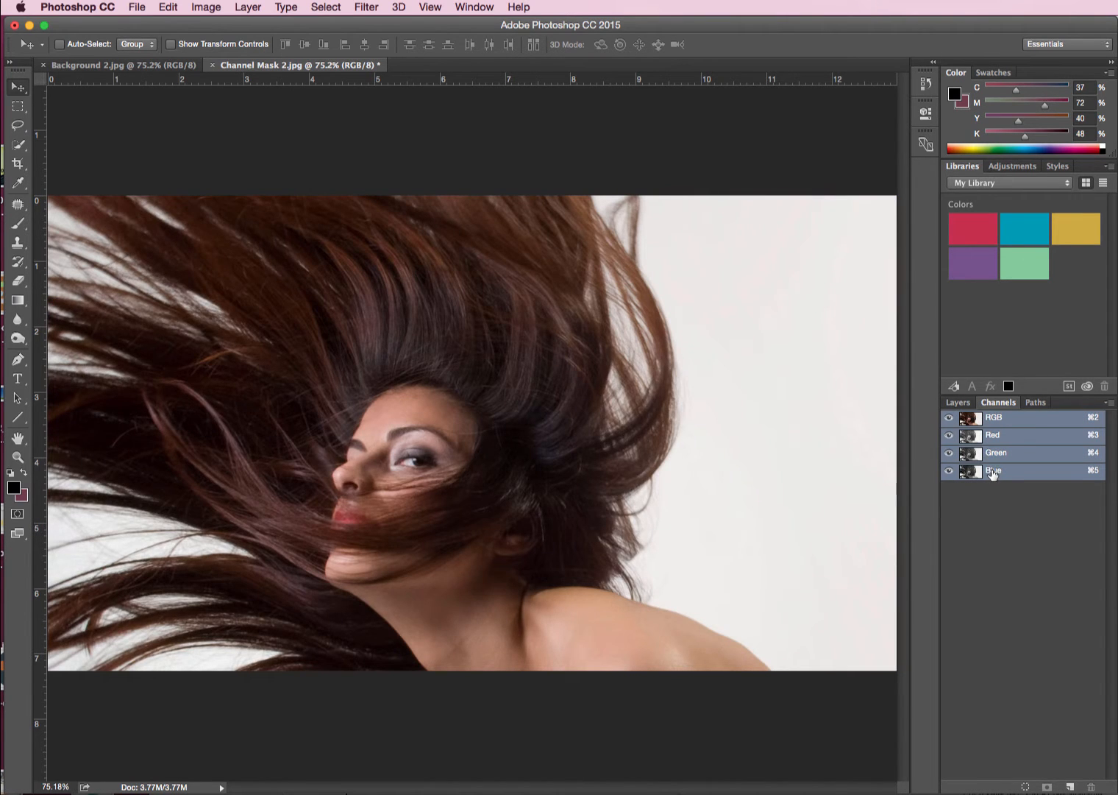
click(995, 471)
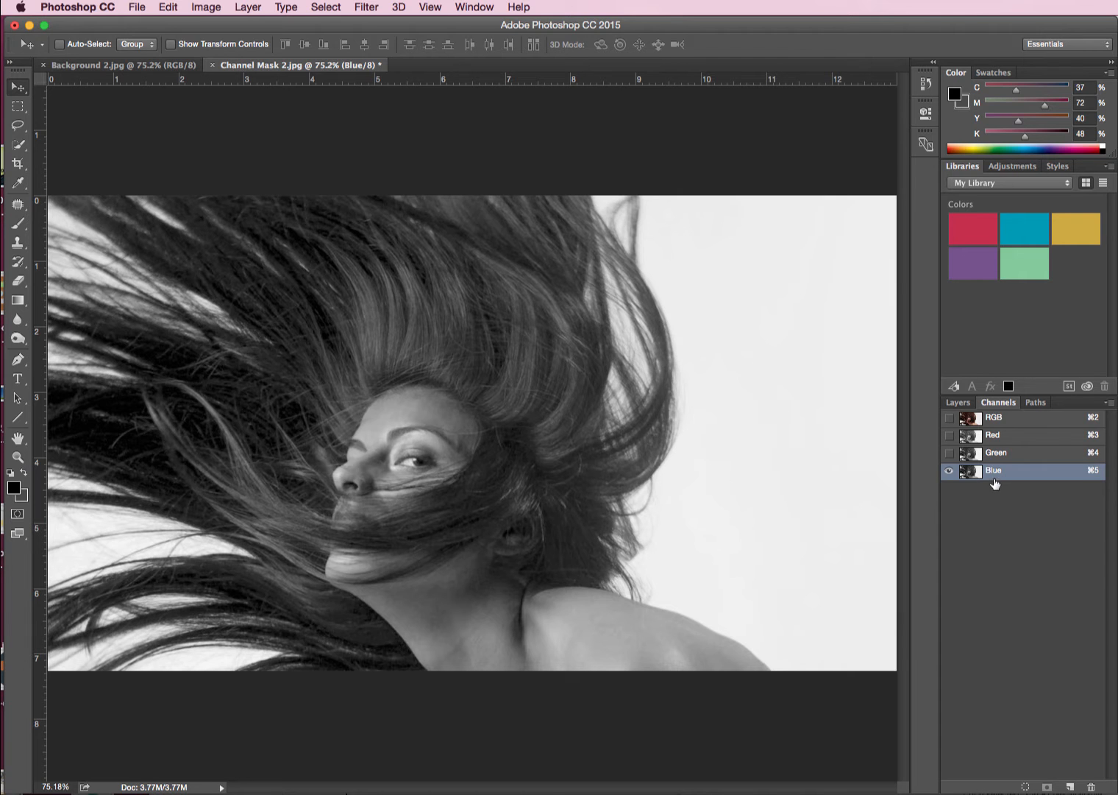
click(996, 453)
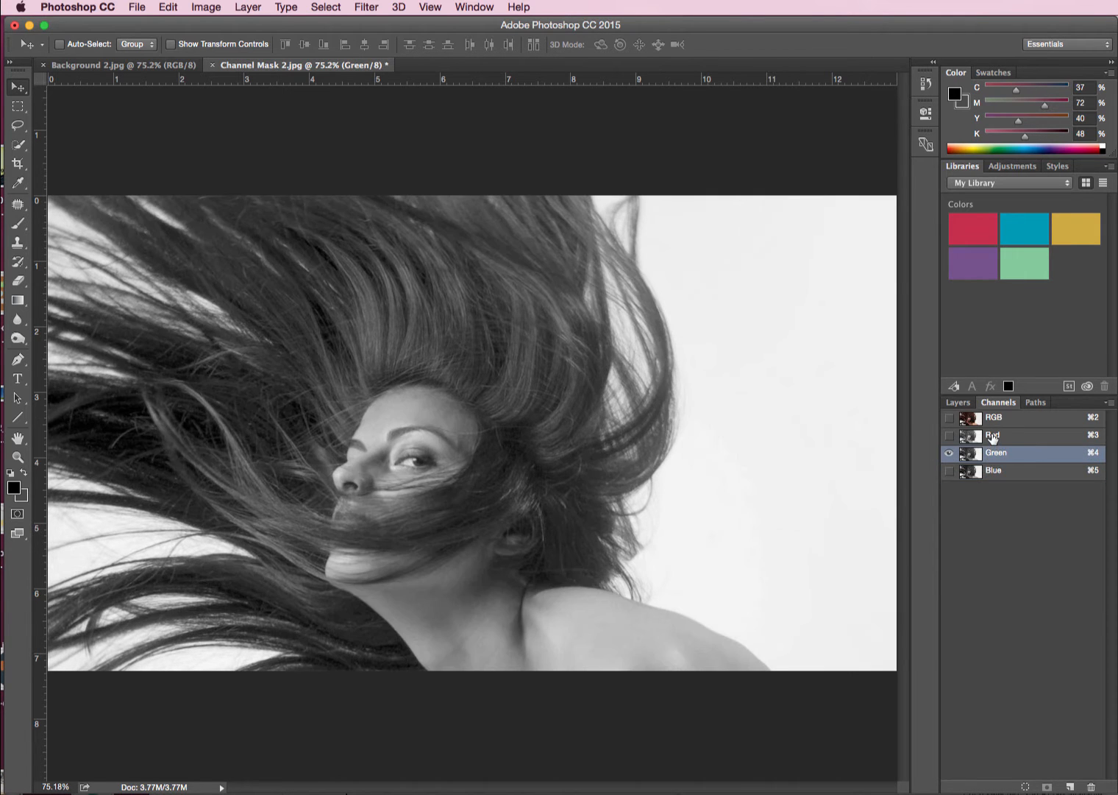
click(993, 471)
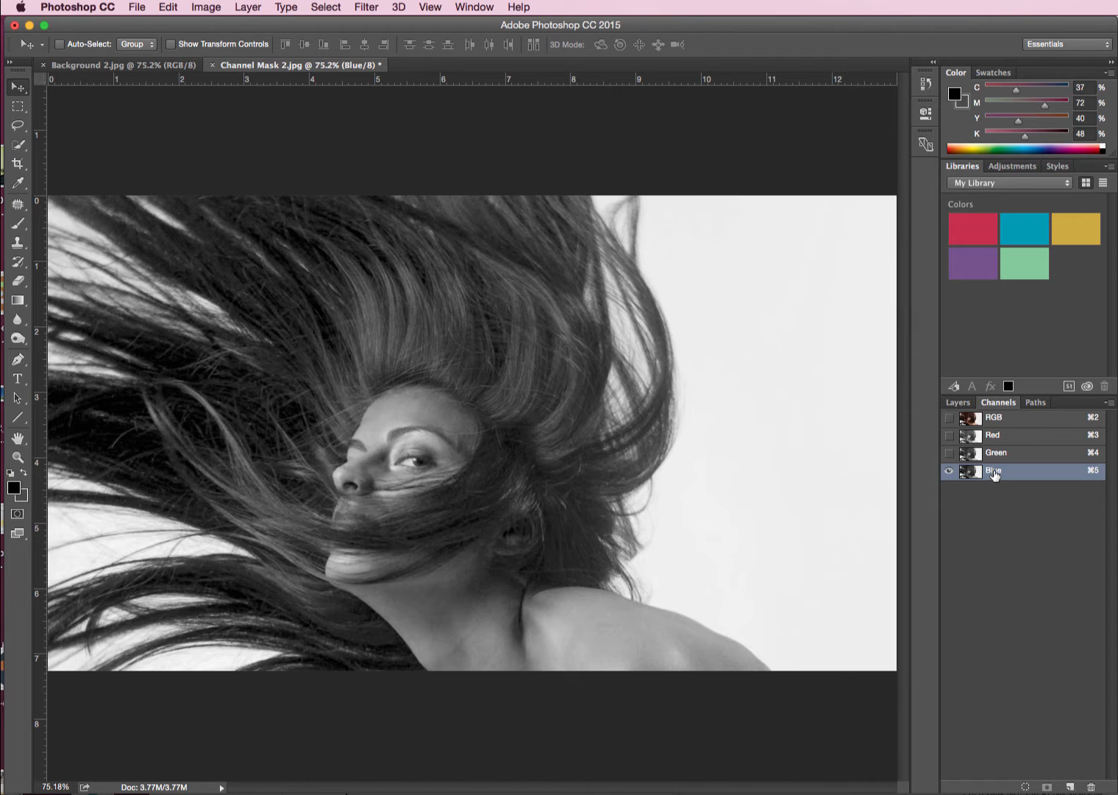
mouse_move(1024, 477)
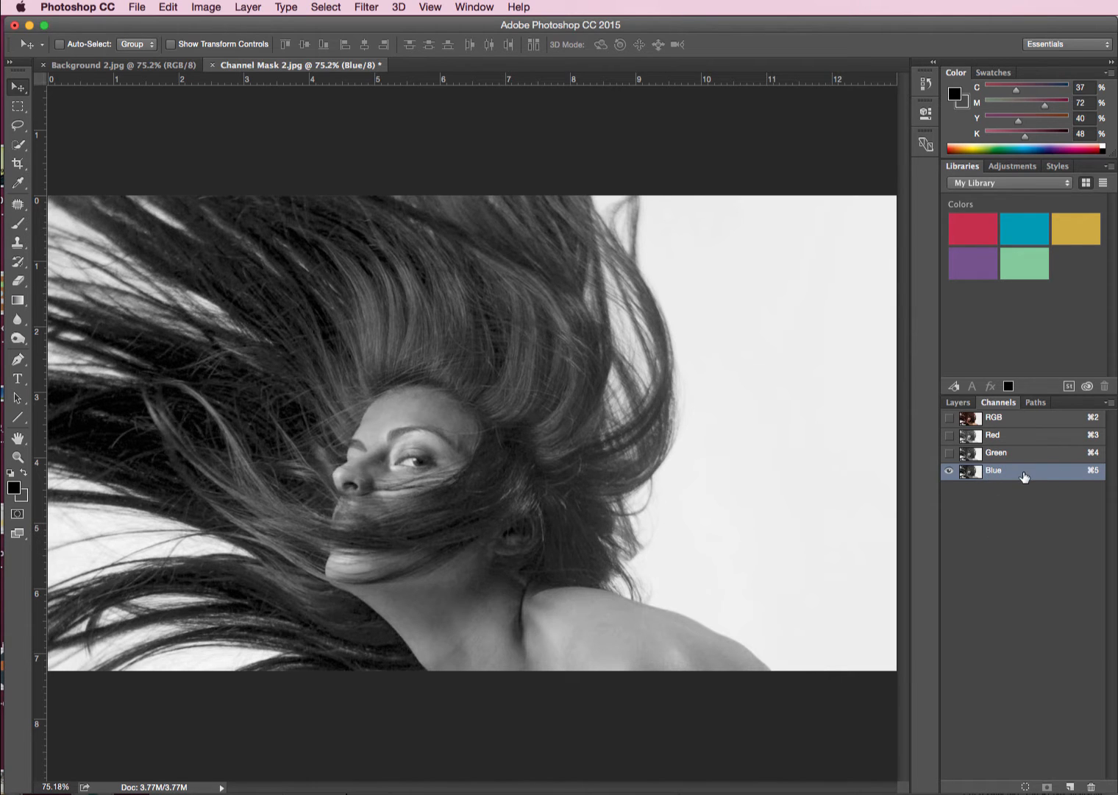
mouse_move(1006, 486)
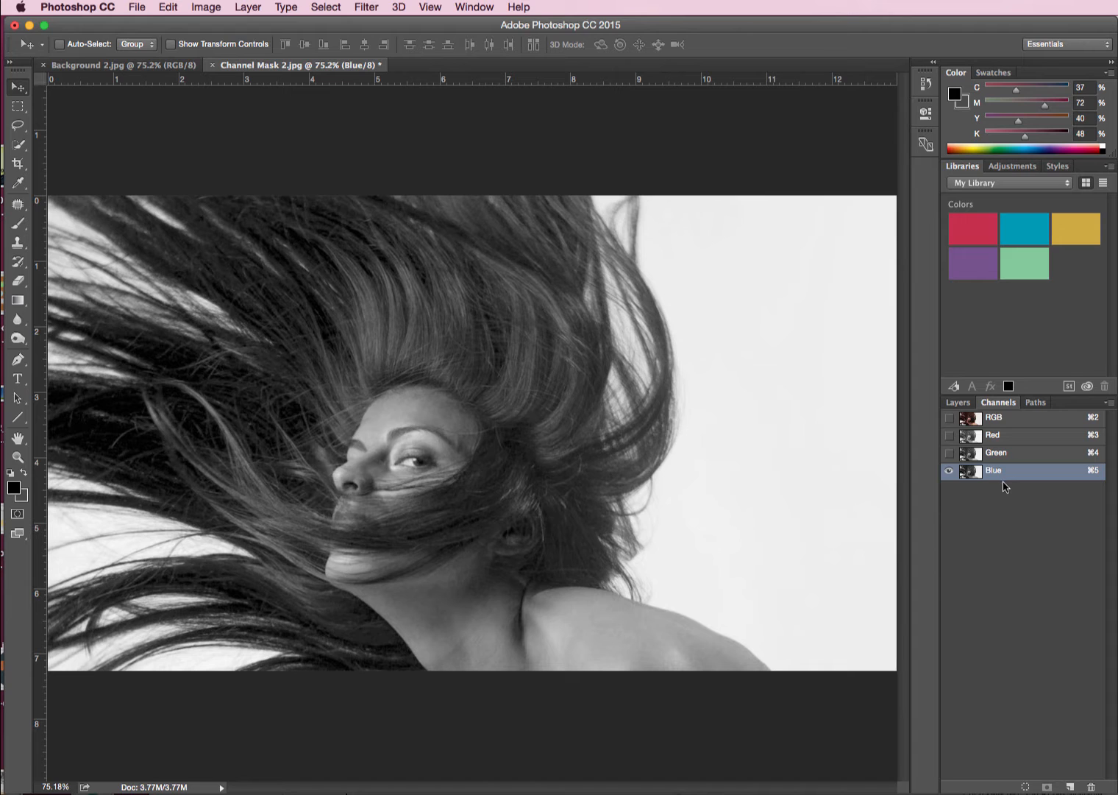
mouse_move(1007, 504)
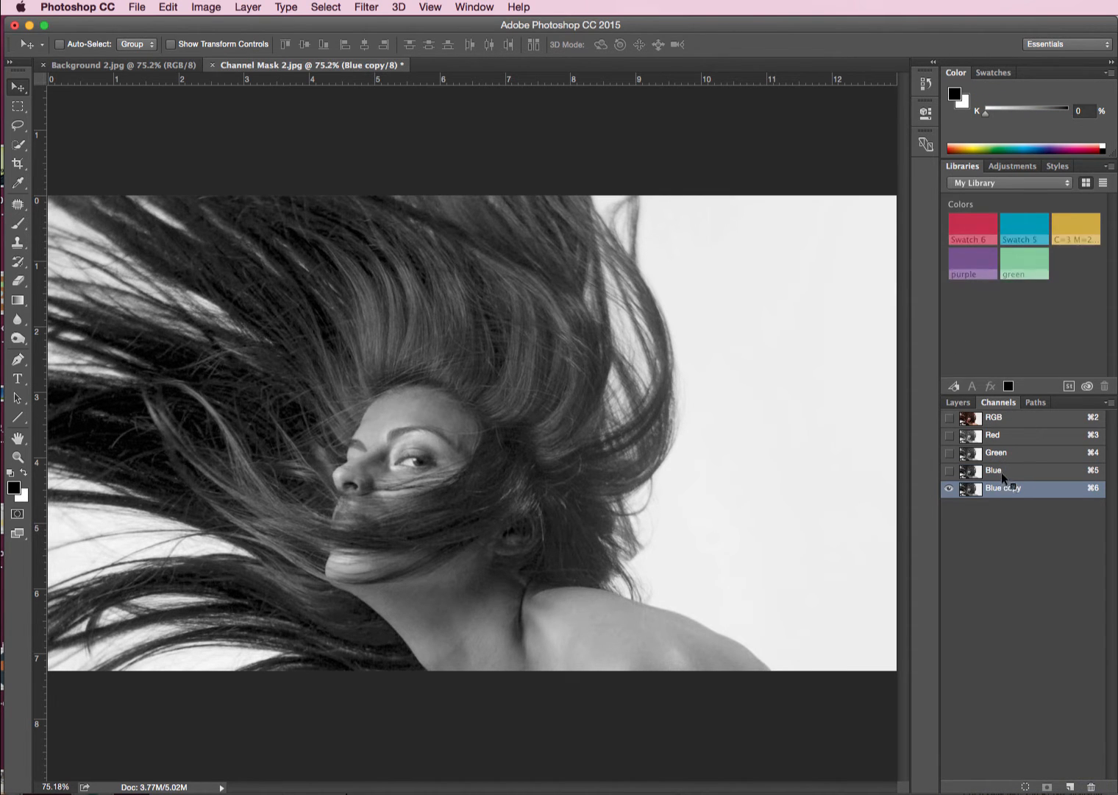
Duplicate the Blue channel via its context menu.
right_click(1004, 488)
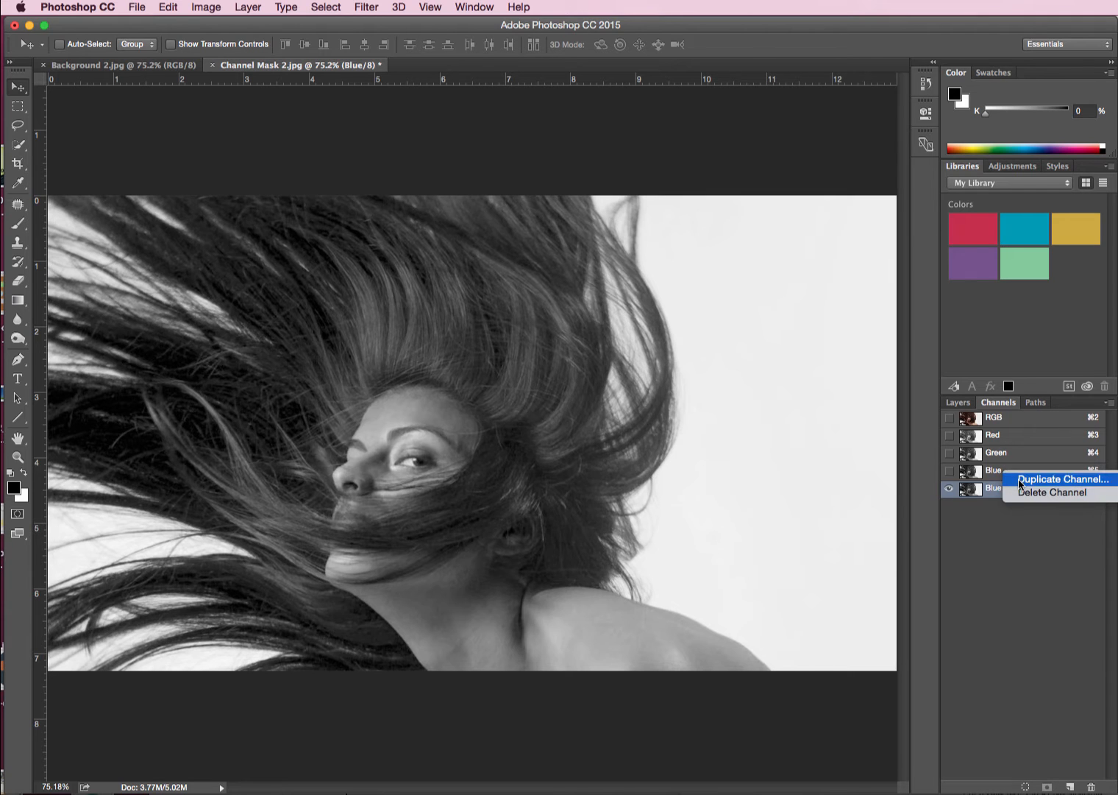
mouse_move(1111, 405)
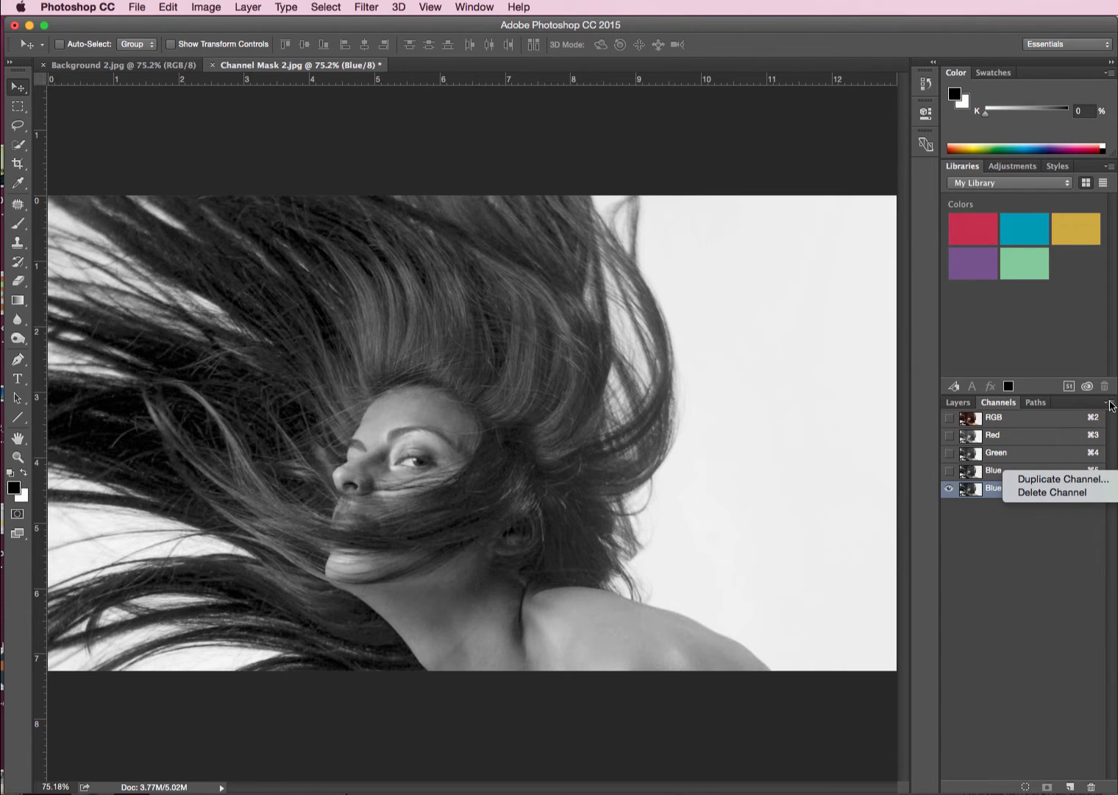
click(1062, 479)
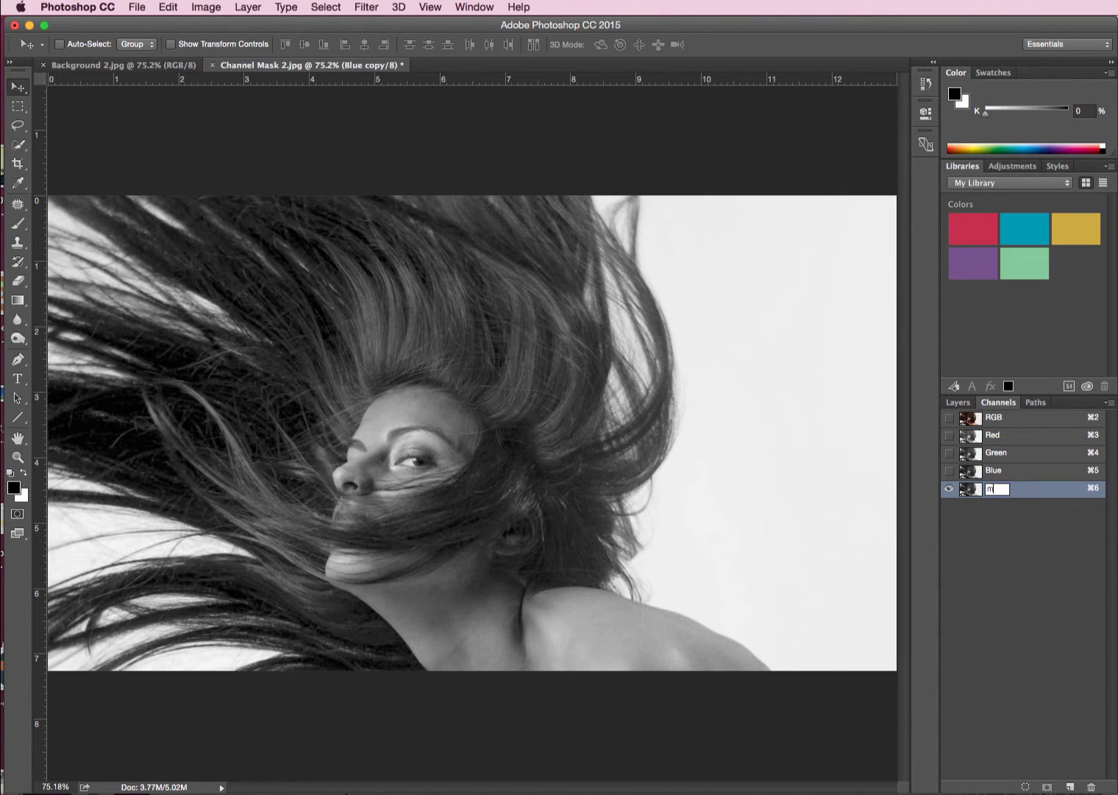
Name the duplicated channel 'my temporary mask'.
text(y)
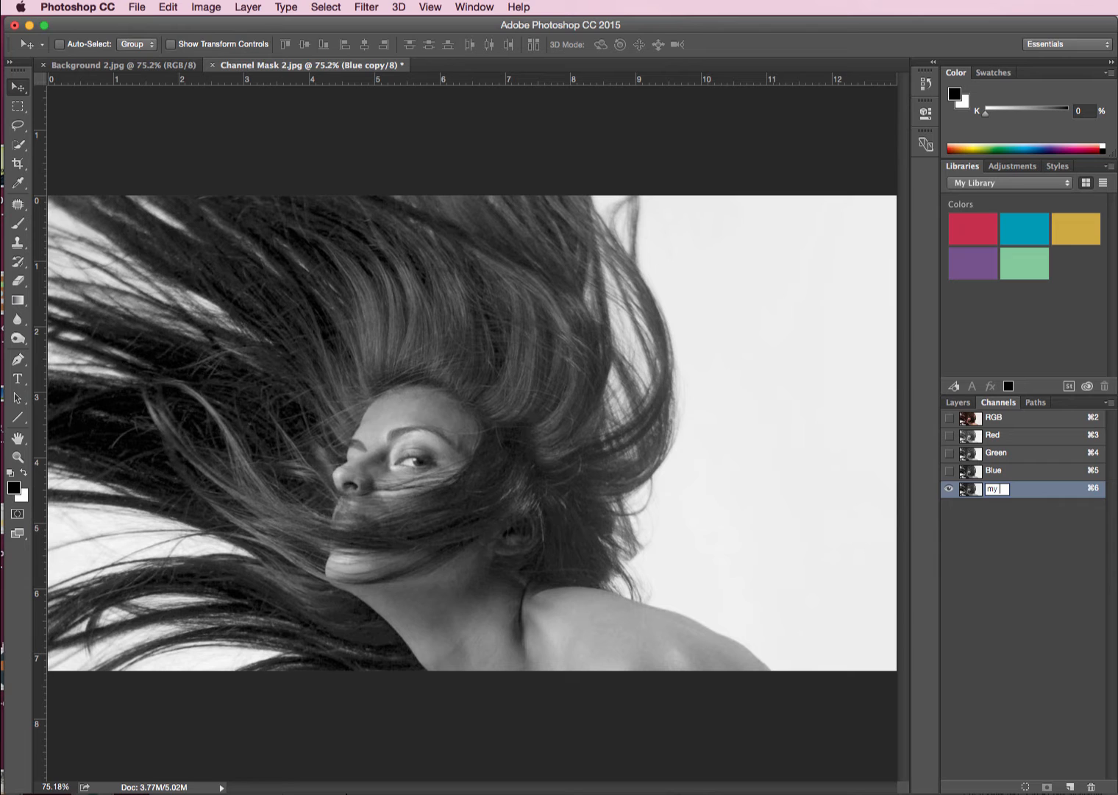
text(temporary mask)
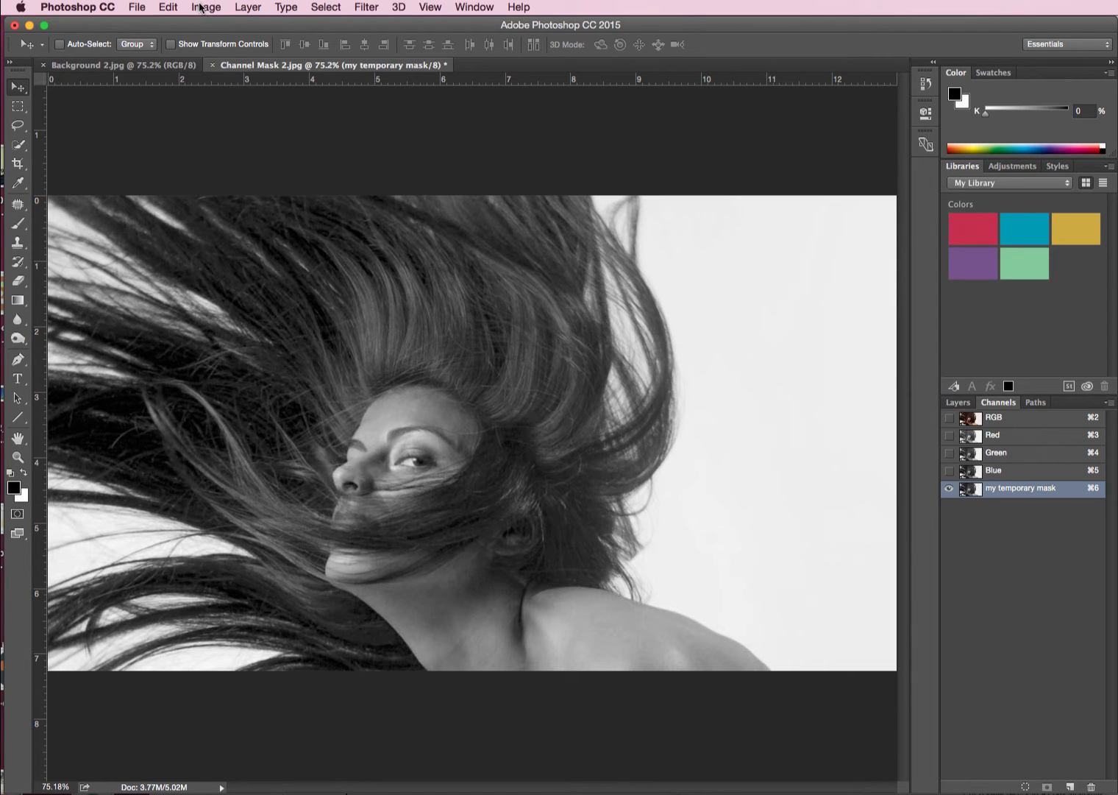
Bring up Levels on the mask channel and set the midtone input to .45.
click(206, 6)
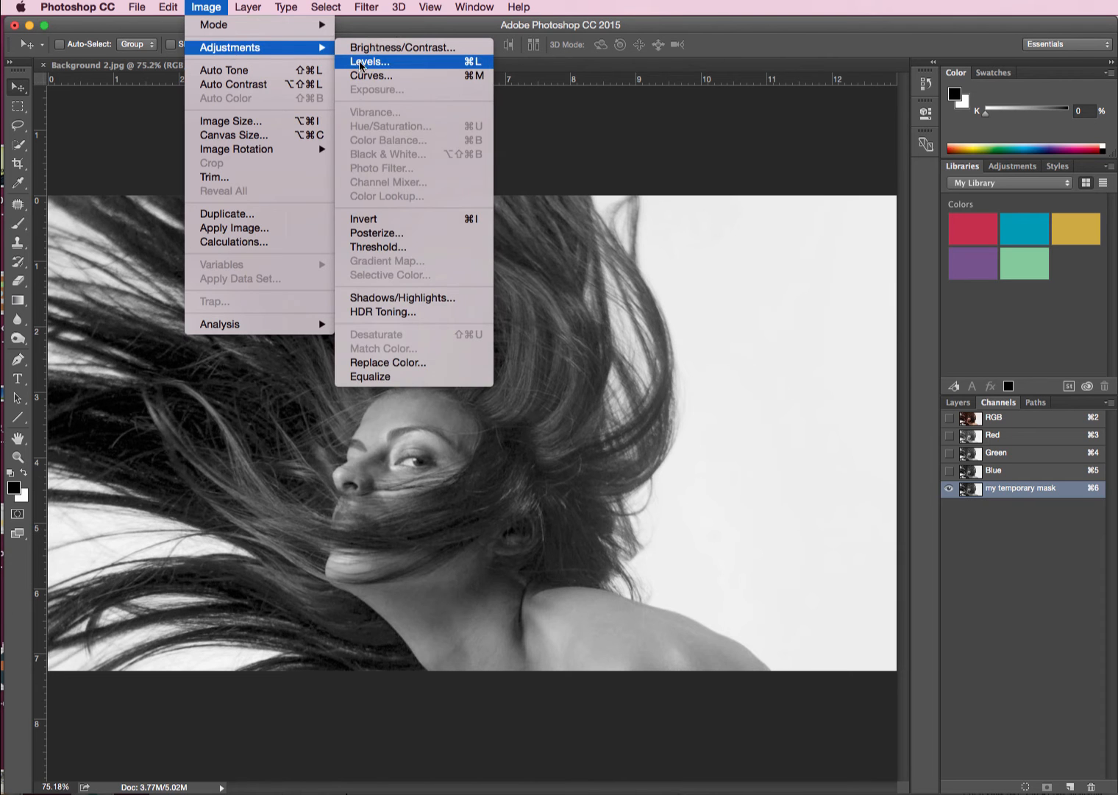
click(370, 62)
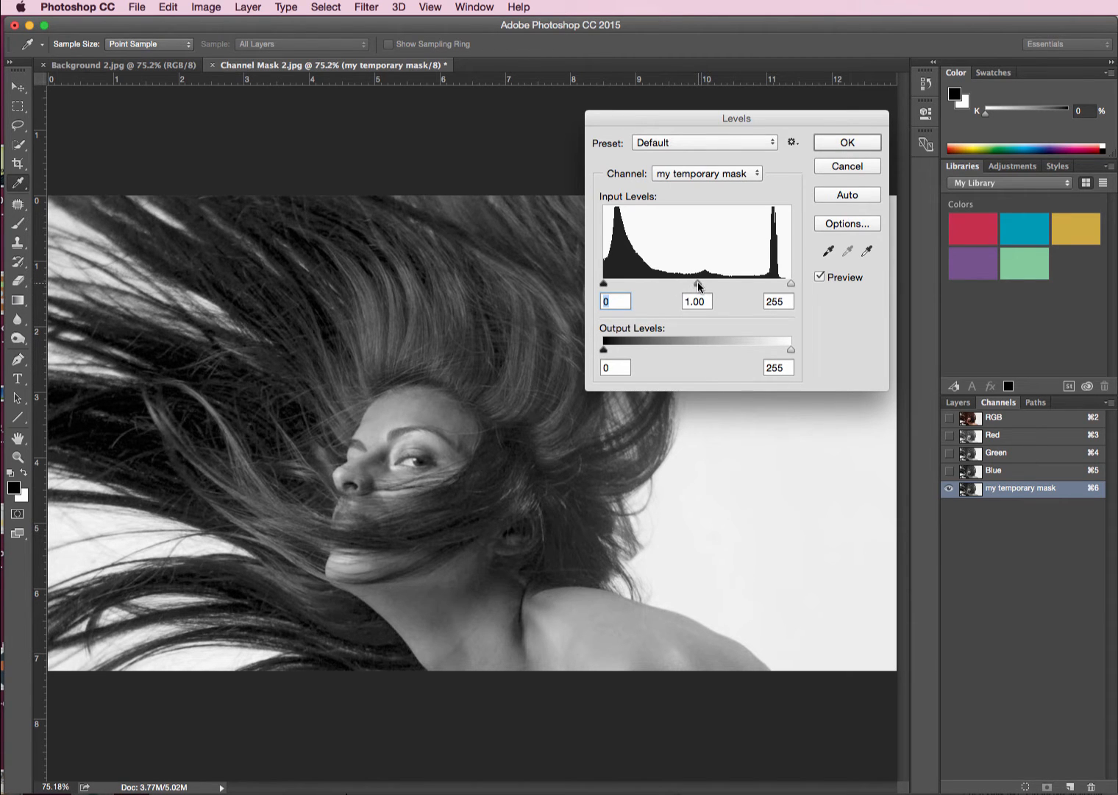
drag(698, 284, 753, 284)
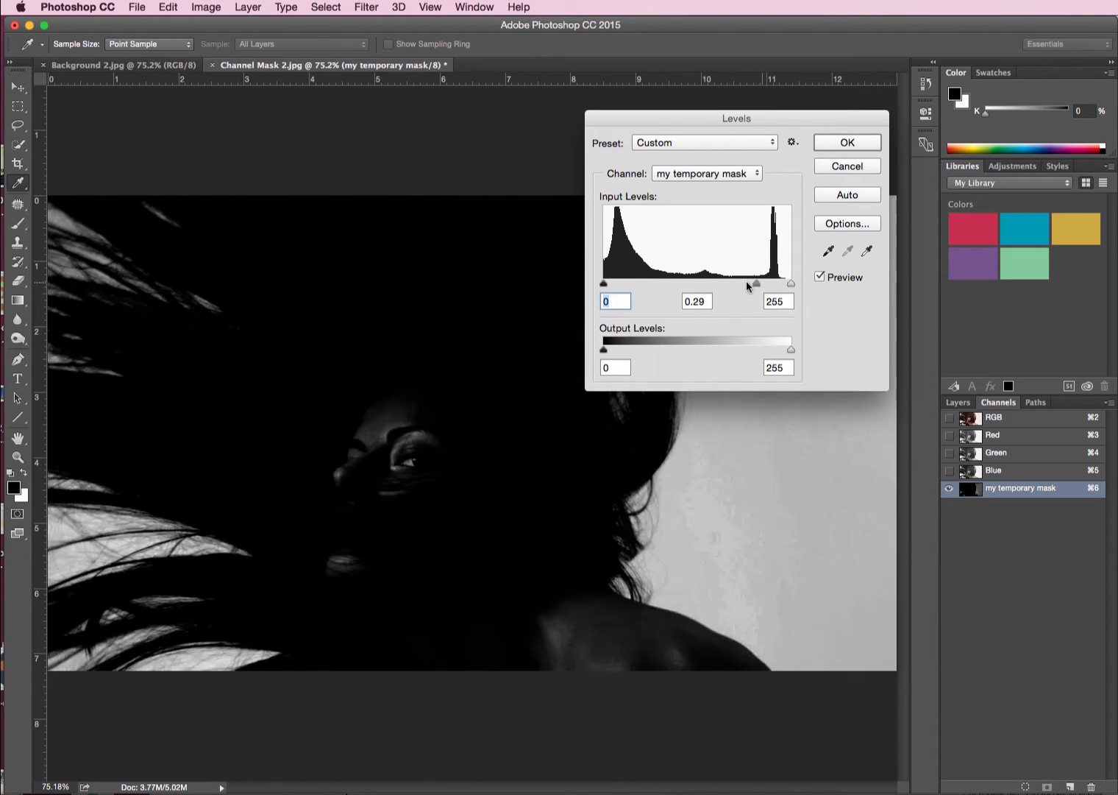
drag(749, 282, 753, 283)
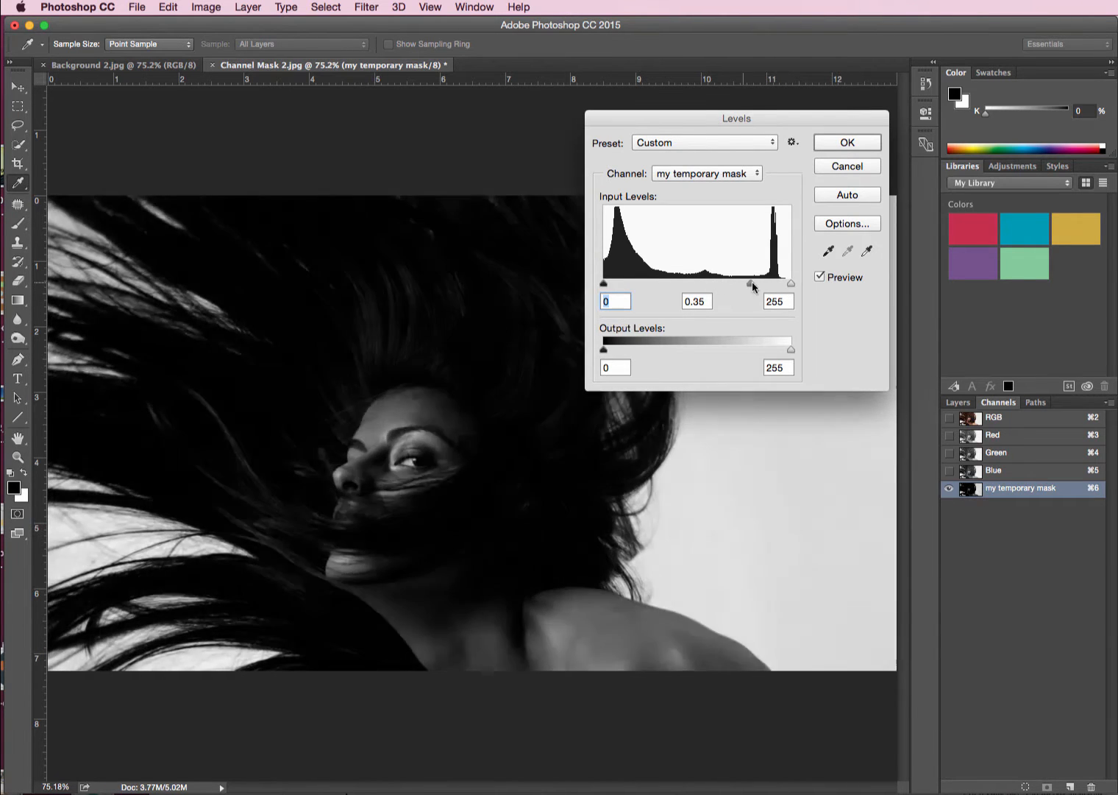
drag(751, 283, 765, 282)
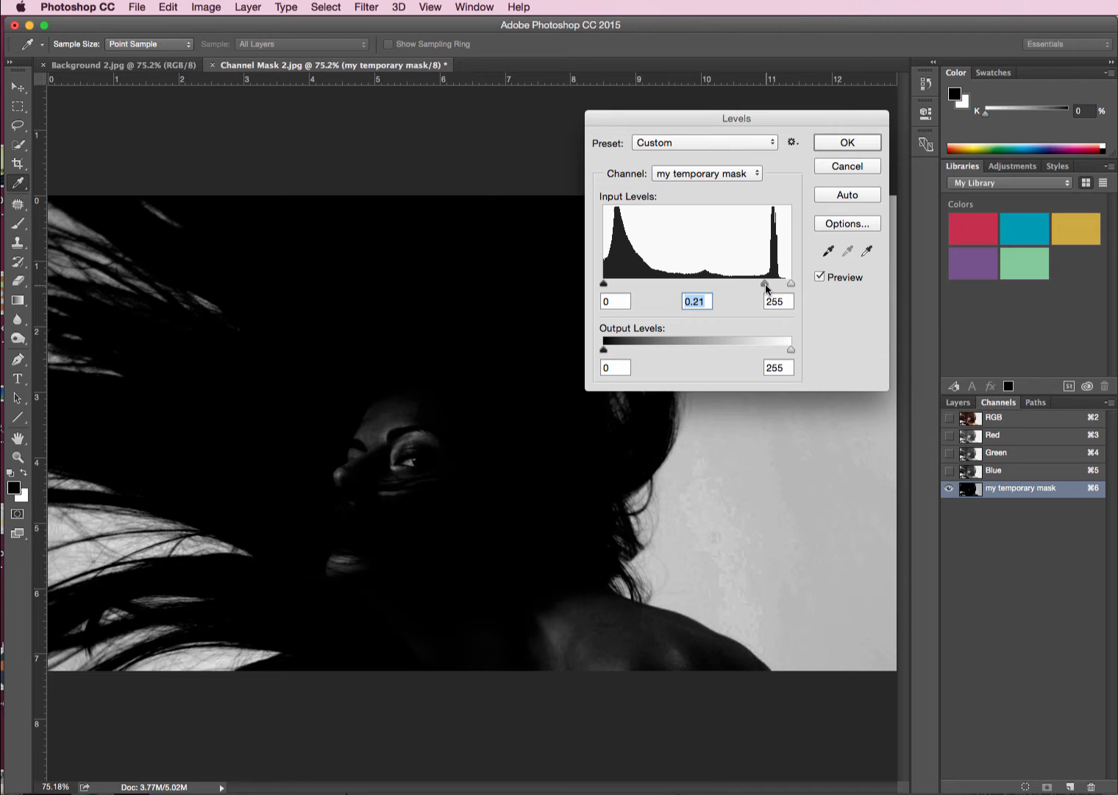
drag(765, 282, 709, 283)
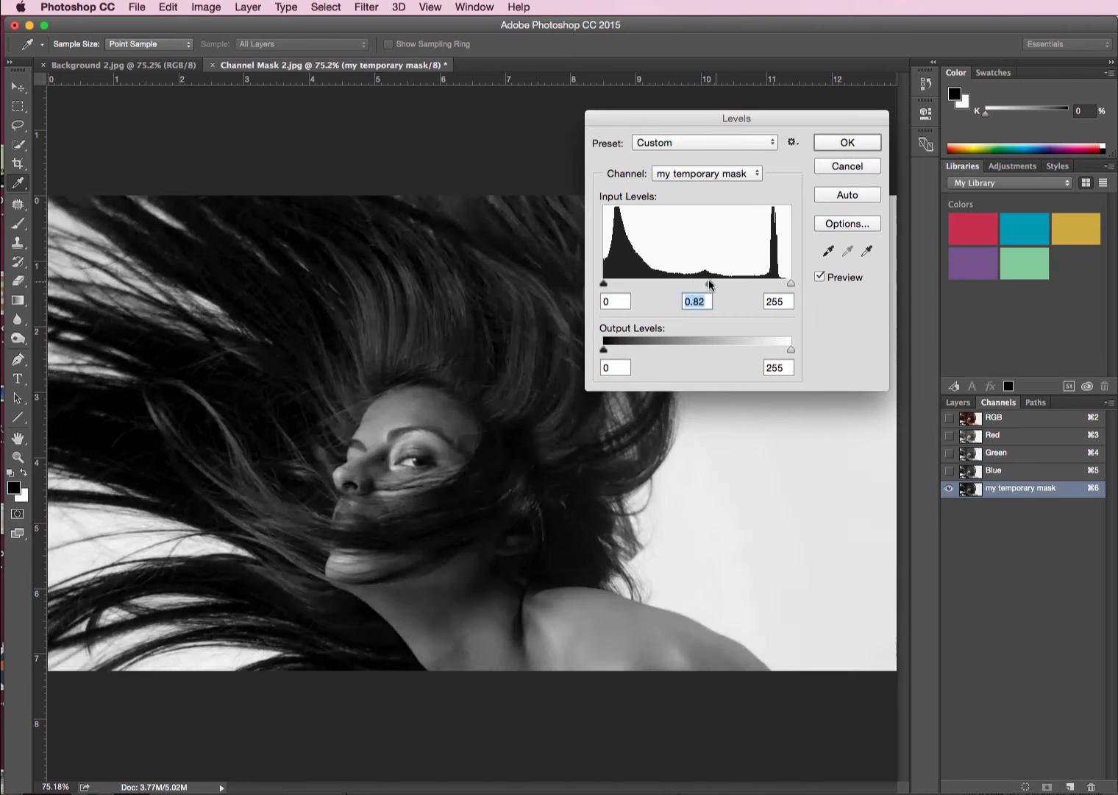
drag(605, 282, 640, 282)
text(0.85)
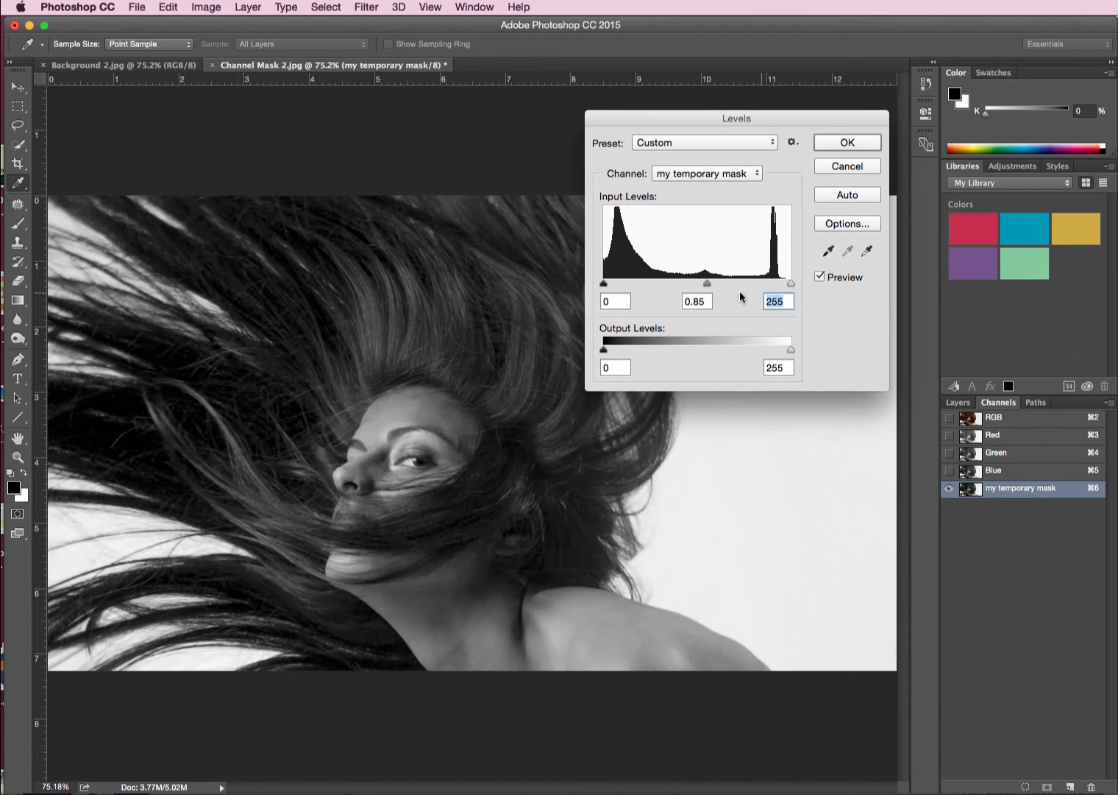
click(694, 300)
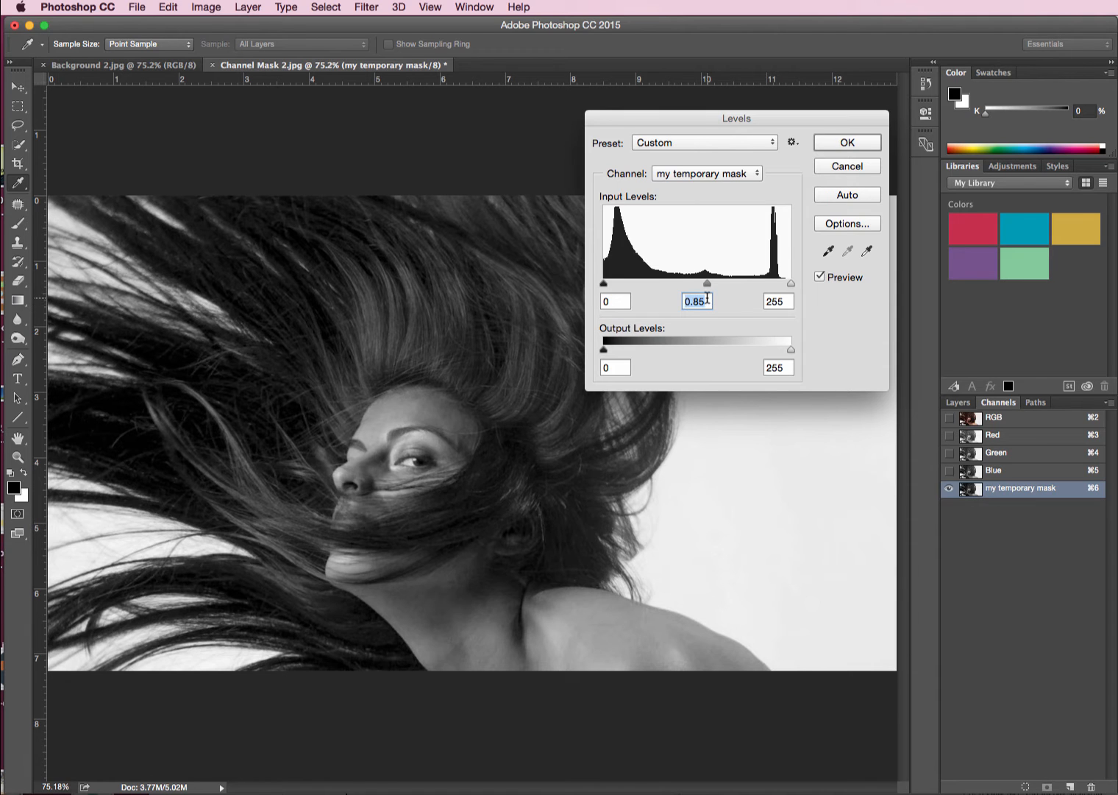
text(.45)
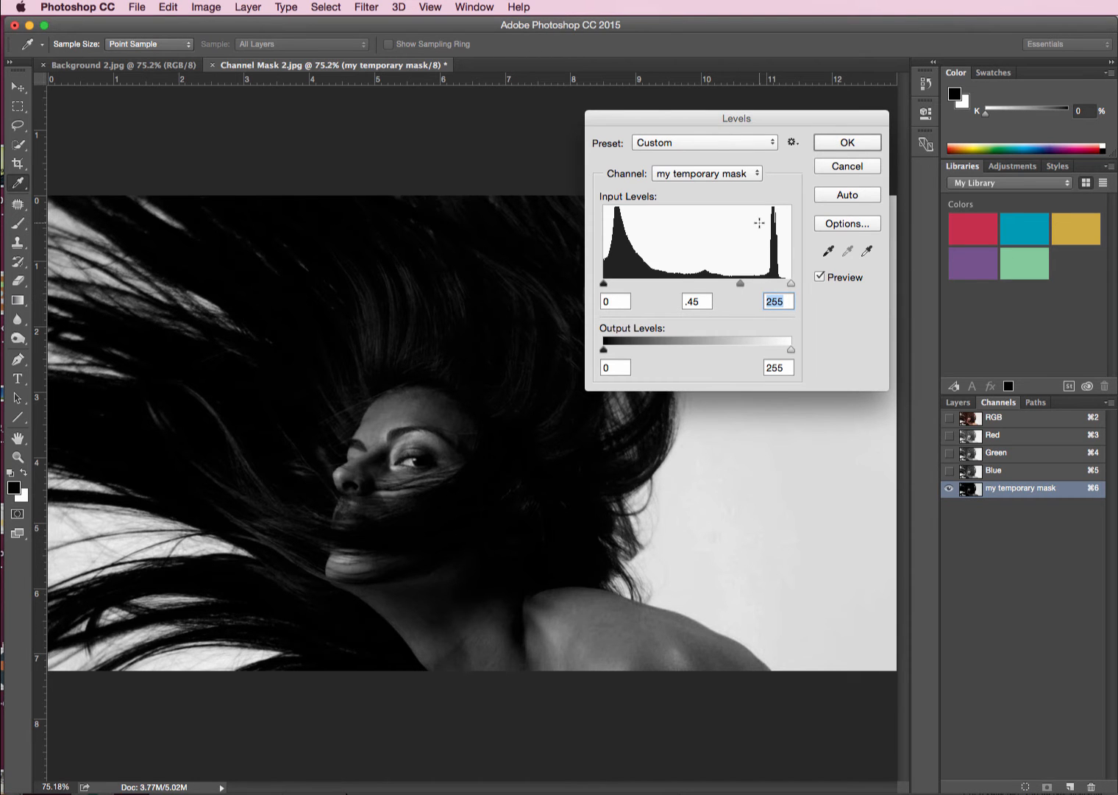
Drag the white point to 214, toggle Preview to compare, and move the dialog off the hair.
drag(792, 282, 760, 283)
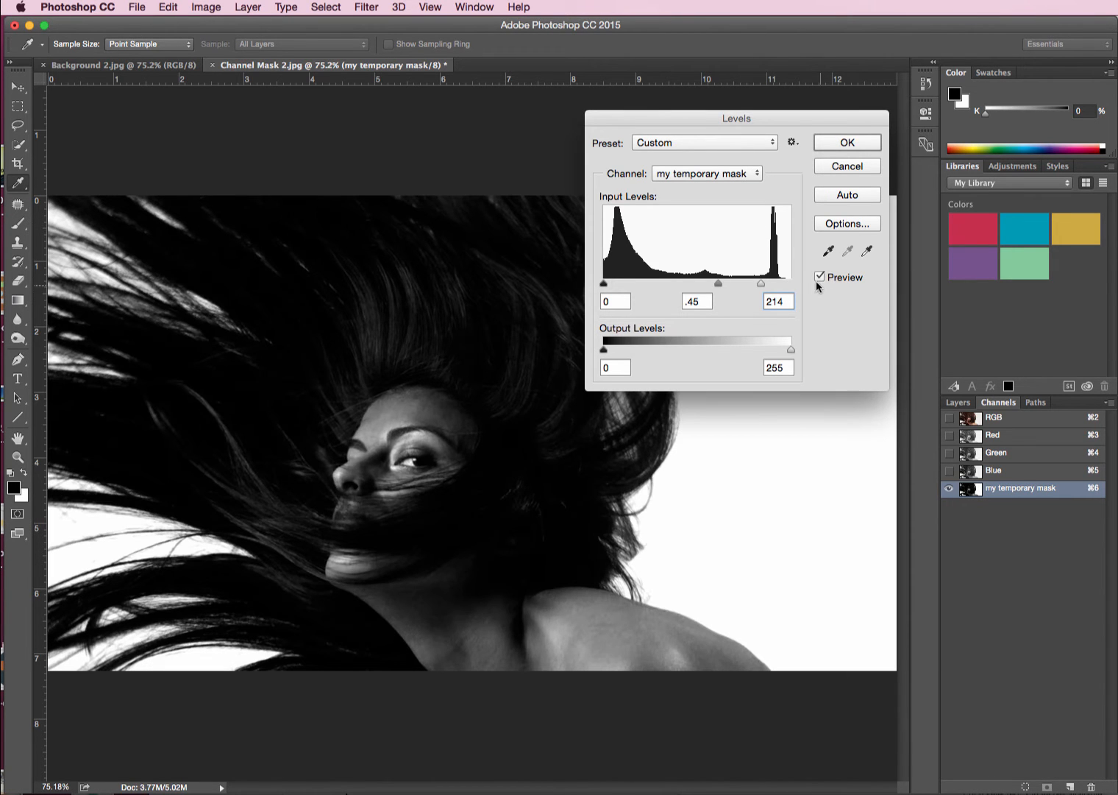
click(820, 277)
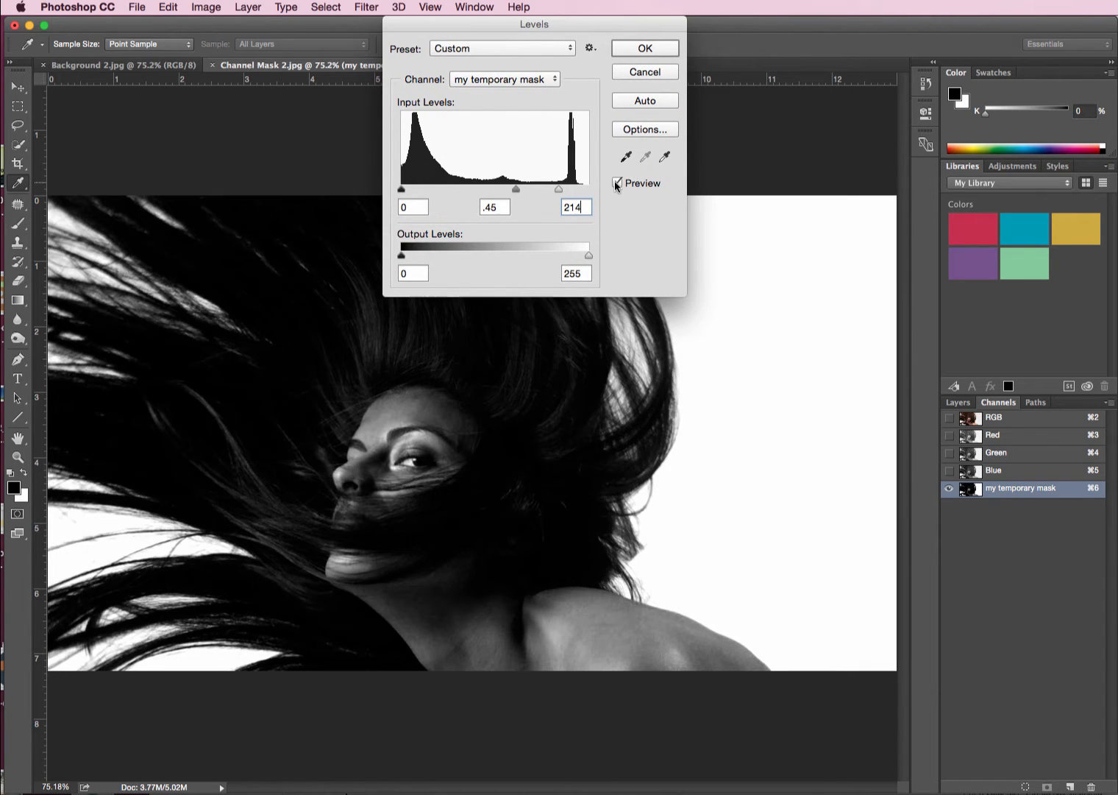
click(617, 184)
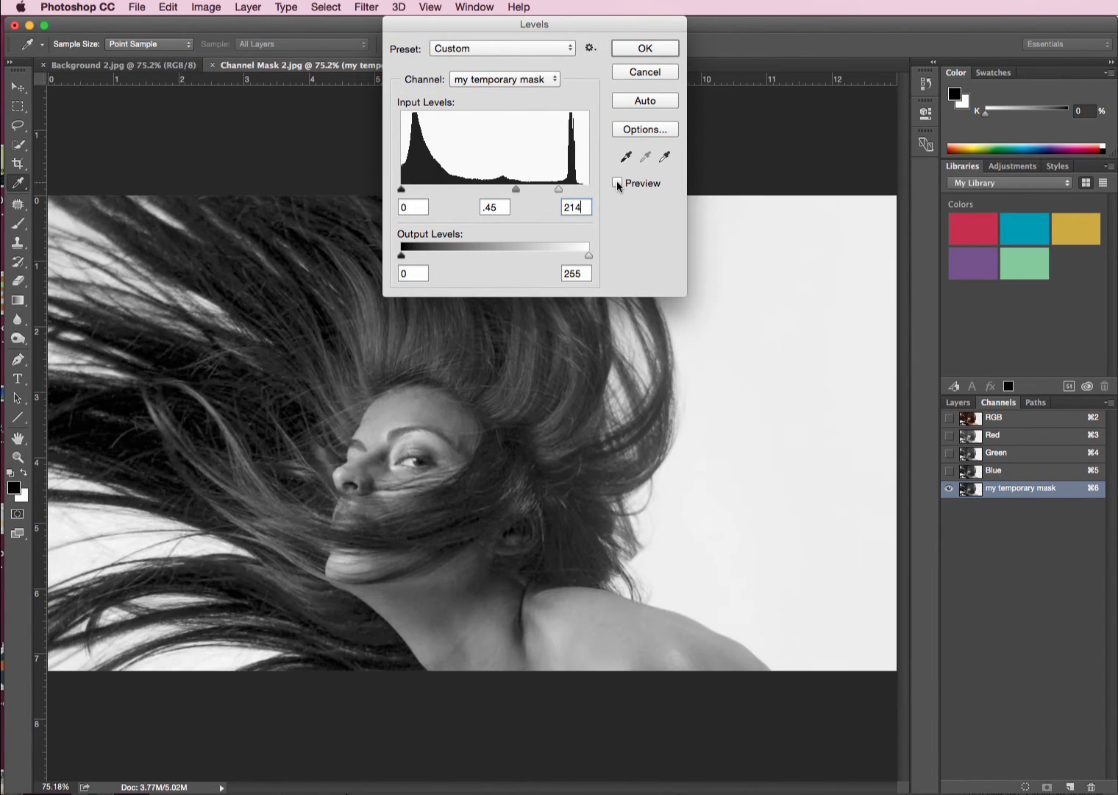
click(616, 183)
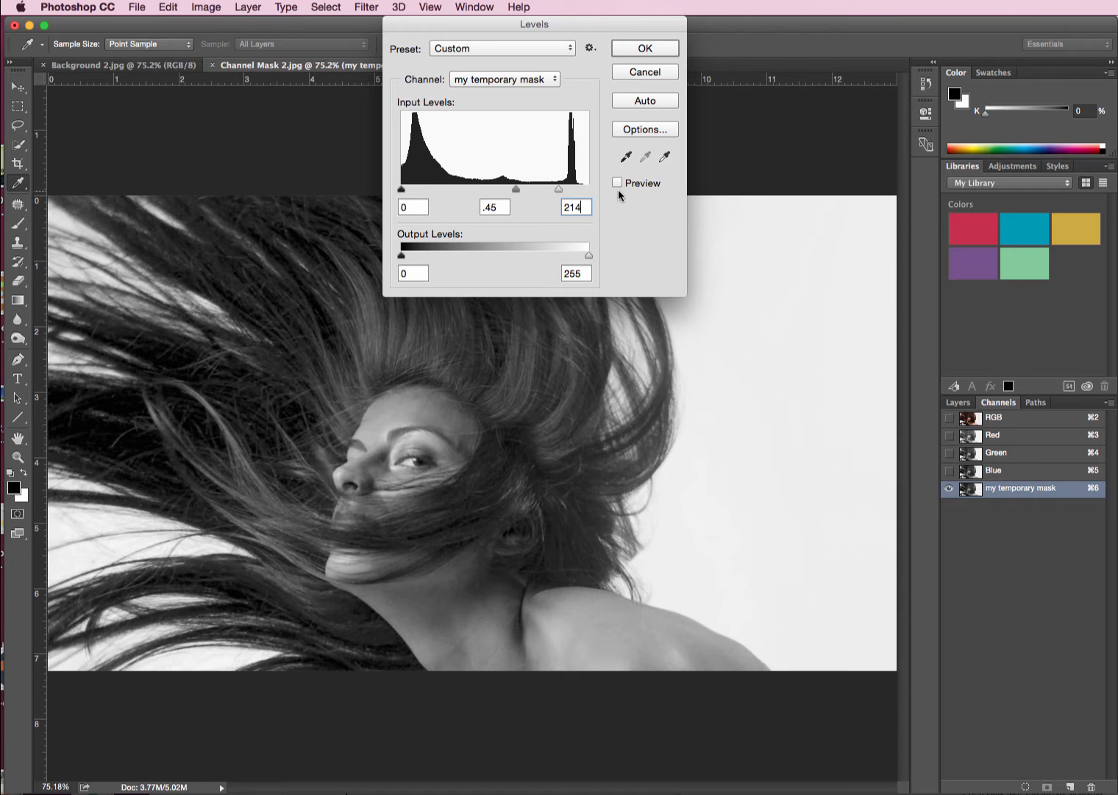
drag(534, 24, 616, 69)
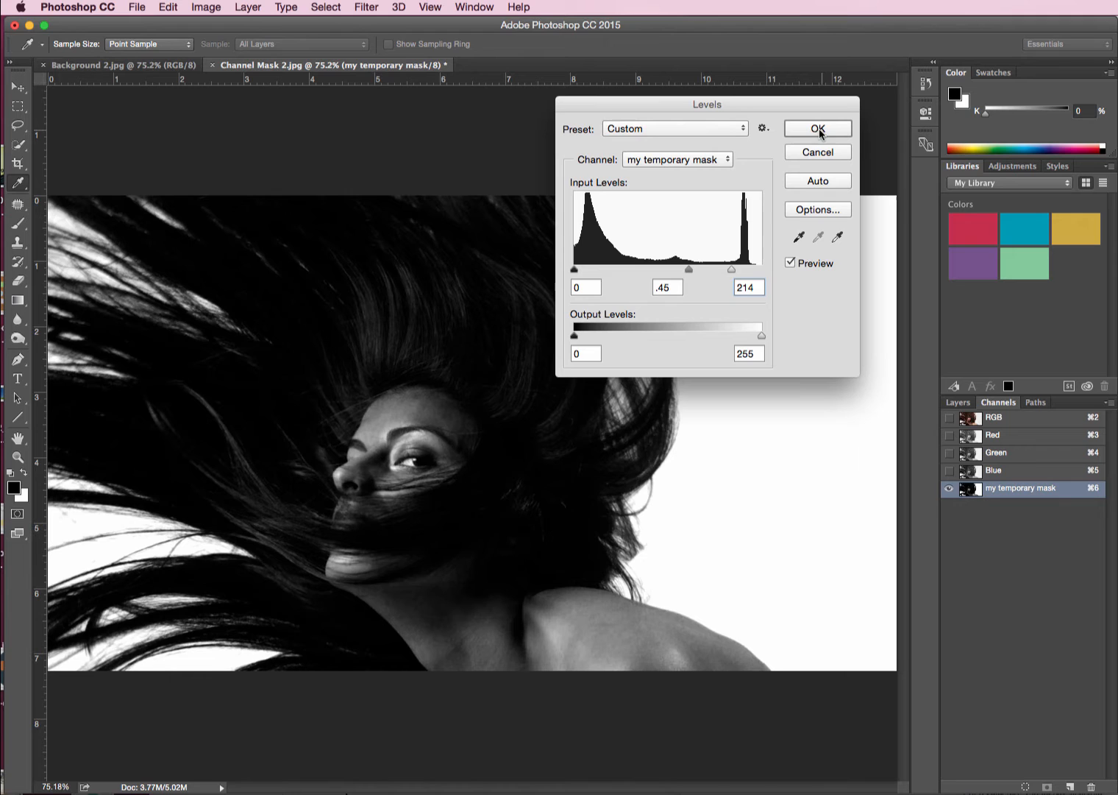
Apply the Levels adjustment to the temporary mask channel.
click(818, 128)
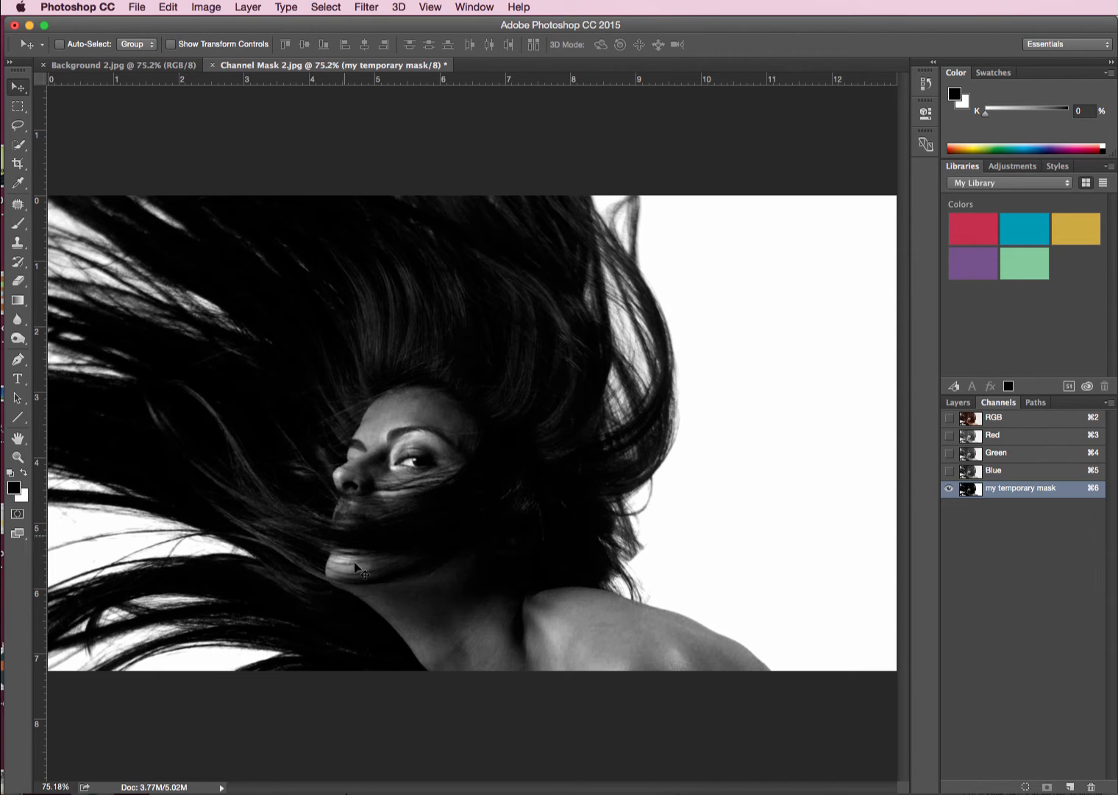
mouse_move(93, 79)
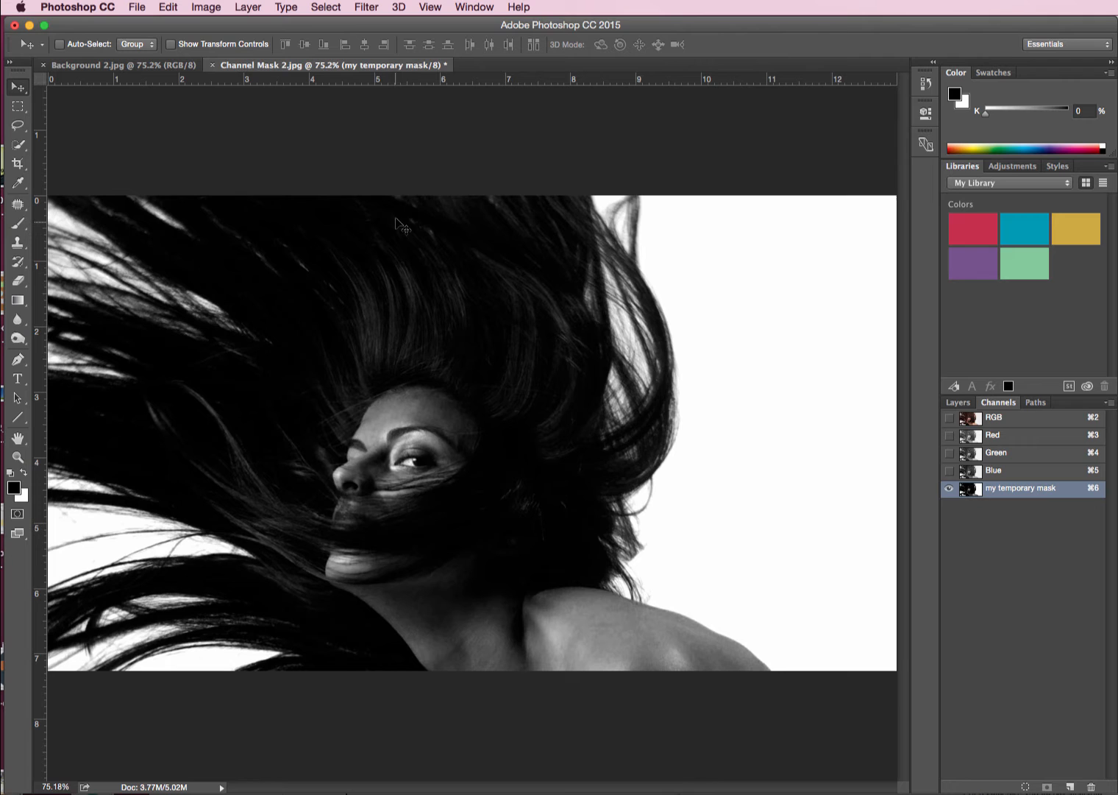
mouse_move(458, 213)
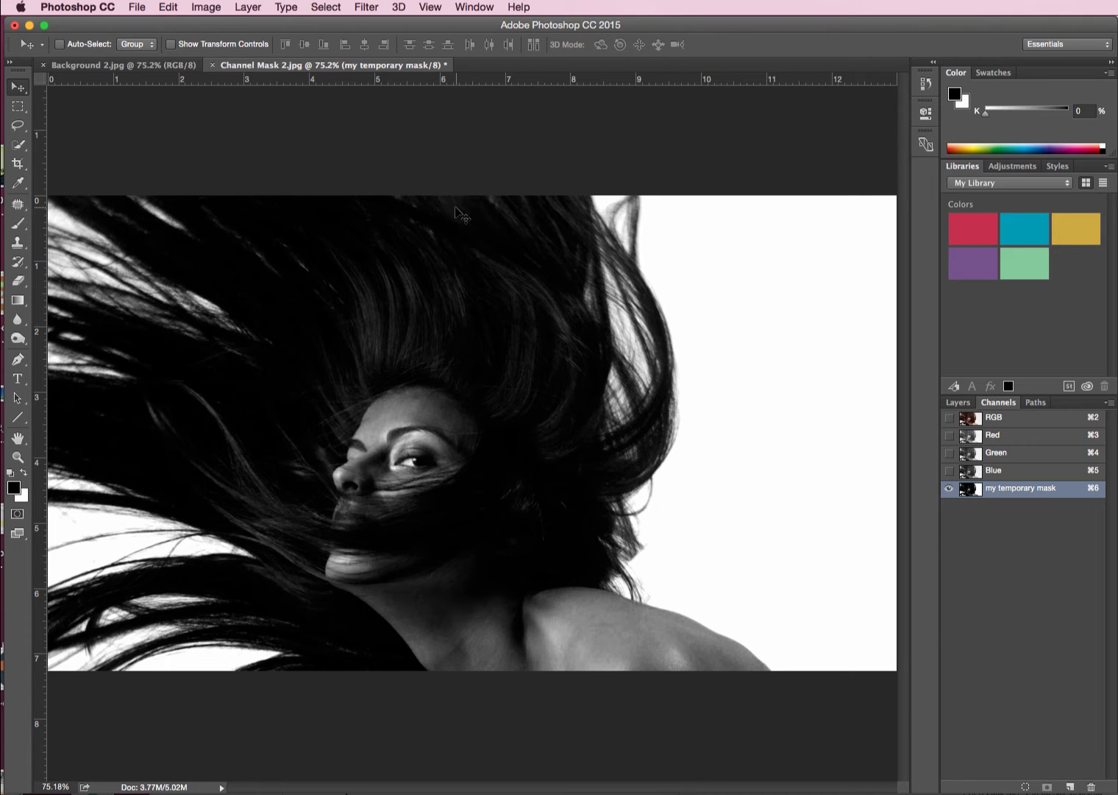
mouse_move(338, 259)
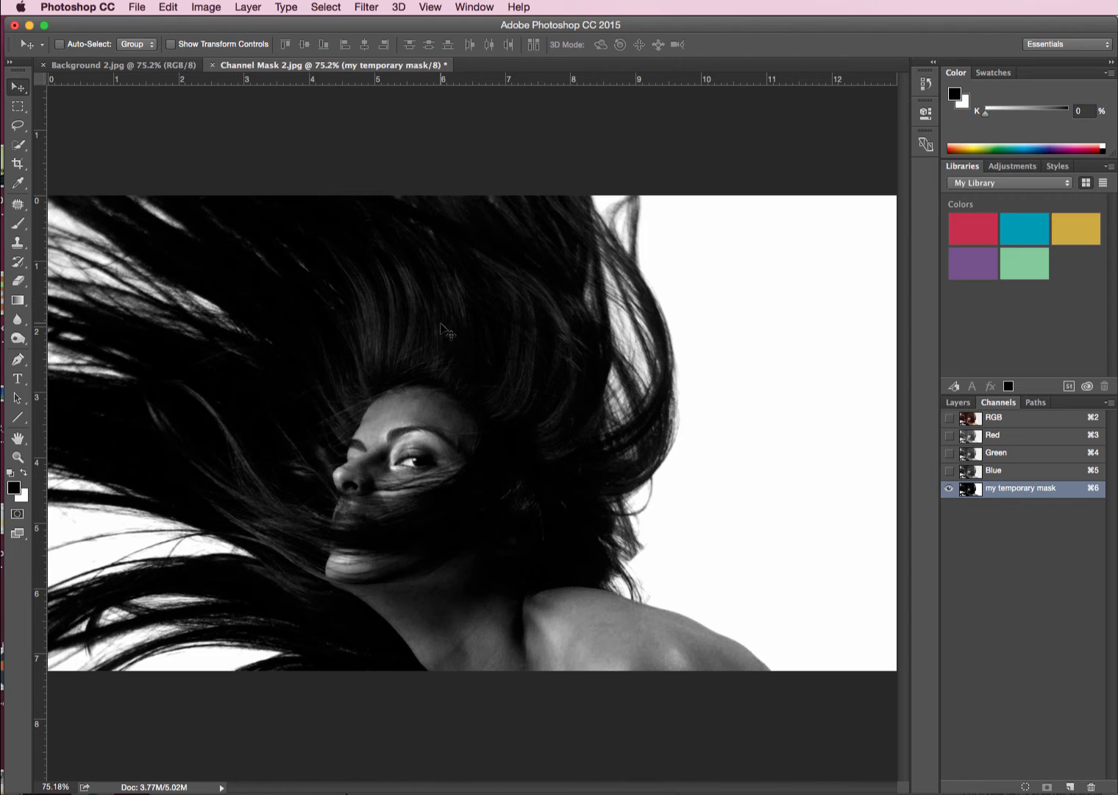
mouse_move(409, 337)
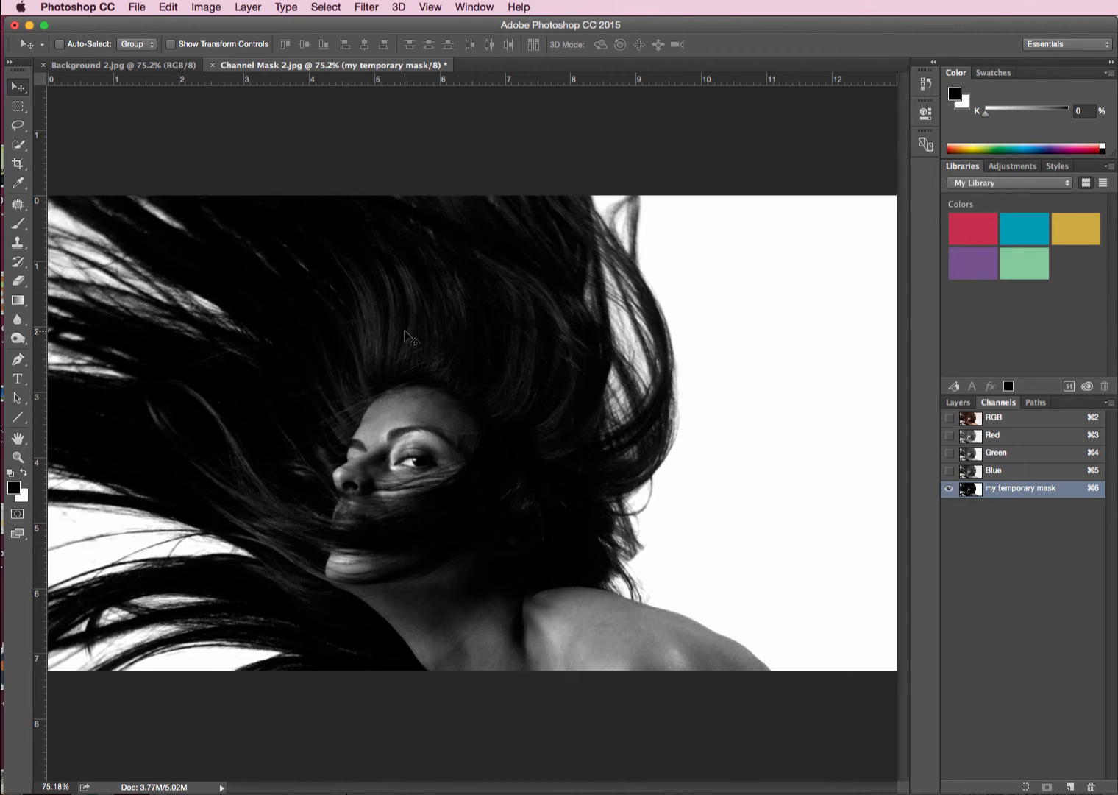
mouse_move(220, 102)
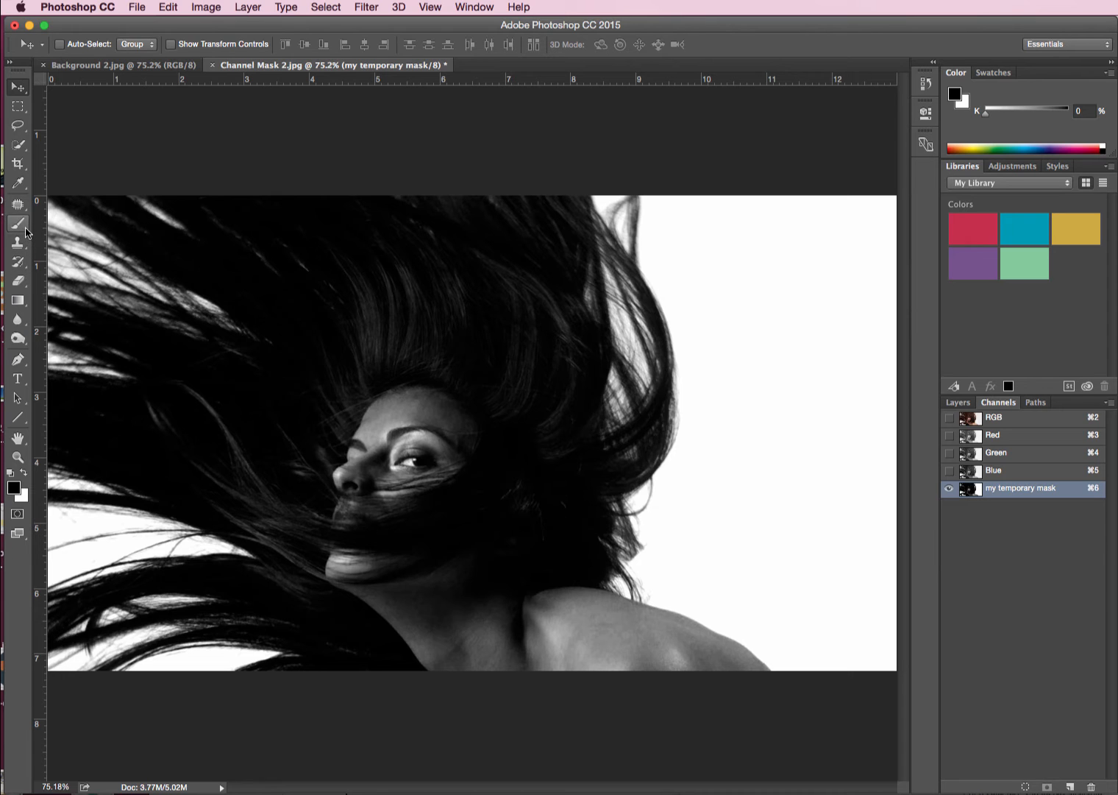
Paint the face, inner hair and patches above the shoulder black with the Brush tool.
click(18, 222)
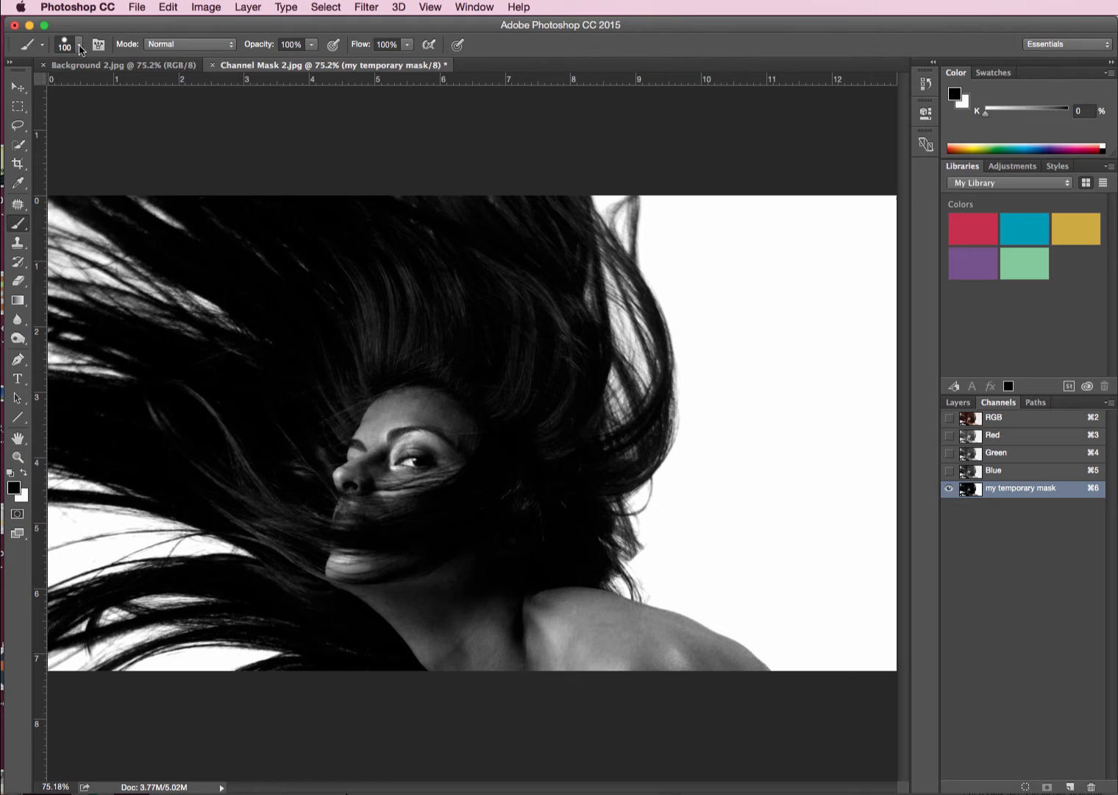
click(77, 44)
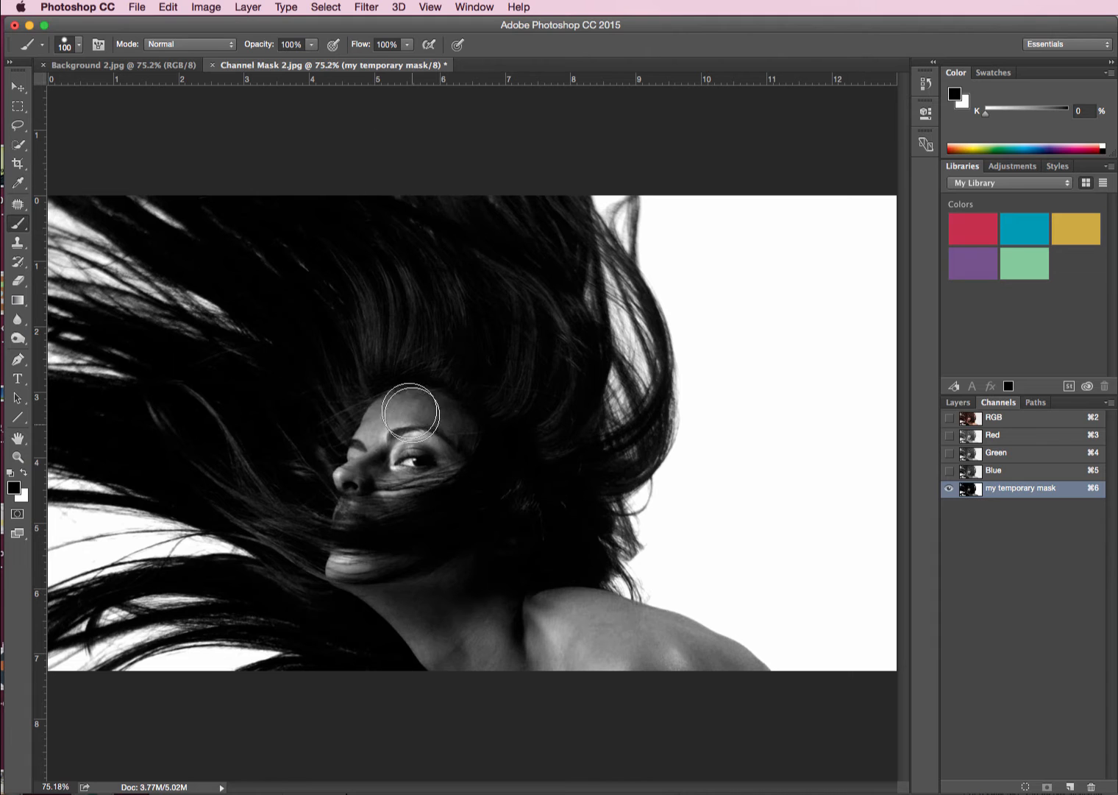
drag(411, 412, 377, 381)
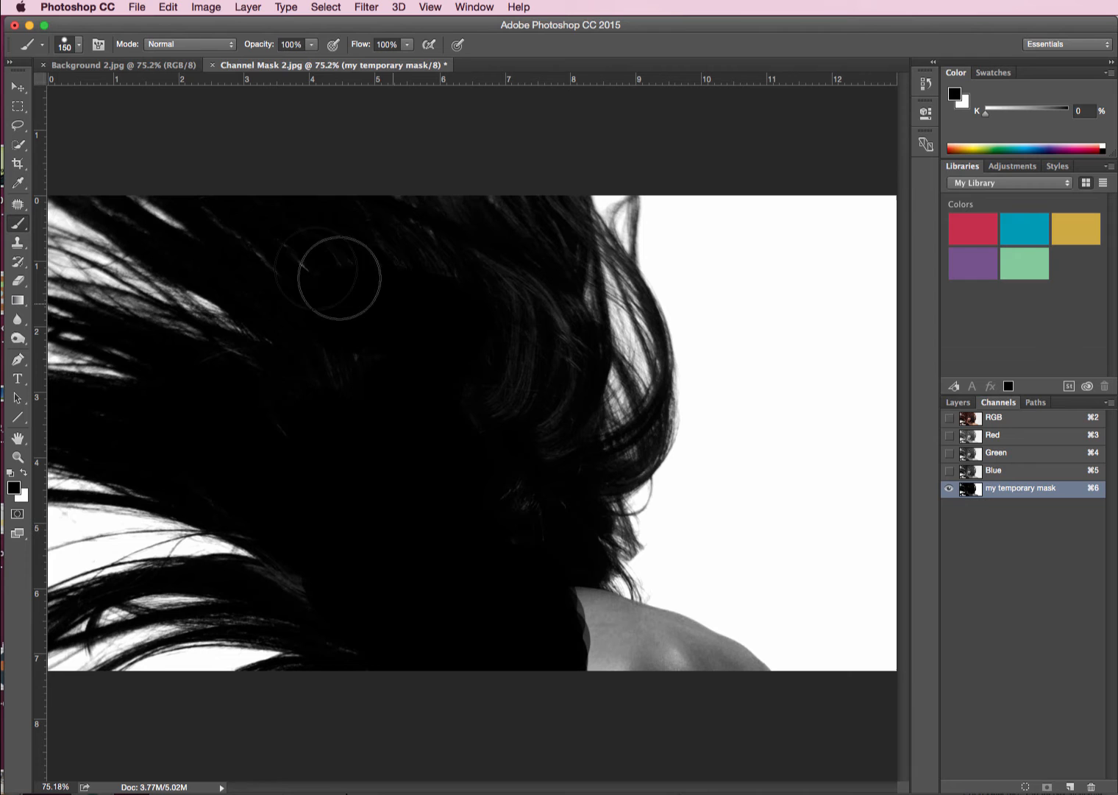
drag(338, 278, 368, 221)
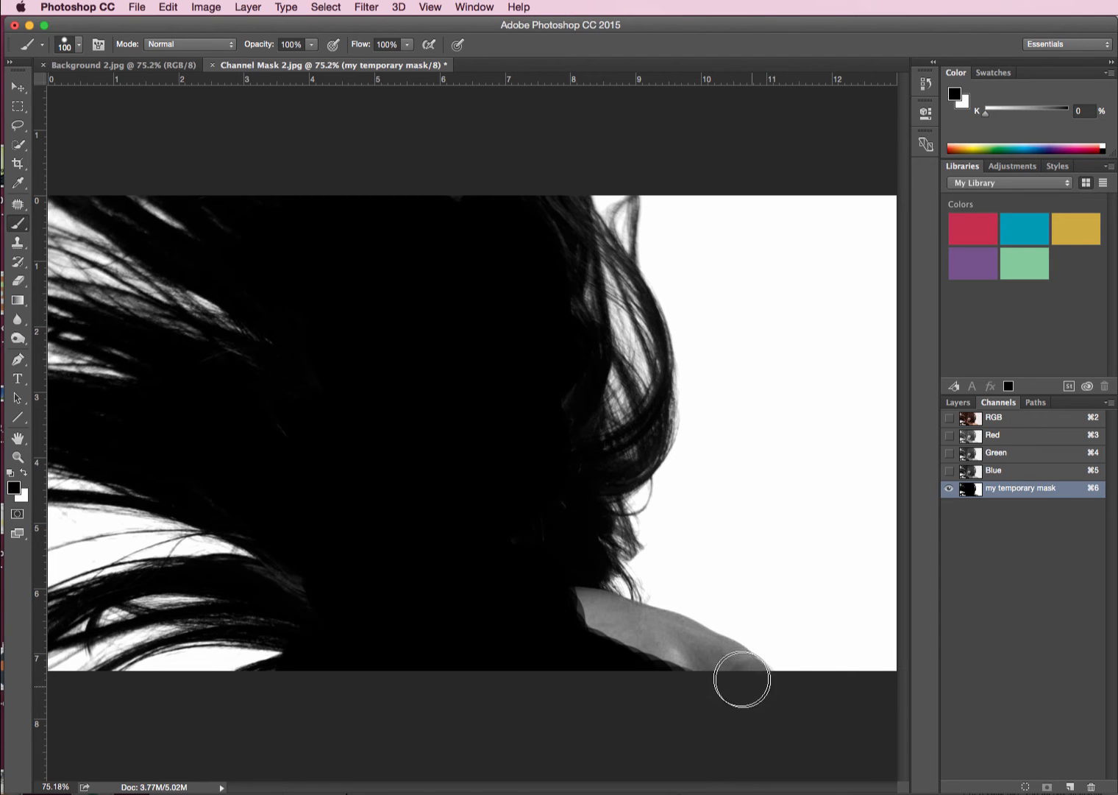
drag(743, 677, 606, 662)
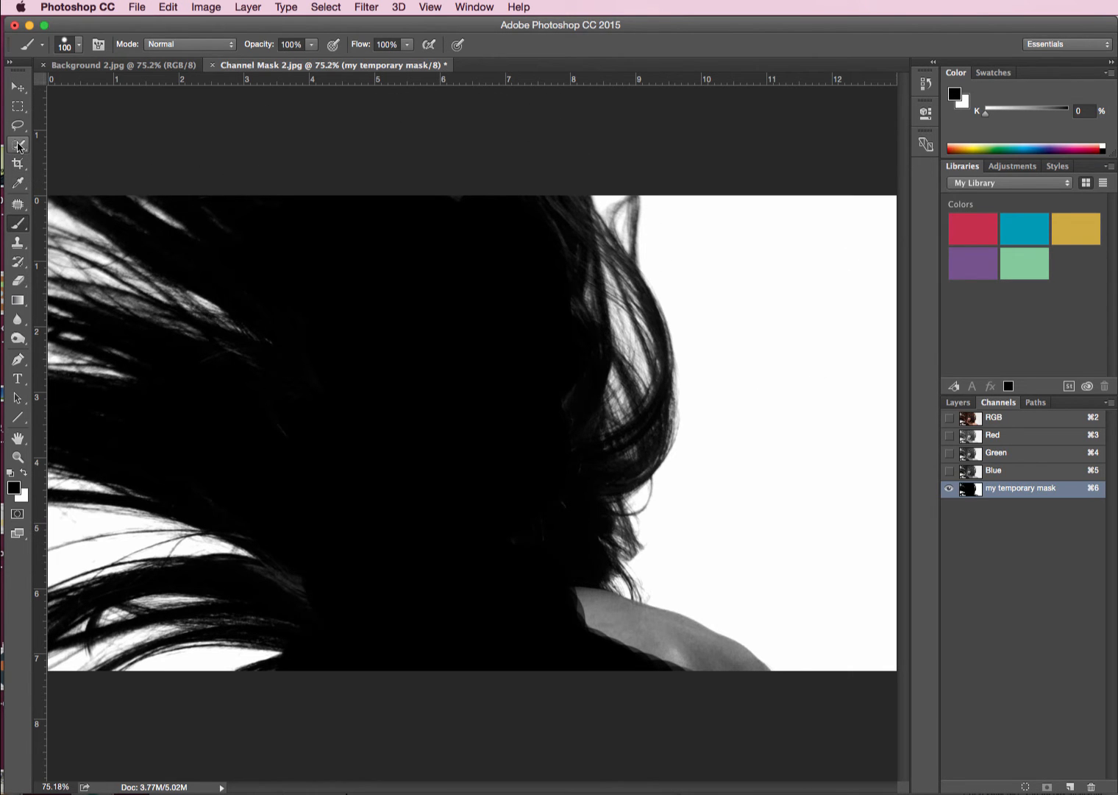
Select the grey shoulder patch and paint it black to complete the solid silhouette.
click(17, 144)
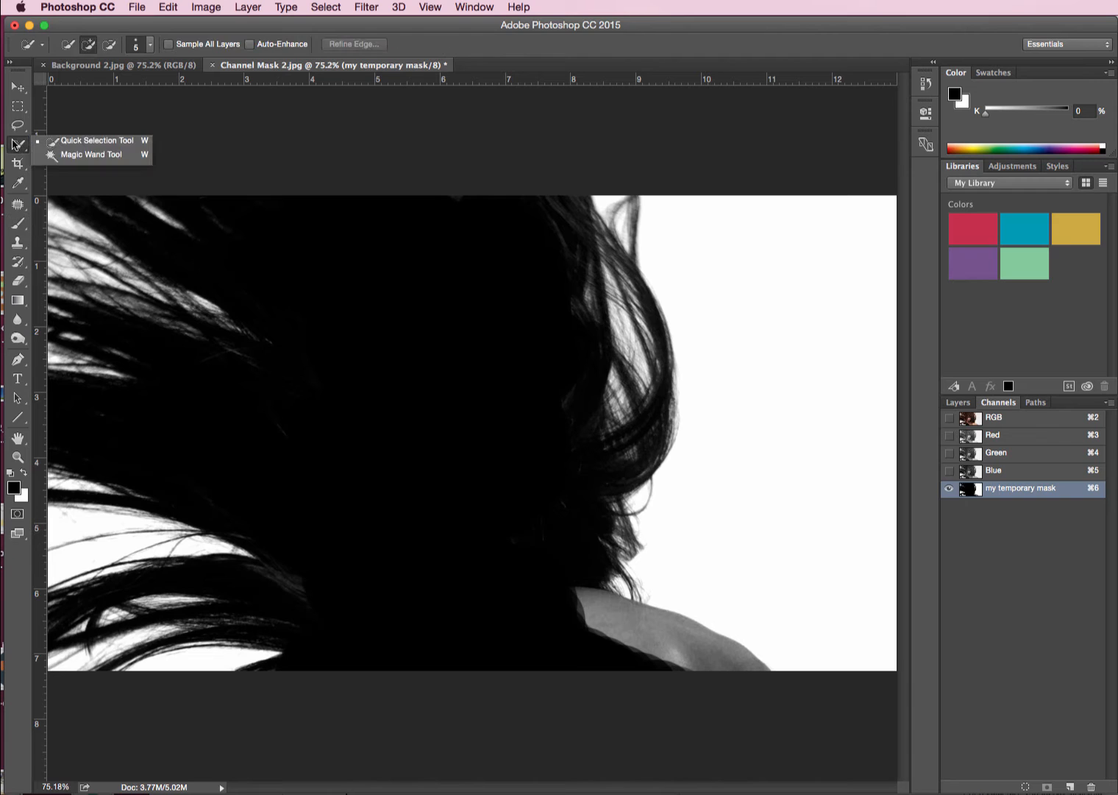
mouse_move(96, 140)
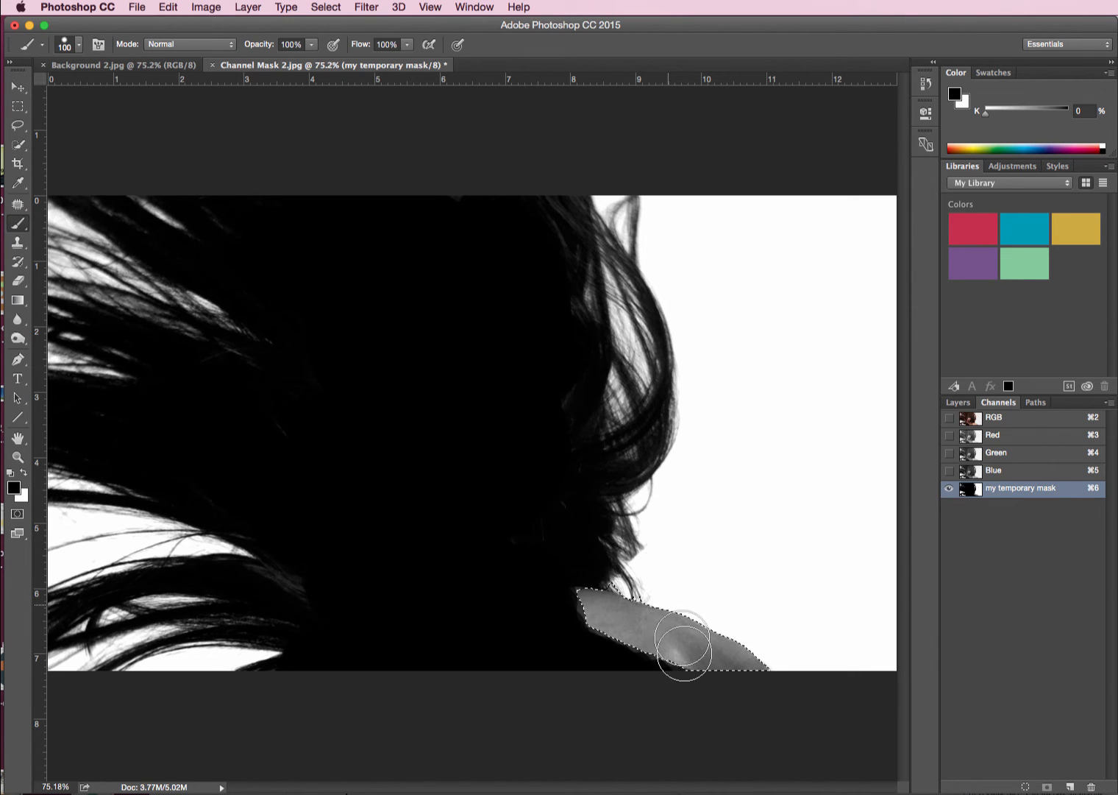
drag(680, 653, 688, 615)
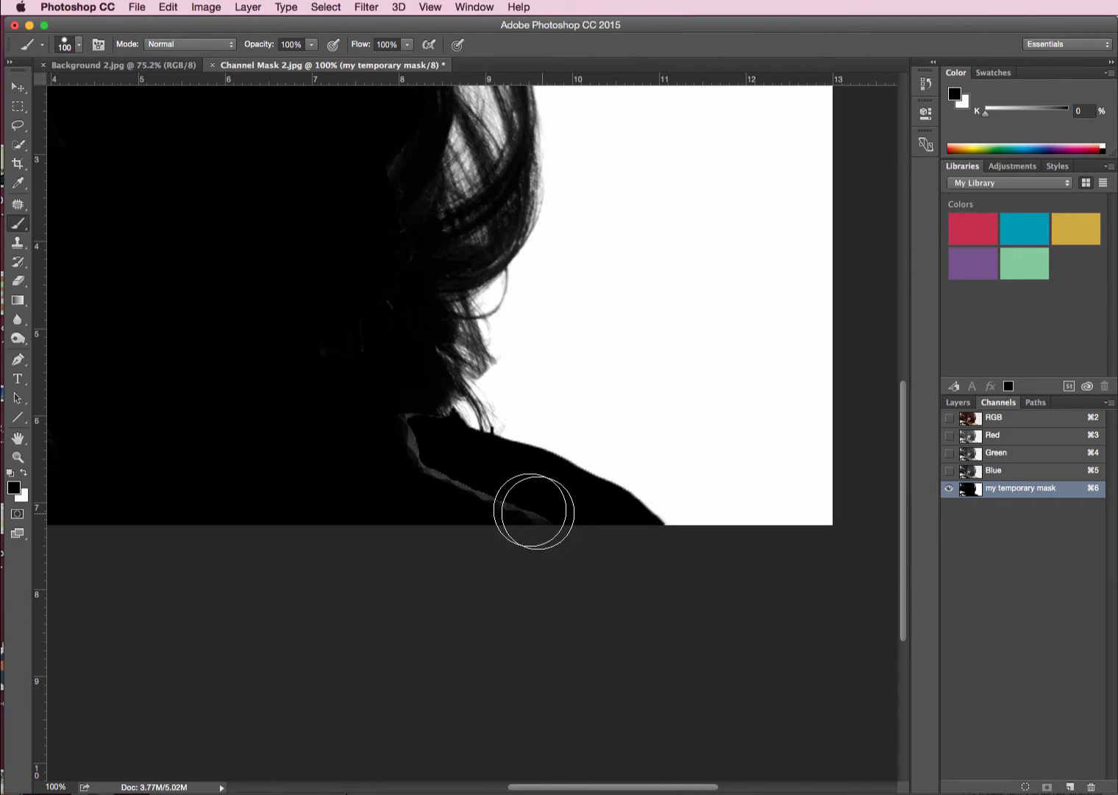
drag(533, 512, 404, 453)
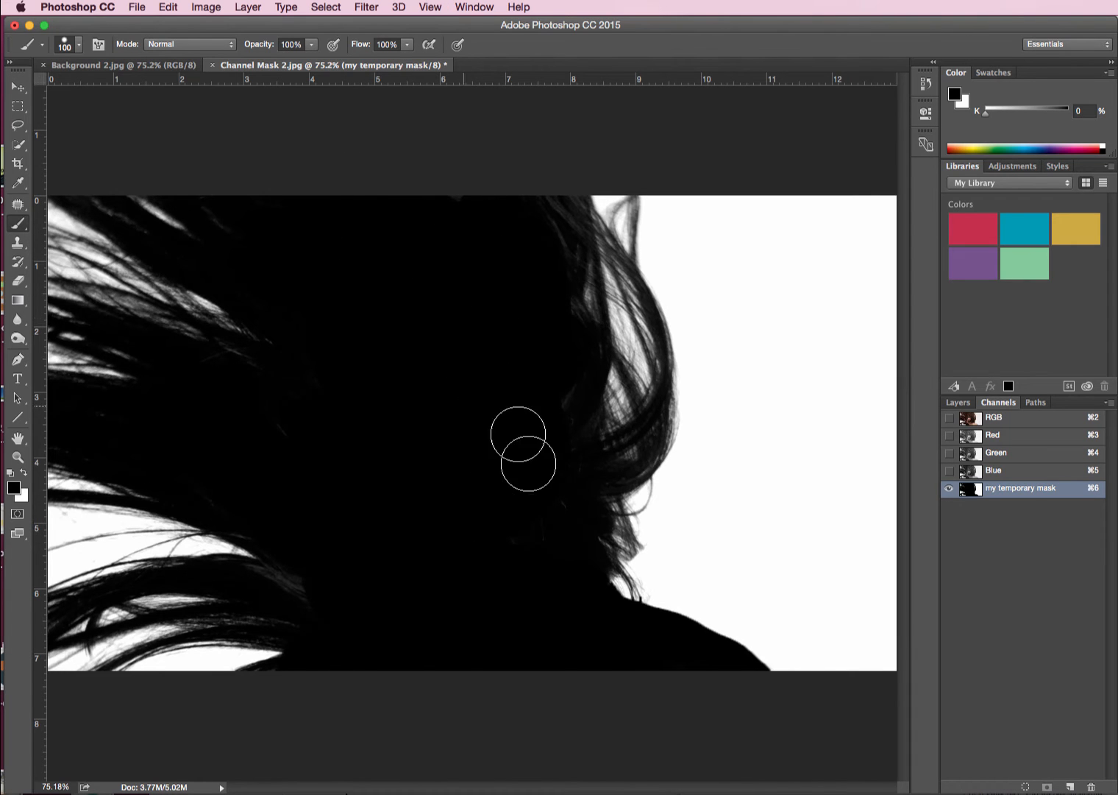
mouse_move(376, 530)
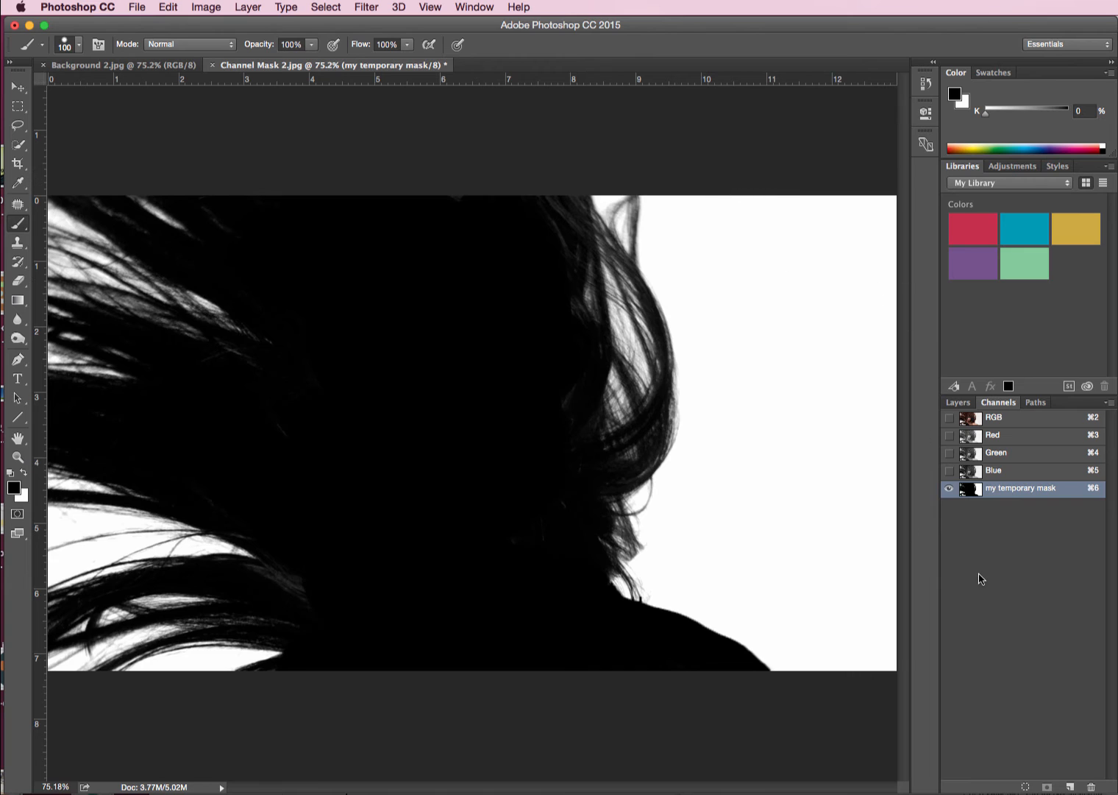
mouse_move(1012, 564)
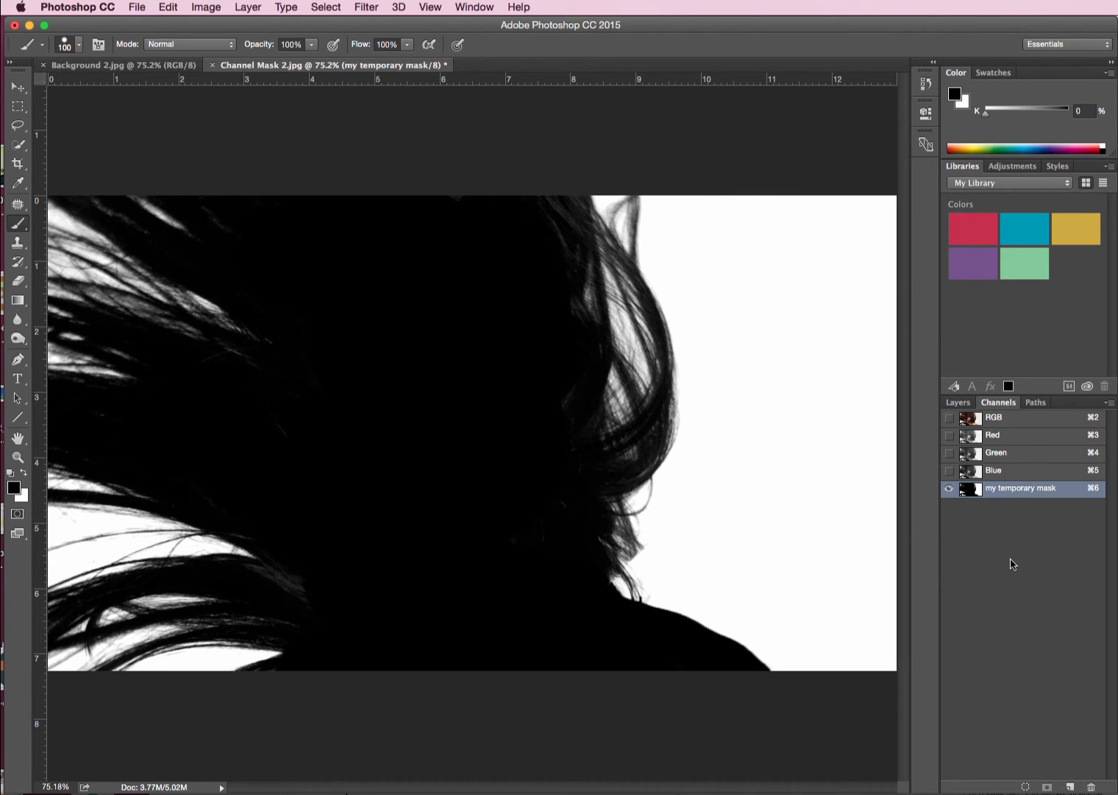
mouse_move(1010, 497)
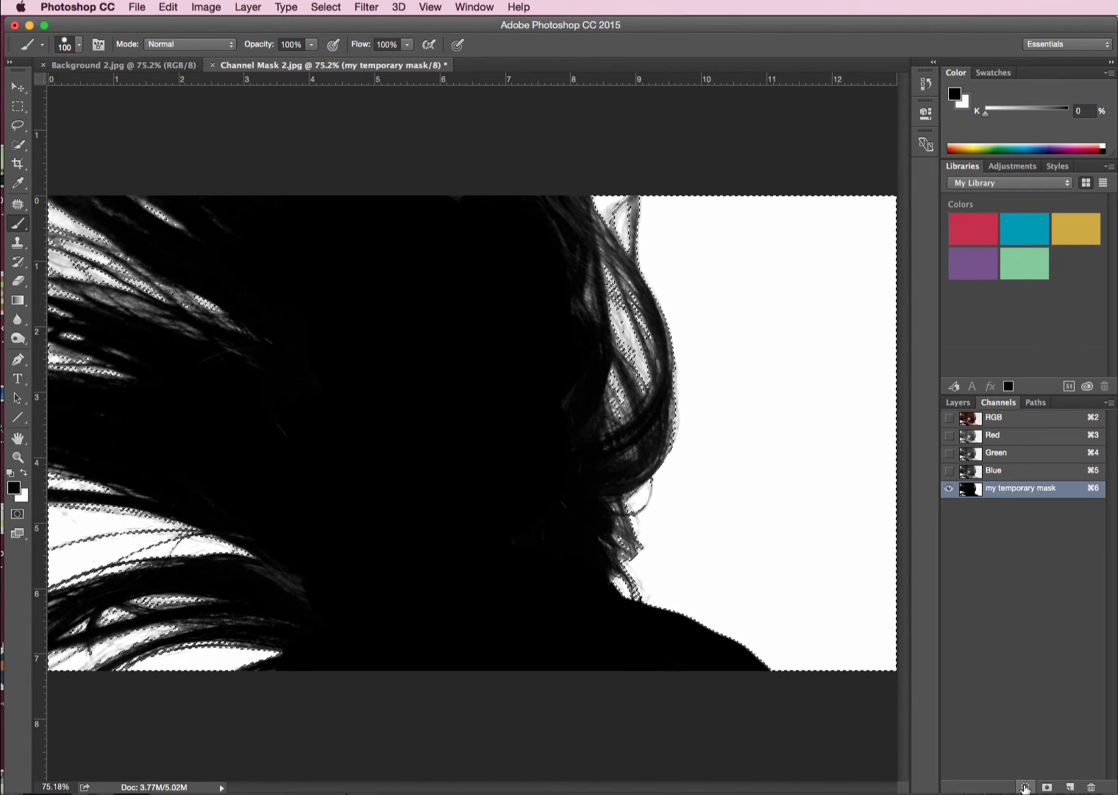
Load the temporary mask channel as a selection.
drag(662, 596, 698, 596)
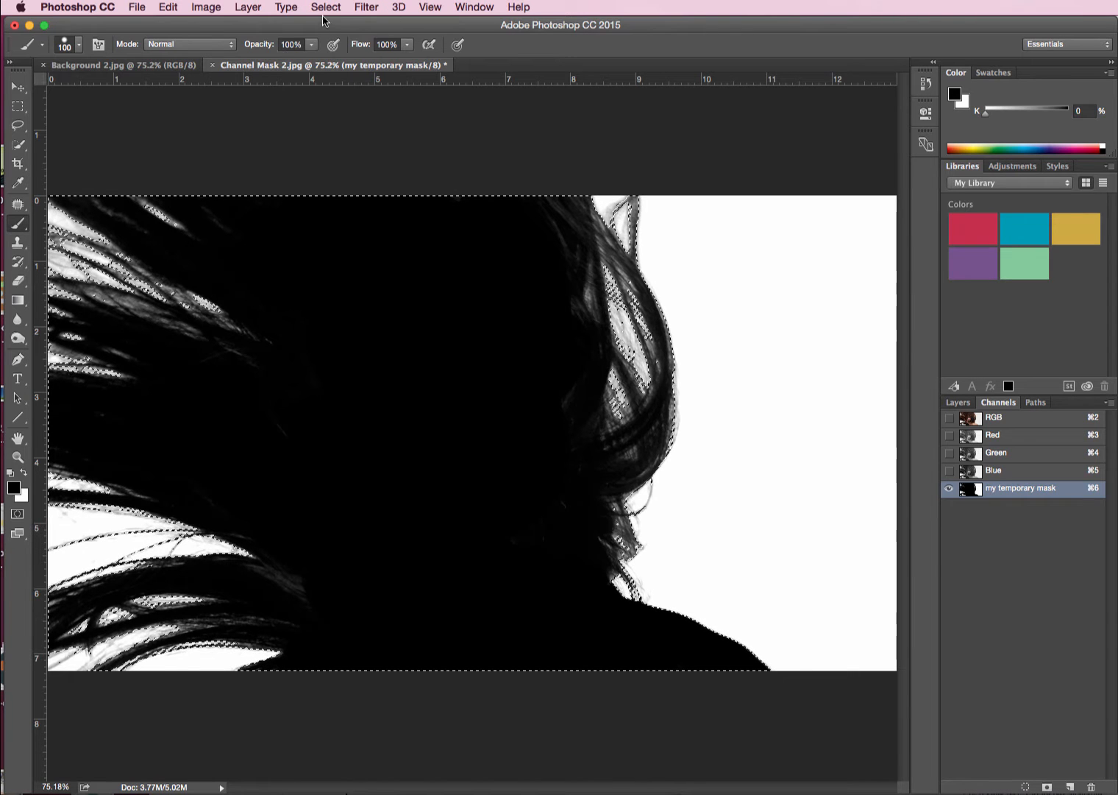
click(325, 6)
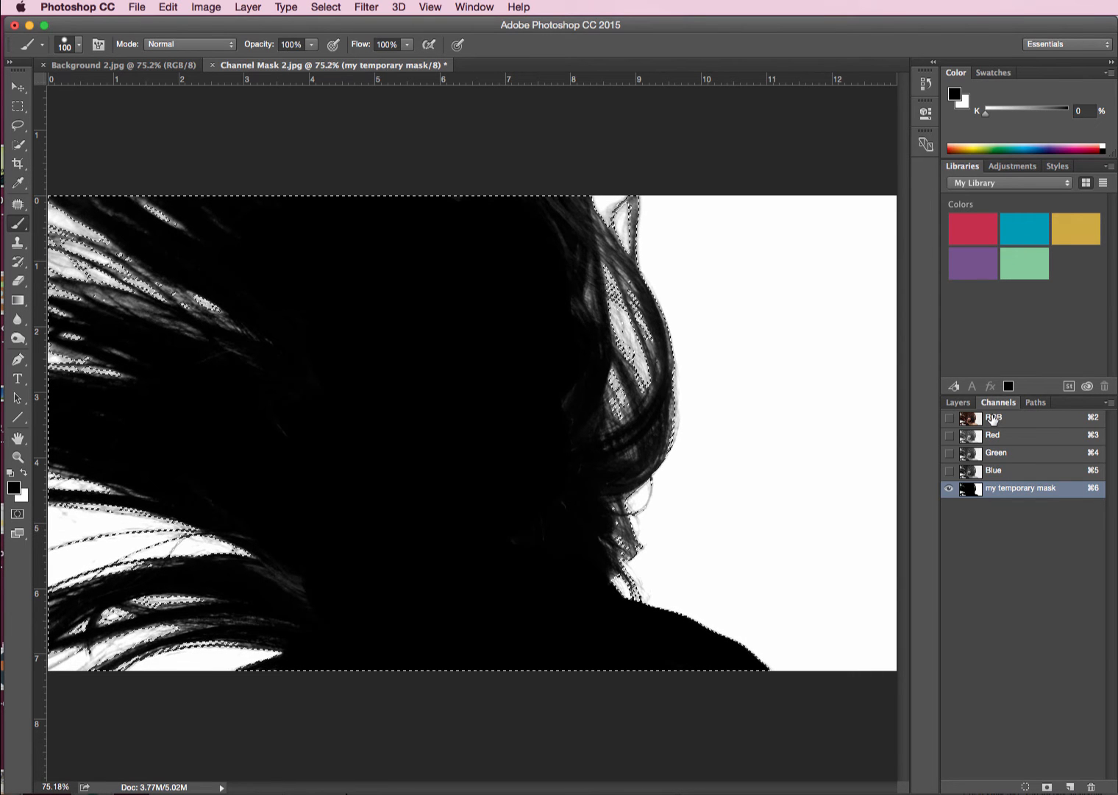
Return to RGB, add the layer mask on Layer 0, then disable and re-enable it to check.
click(995, 417)
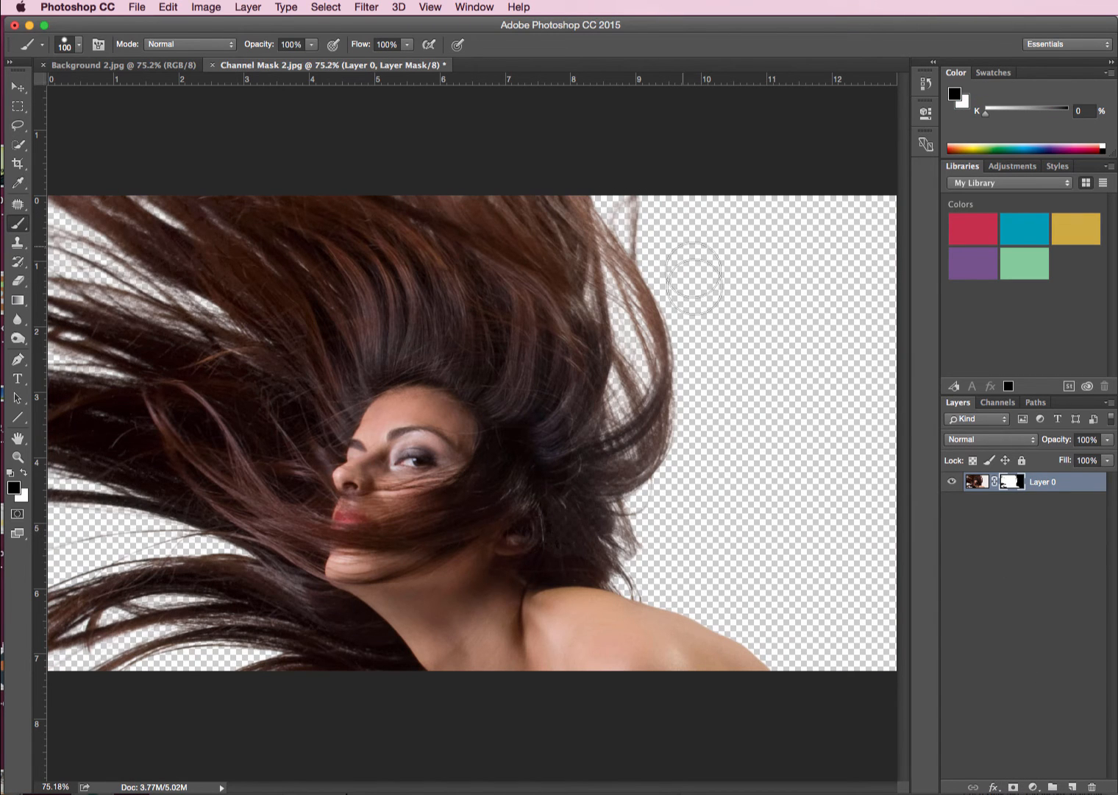
click(18, 86)
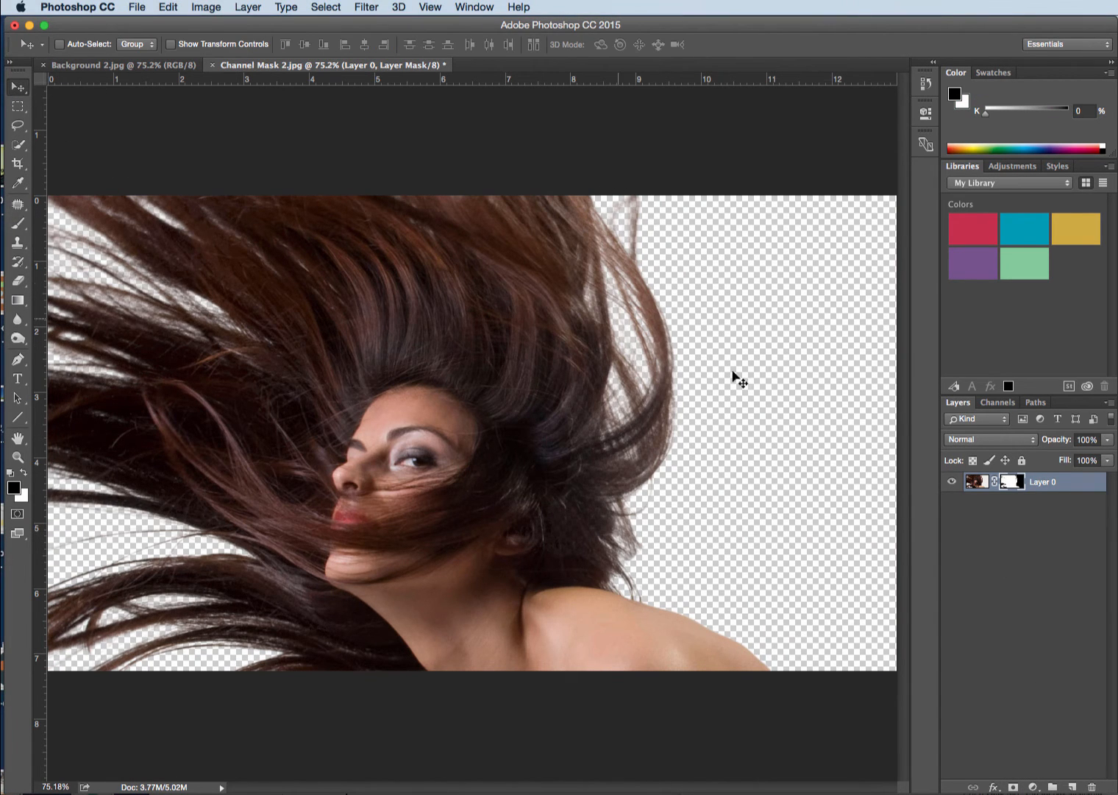
mouse_move(998, 530)
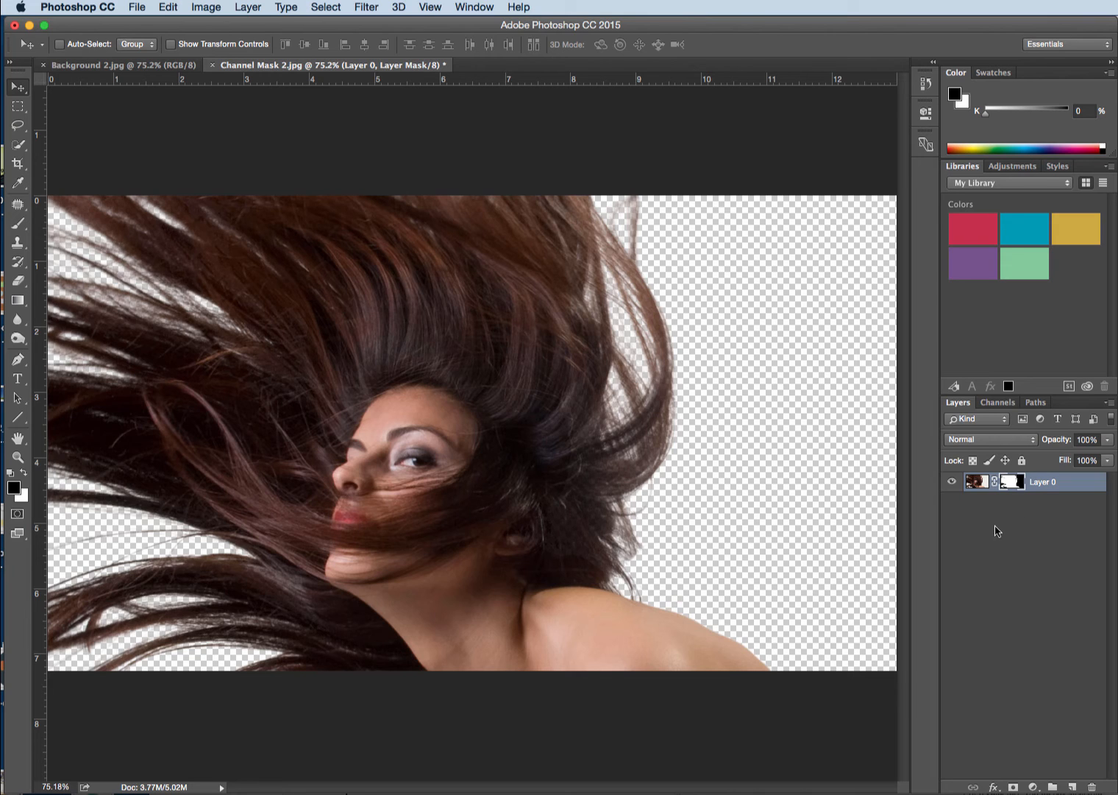
mouse_move(1024, 497)
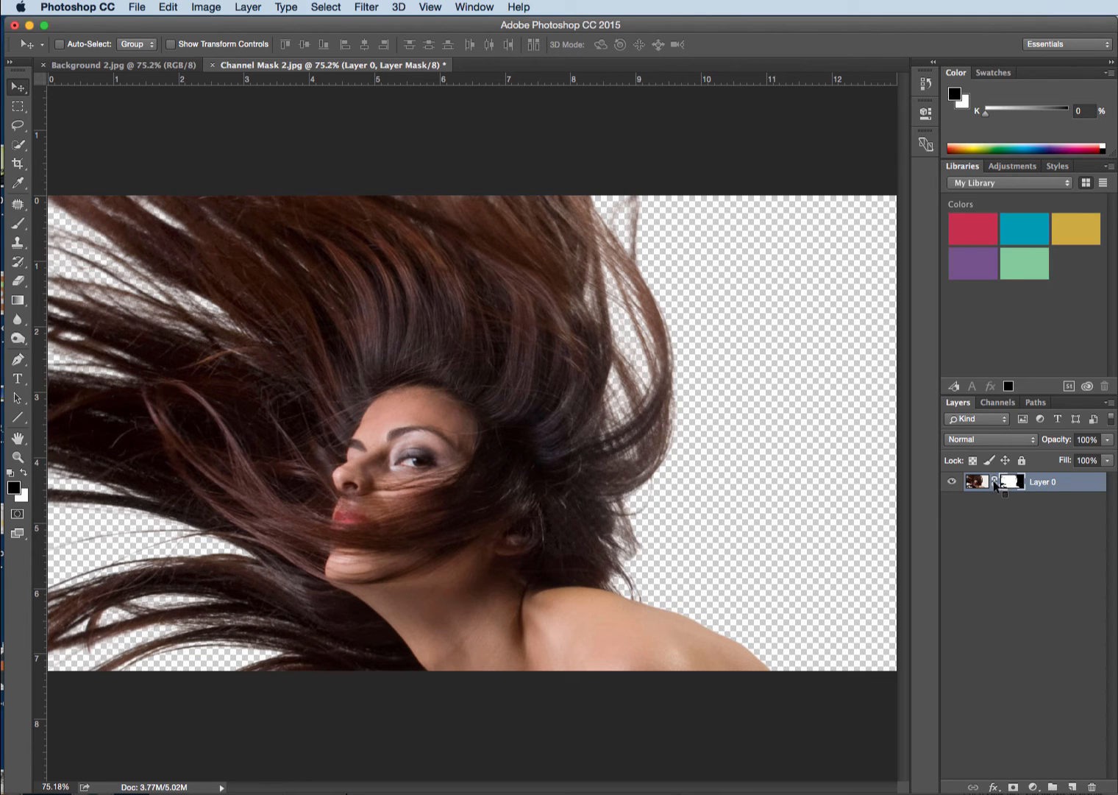
click(1011, 481)
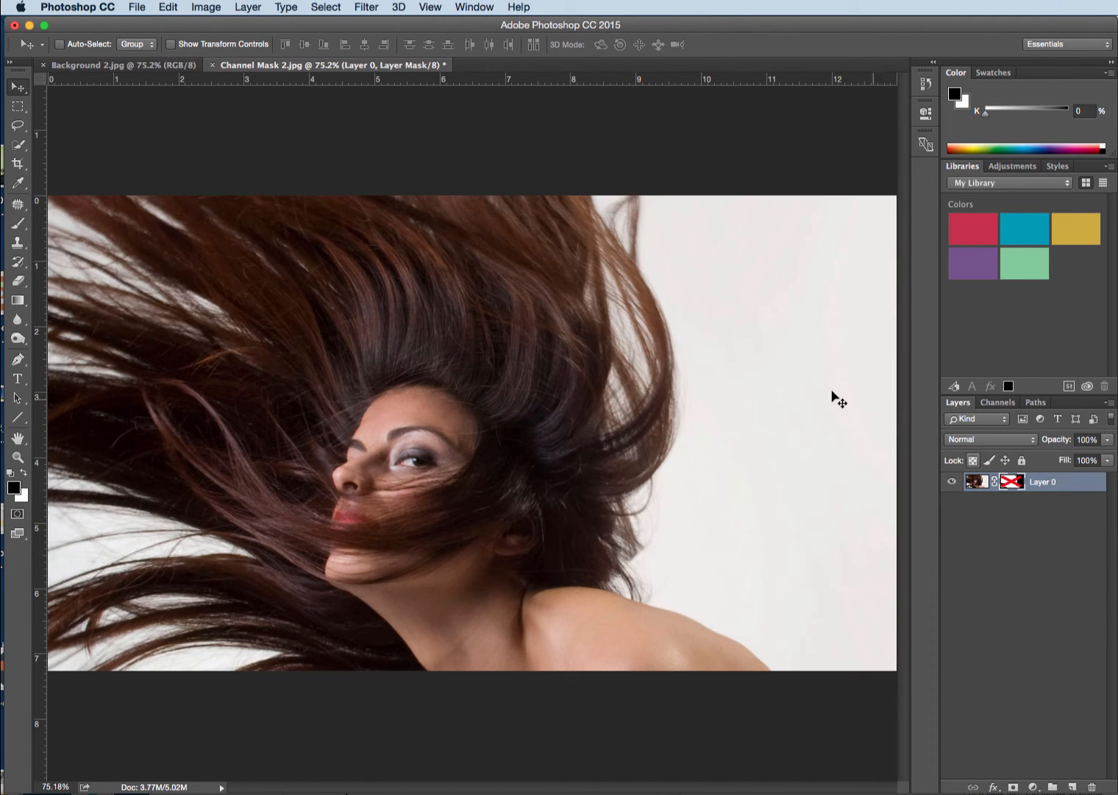
right_click(1010, 480)
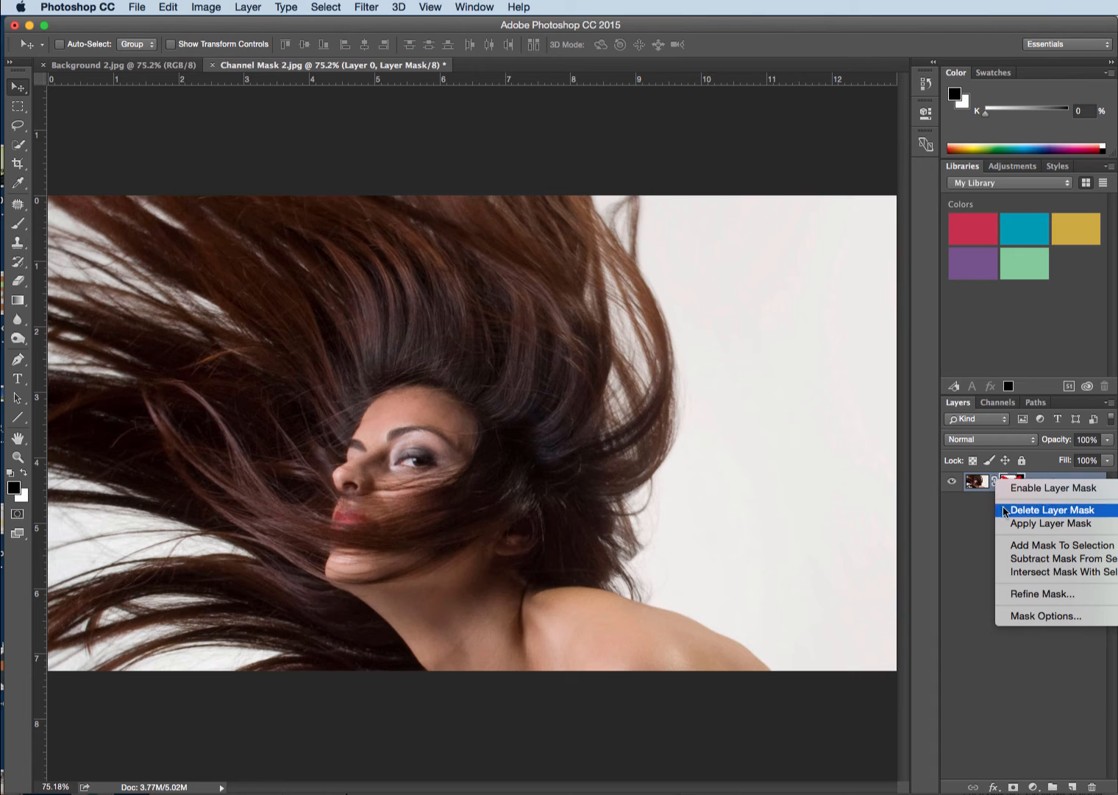
click(1051, 524)
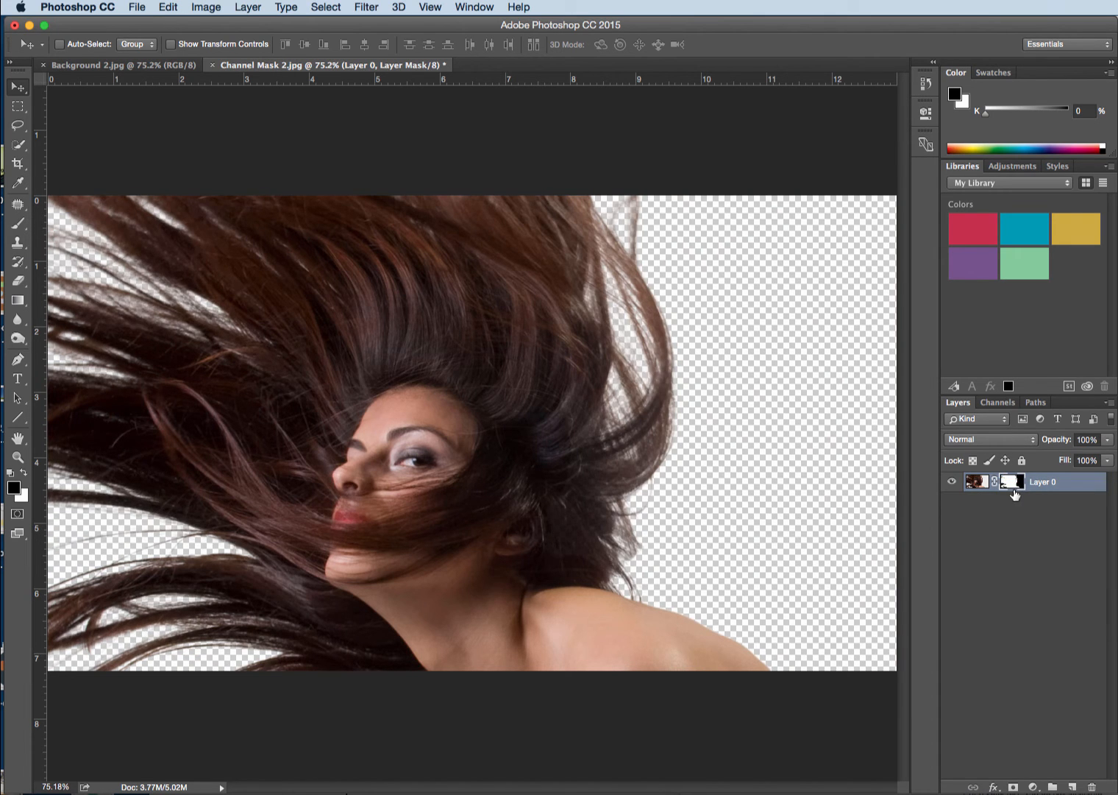
mouse_move(1005, 459)
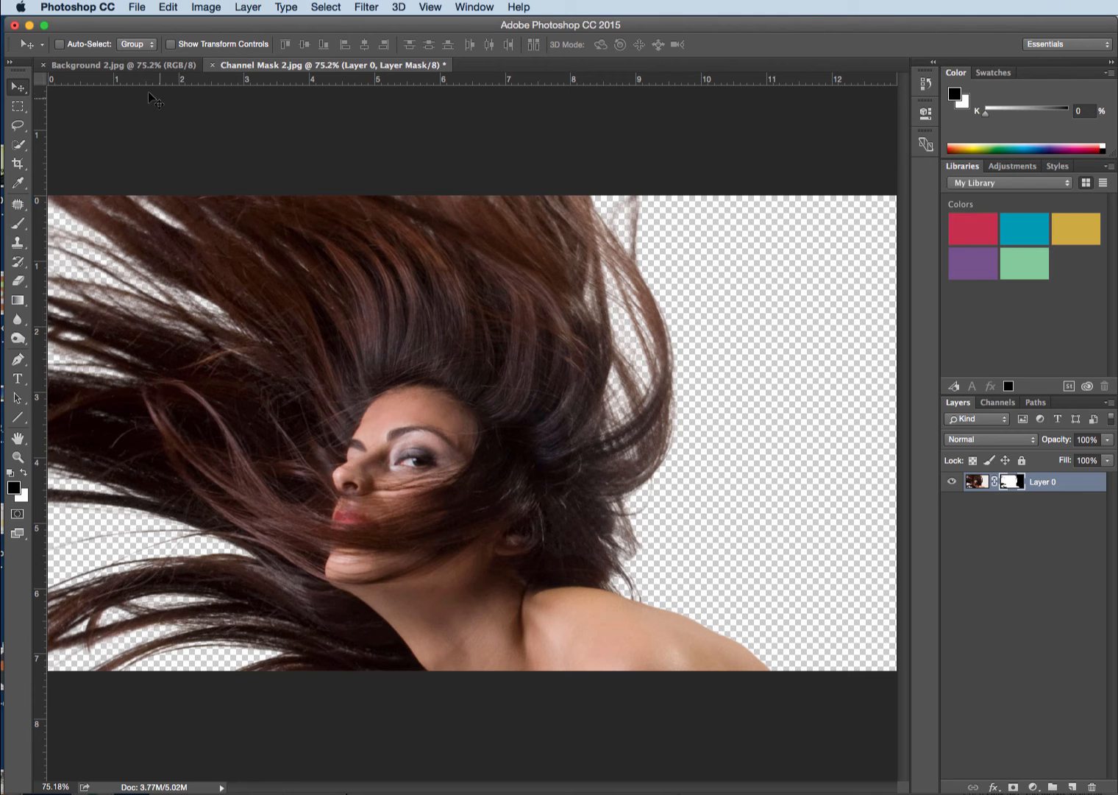
Bring the Background 2 wall texture into the portrait and move Layer 1 beneath Layer 0.
click(103, 65)
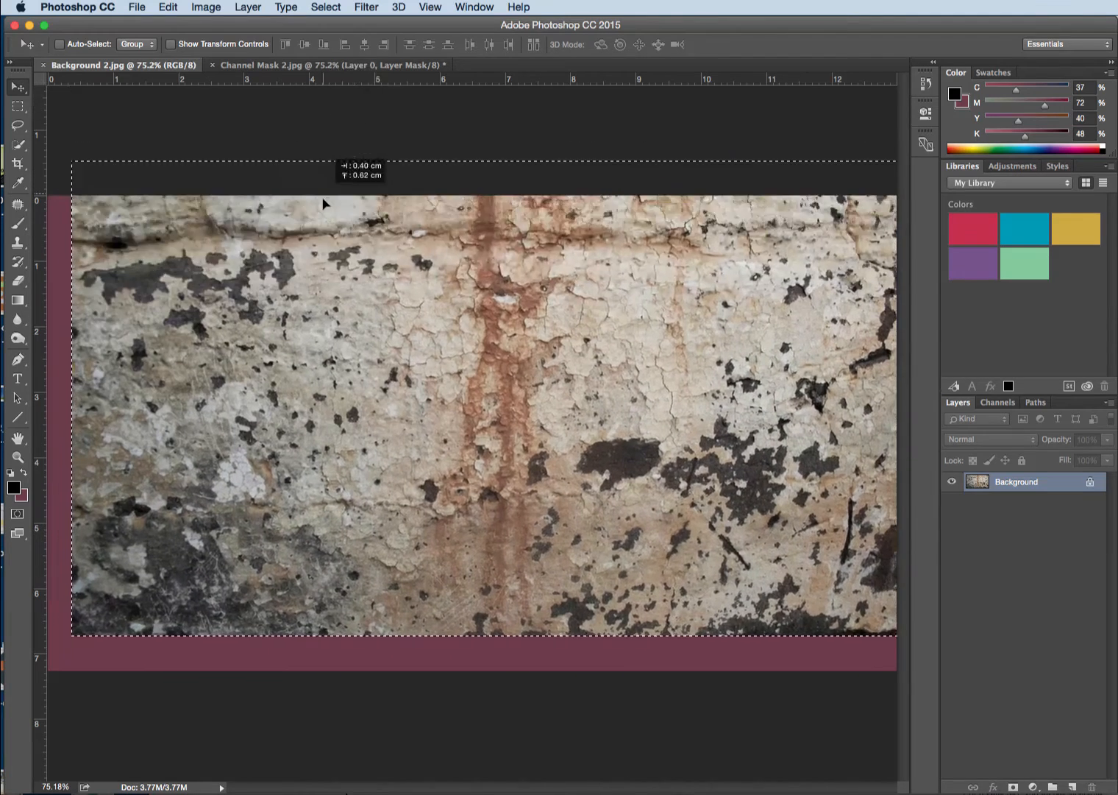
click(329, 65)
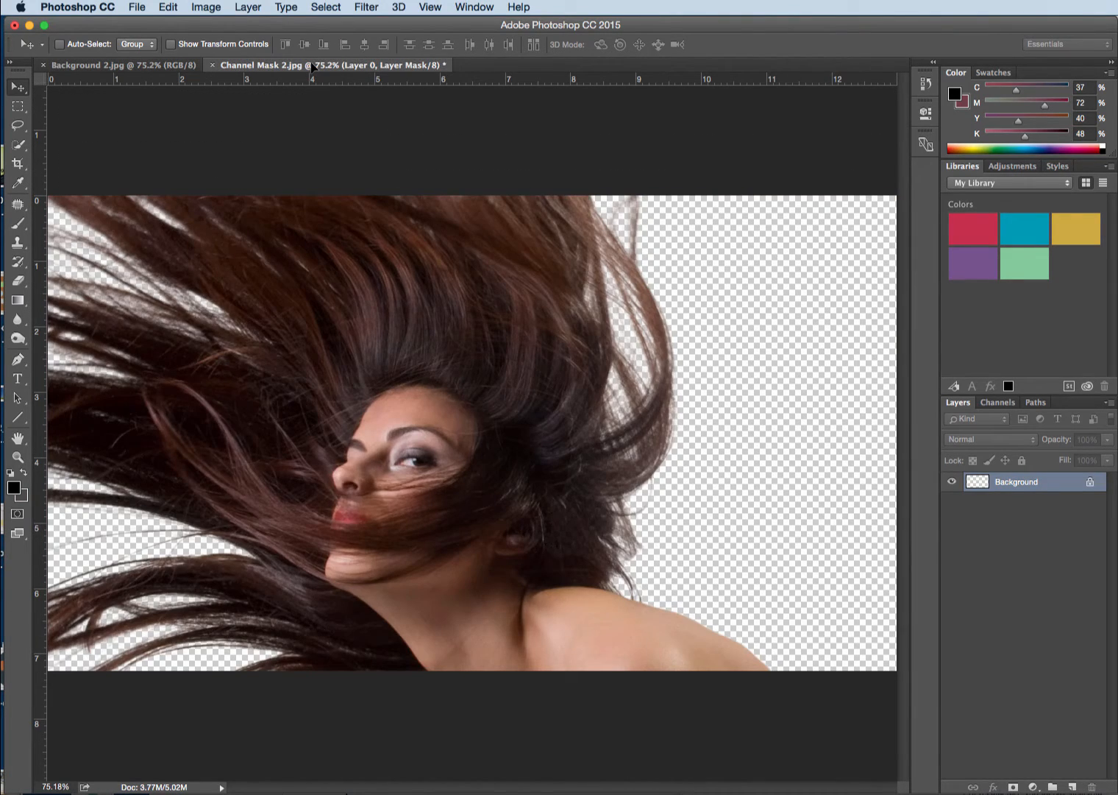
mouse_move(553, 343)
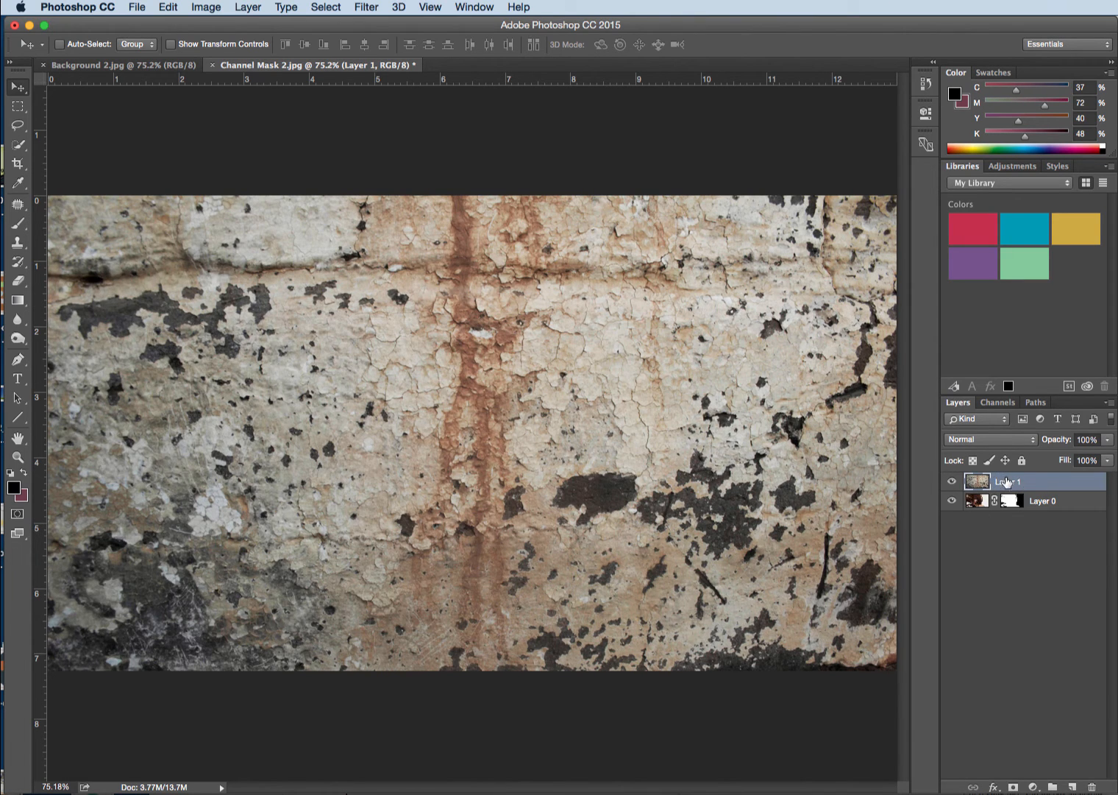
drag(1030, 483, 1030, 503)
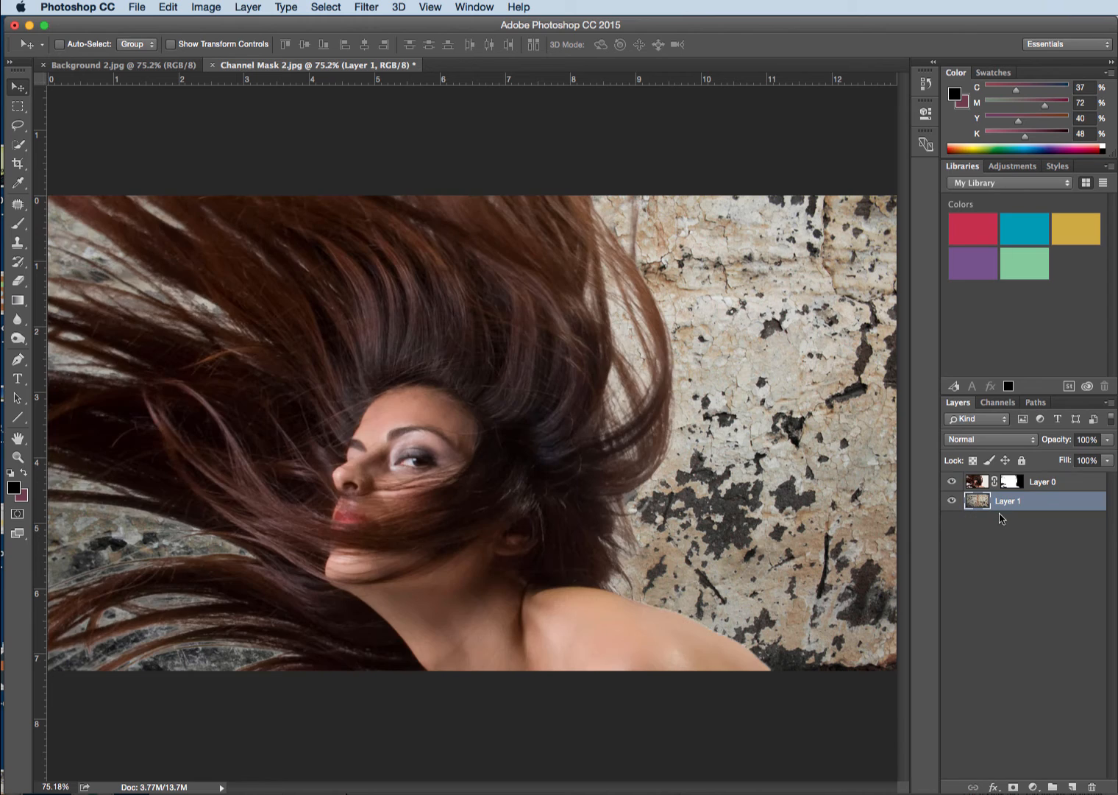
mouse_move(659, 468)
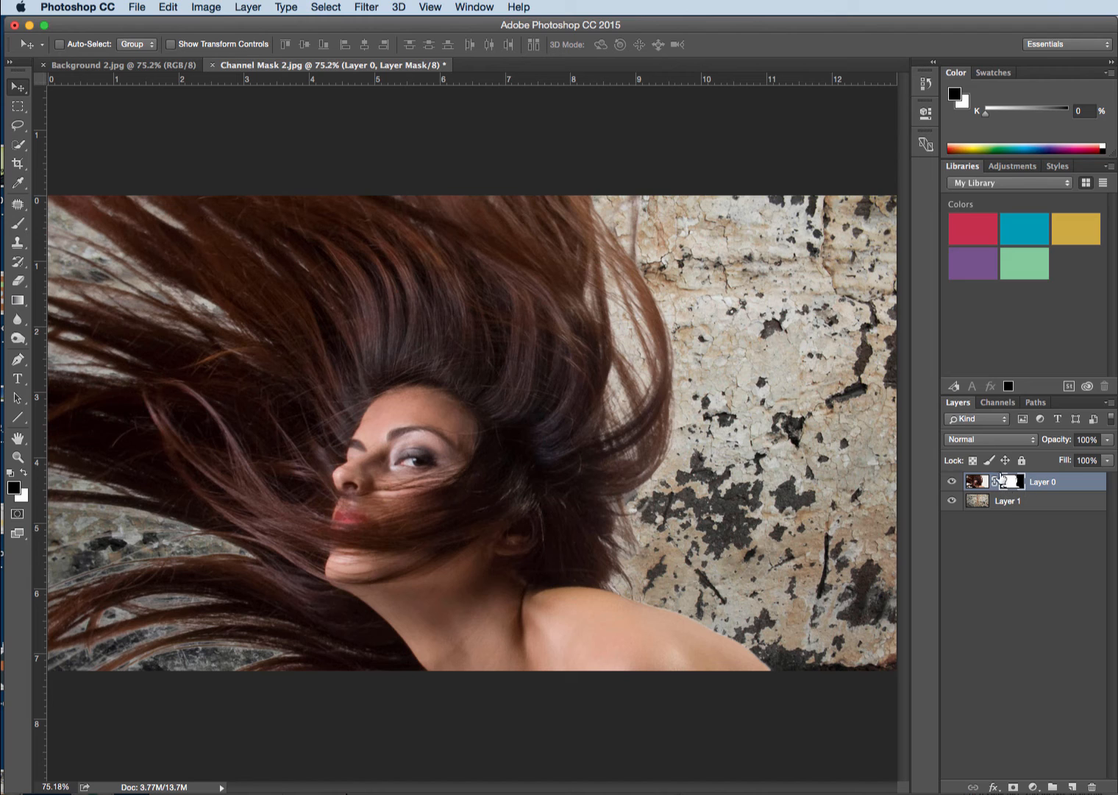
Show the Layer 0 mask properties with 100% density and 0 px feather.
click(995, 481)
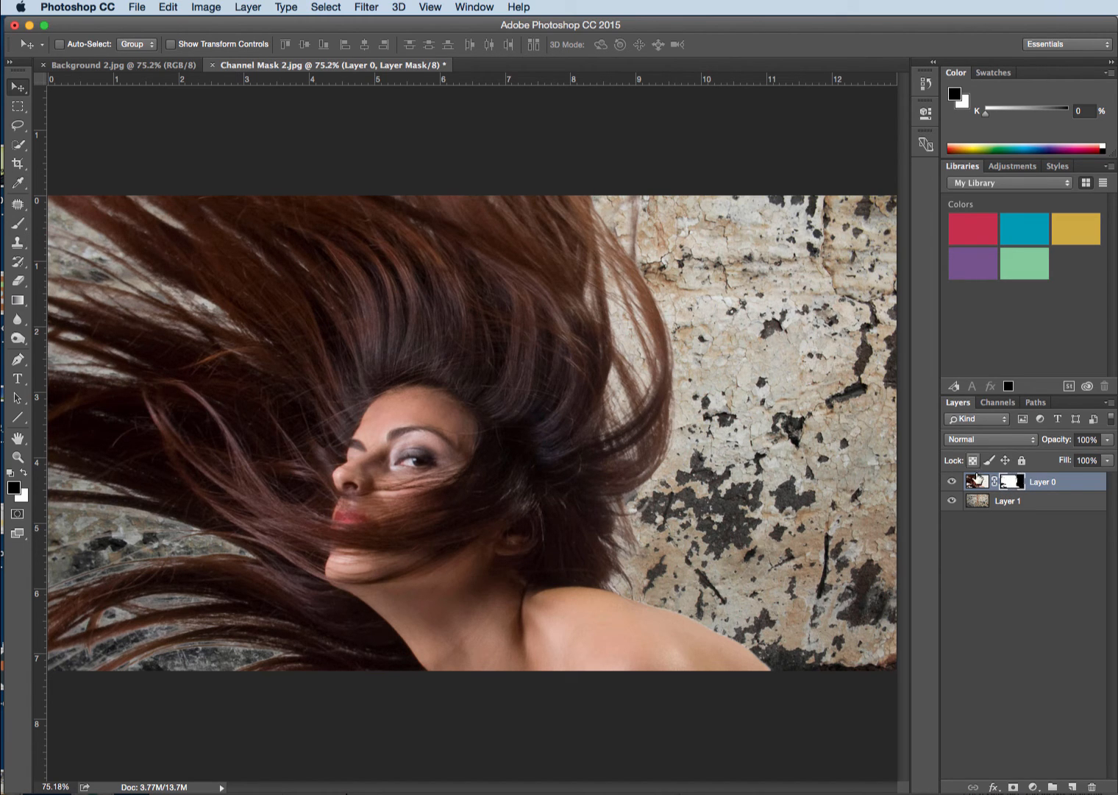
click(977, 481)
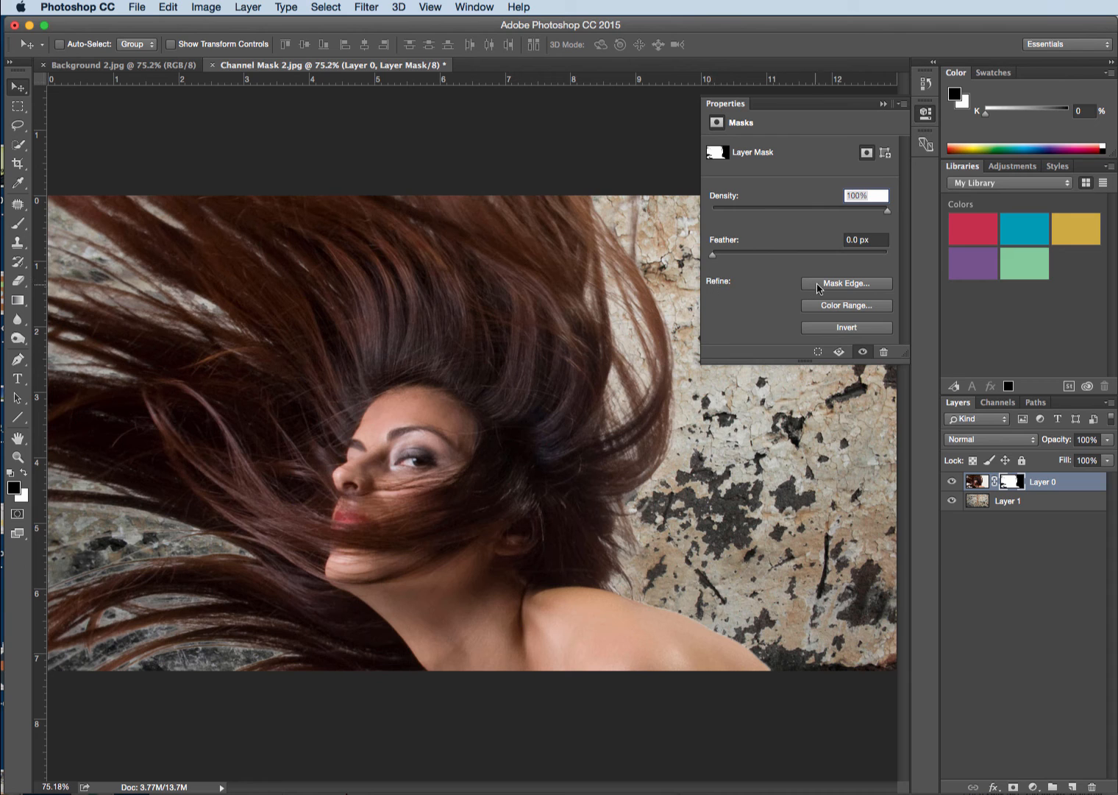
In Mask Edge, try Shift Edge extremes and settle it around −40%.
click(846, 283)
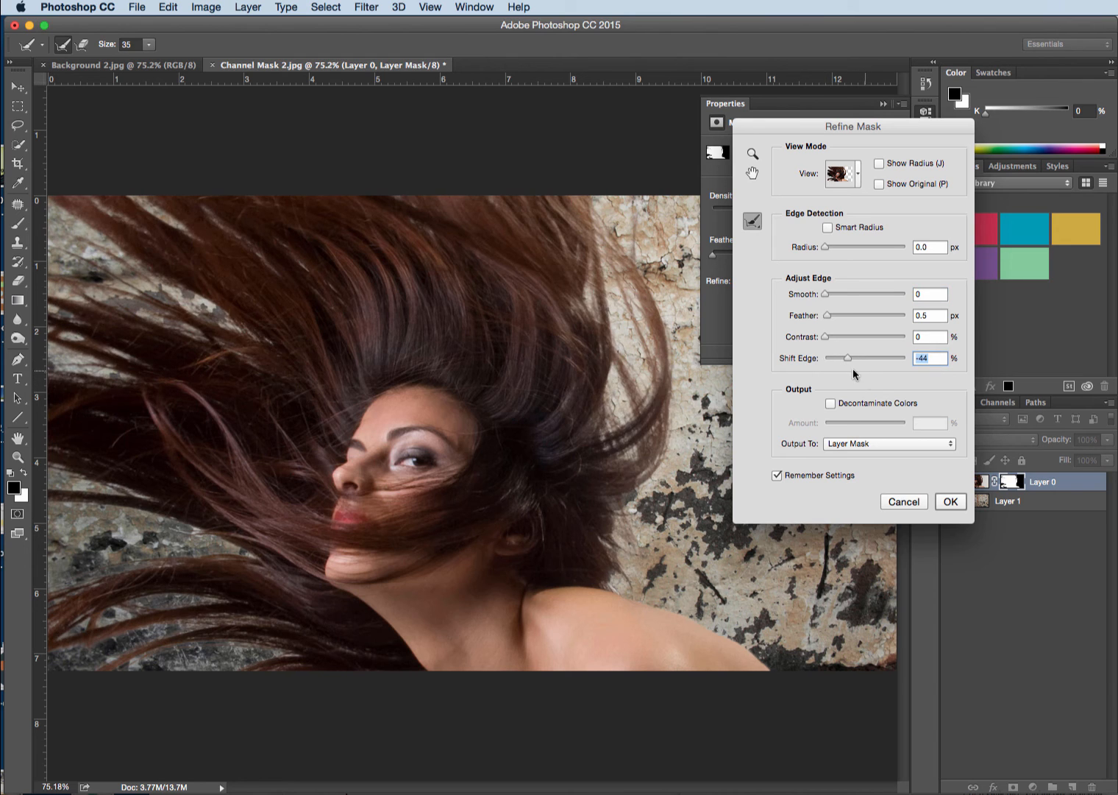
drag(833, 359, 850, 359)
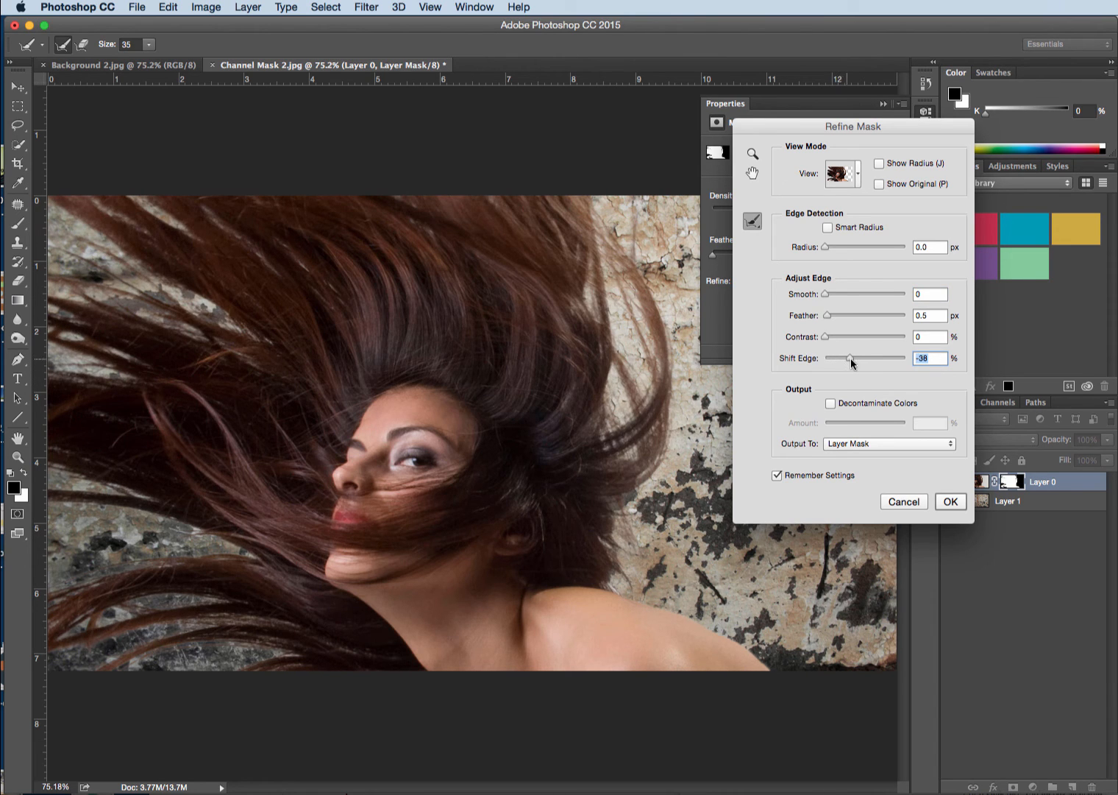
drag(851, 359, 895, 359)
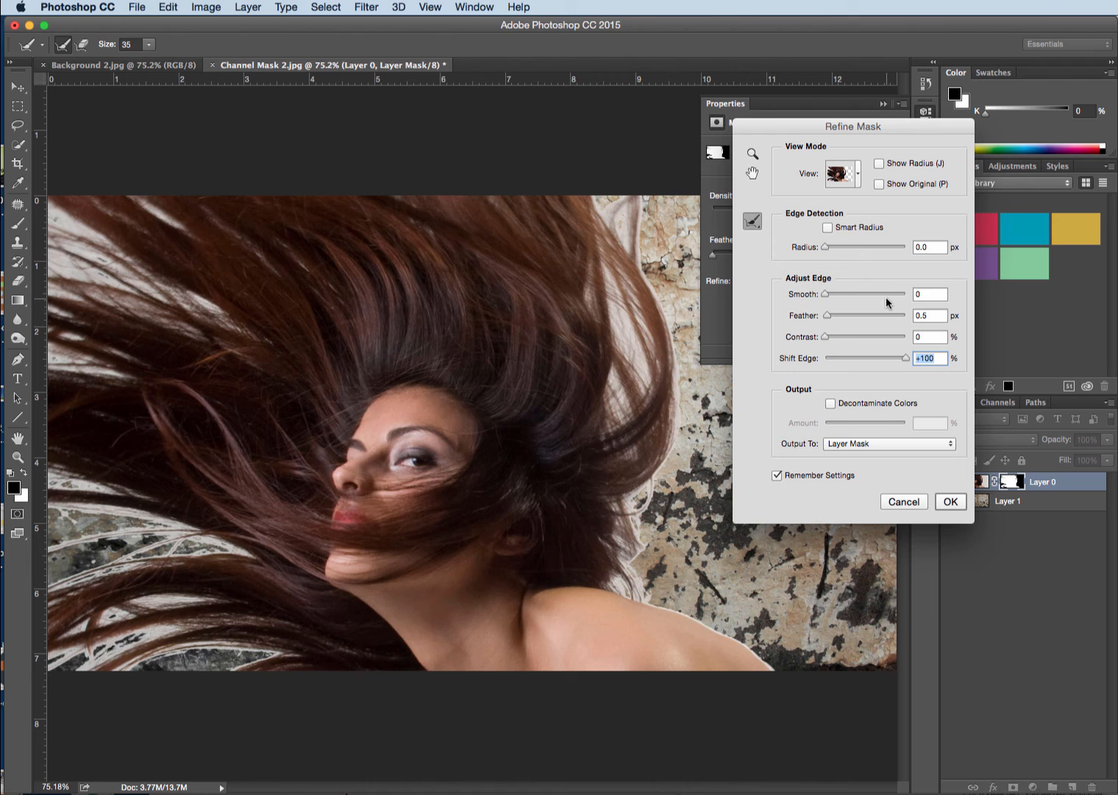
mouse_move(868, 302)
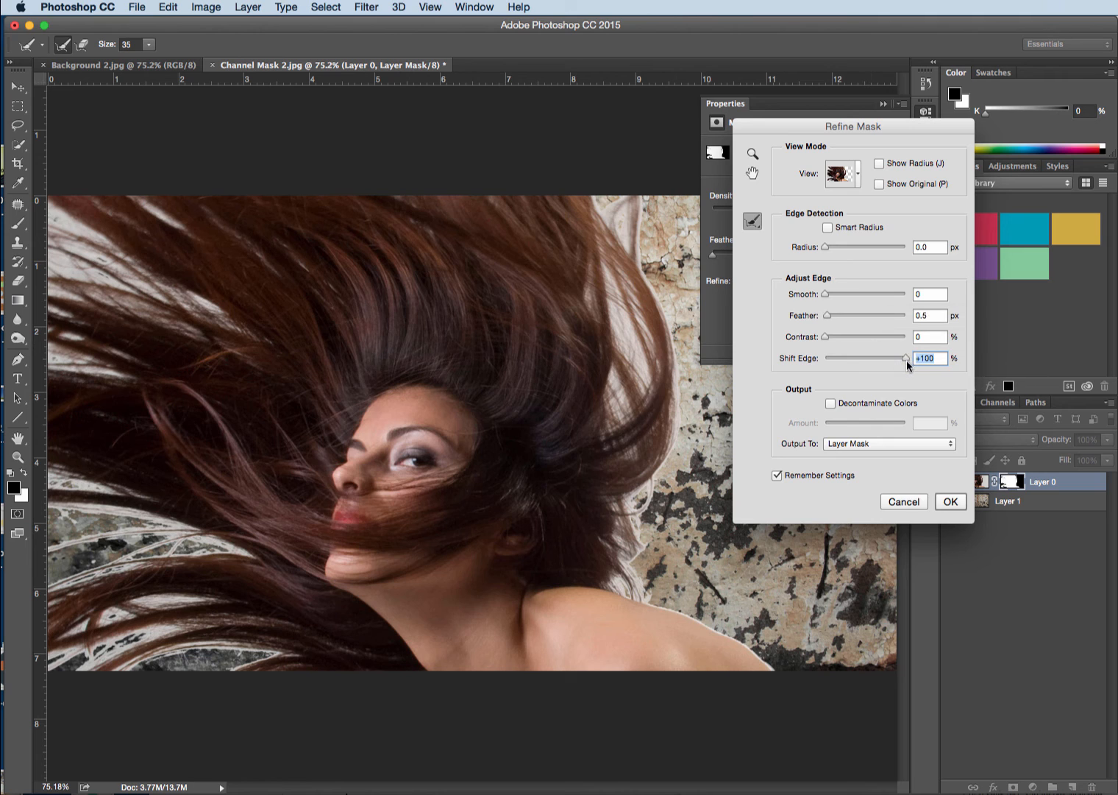
drag(909, 359, 842, 359)
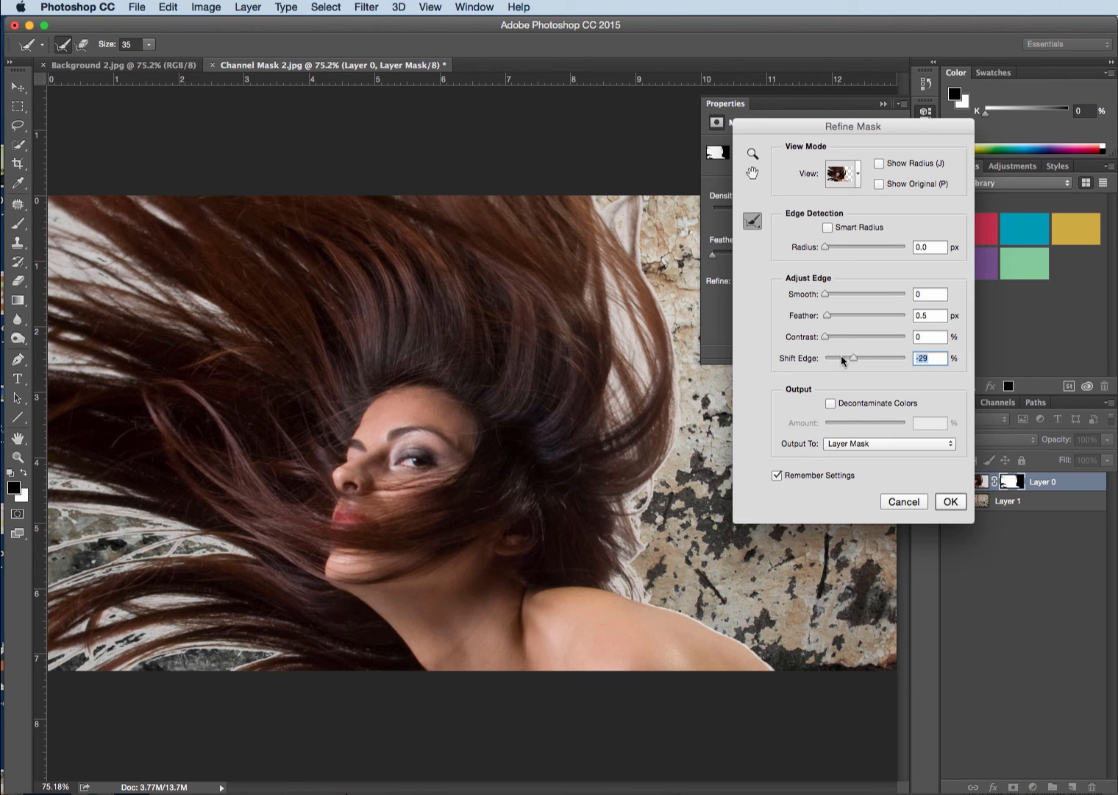
drag(841, 359, 825, 359)
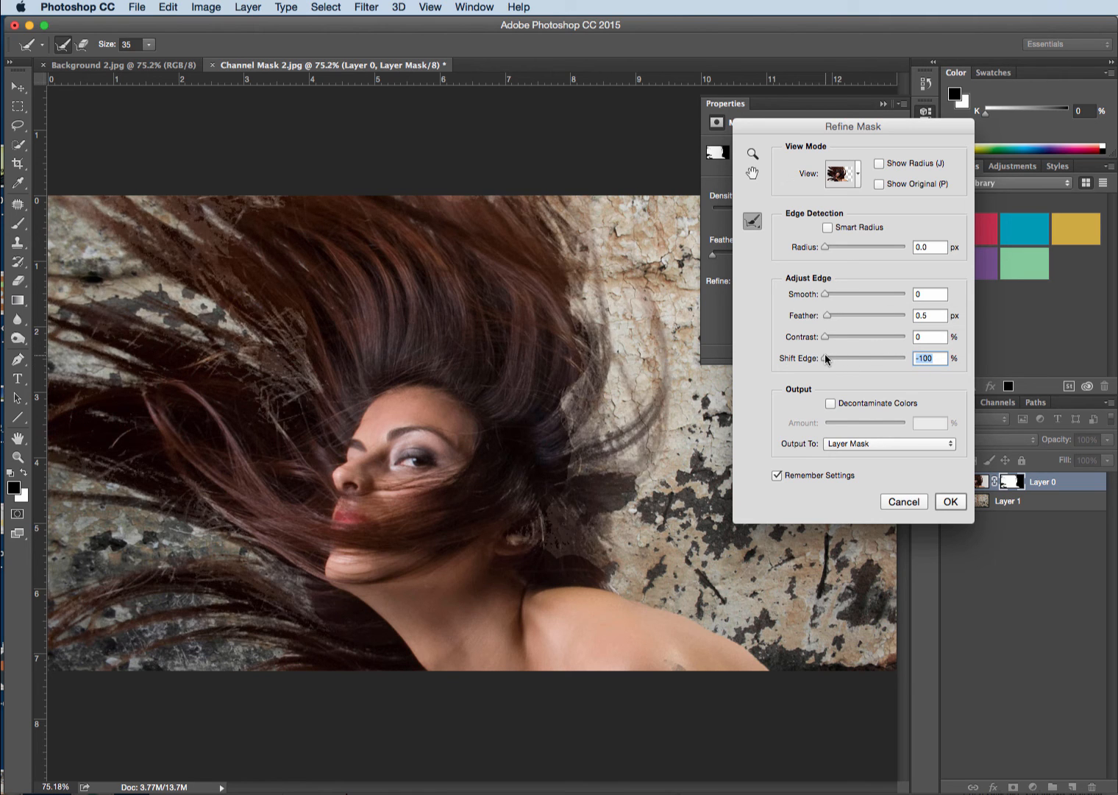
mouse_move(826, 359)
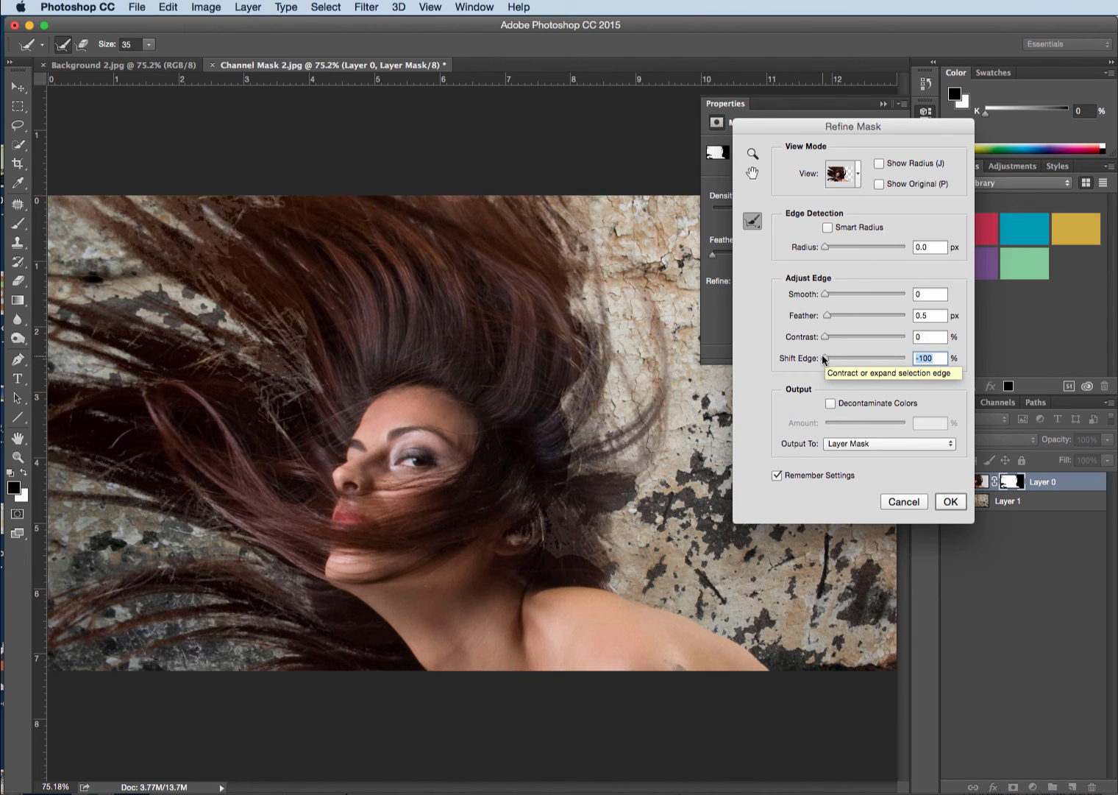
drag(826, 359, 859, 359)
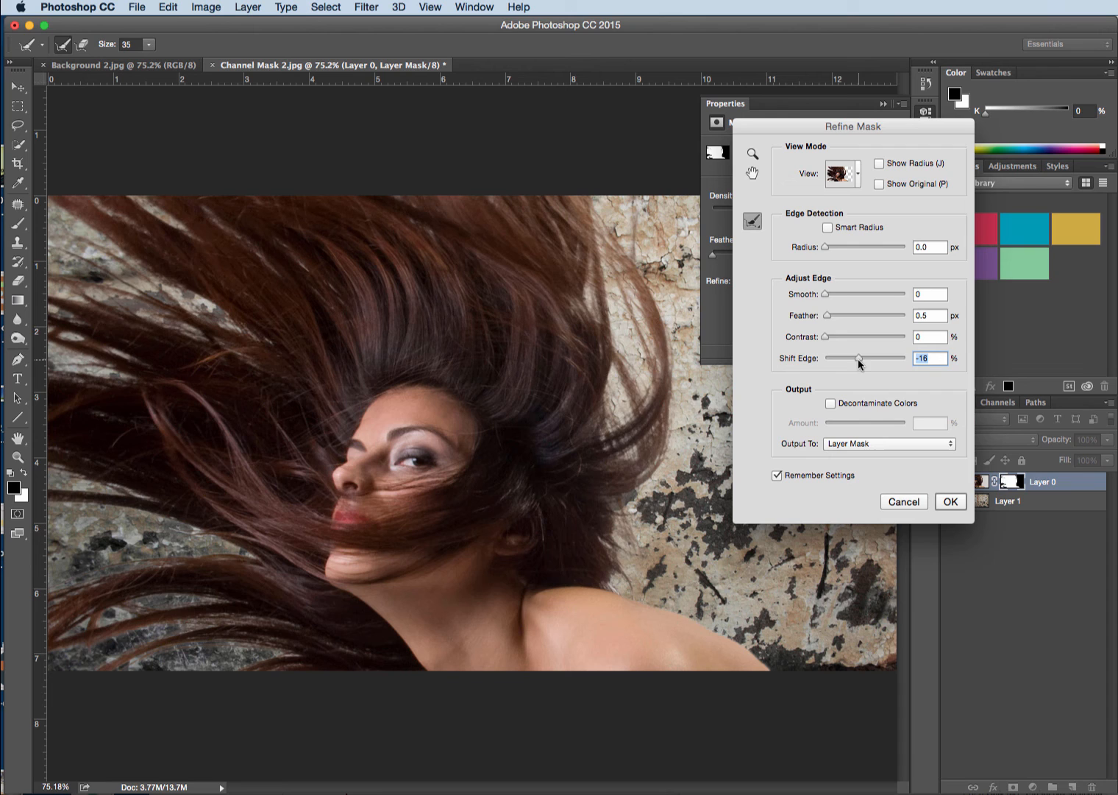
drag(858, 359, 863, 359)
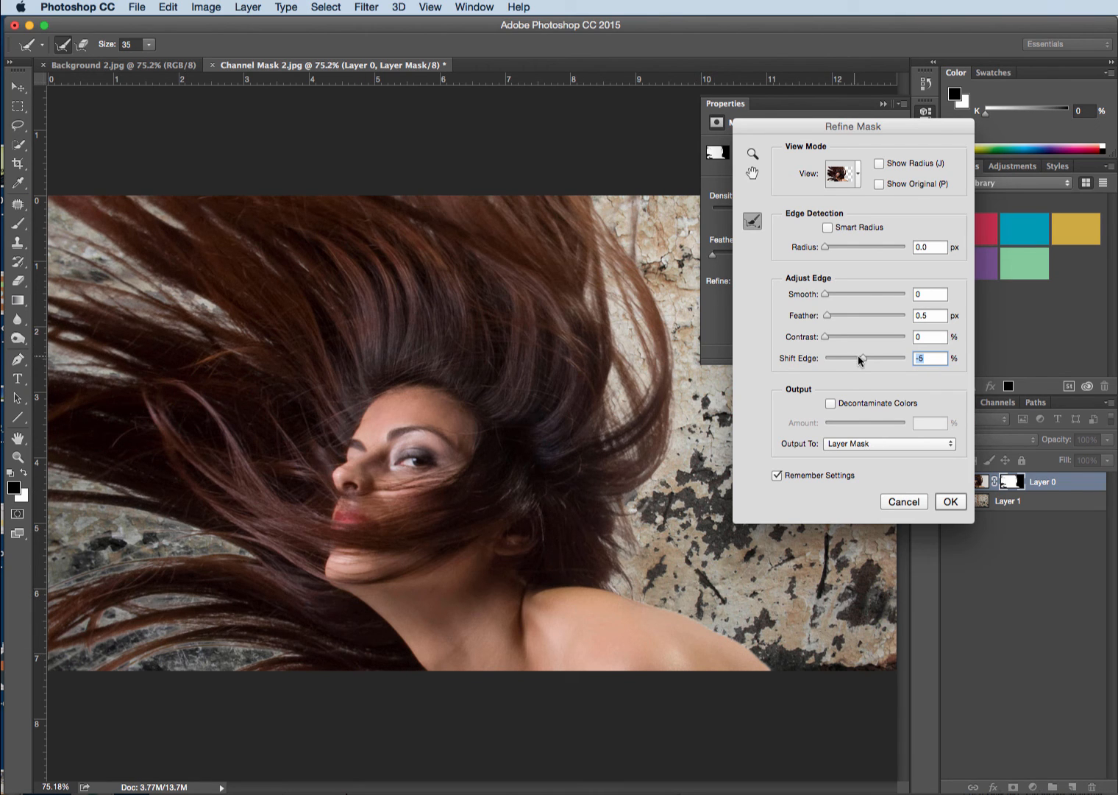
drag(860, 359, 844, 359)
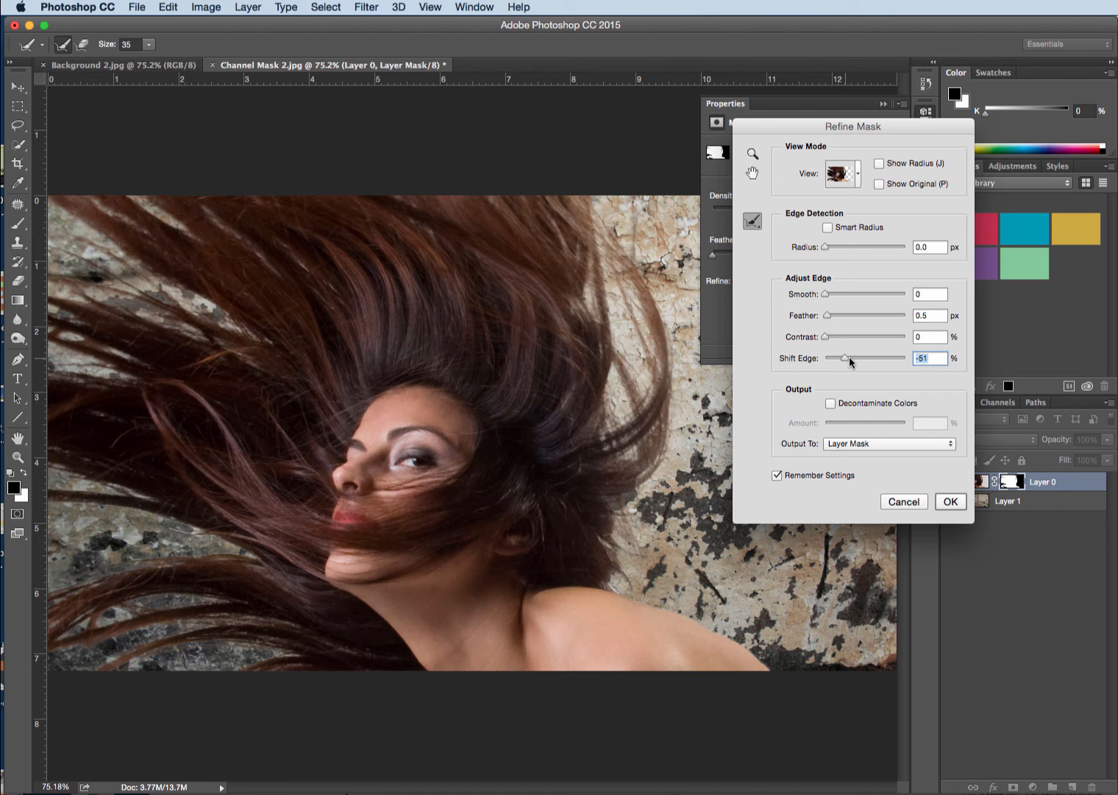
drag(846, 359, 853, 359)
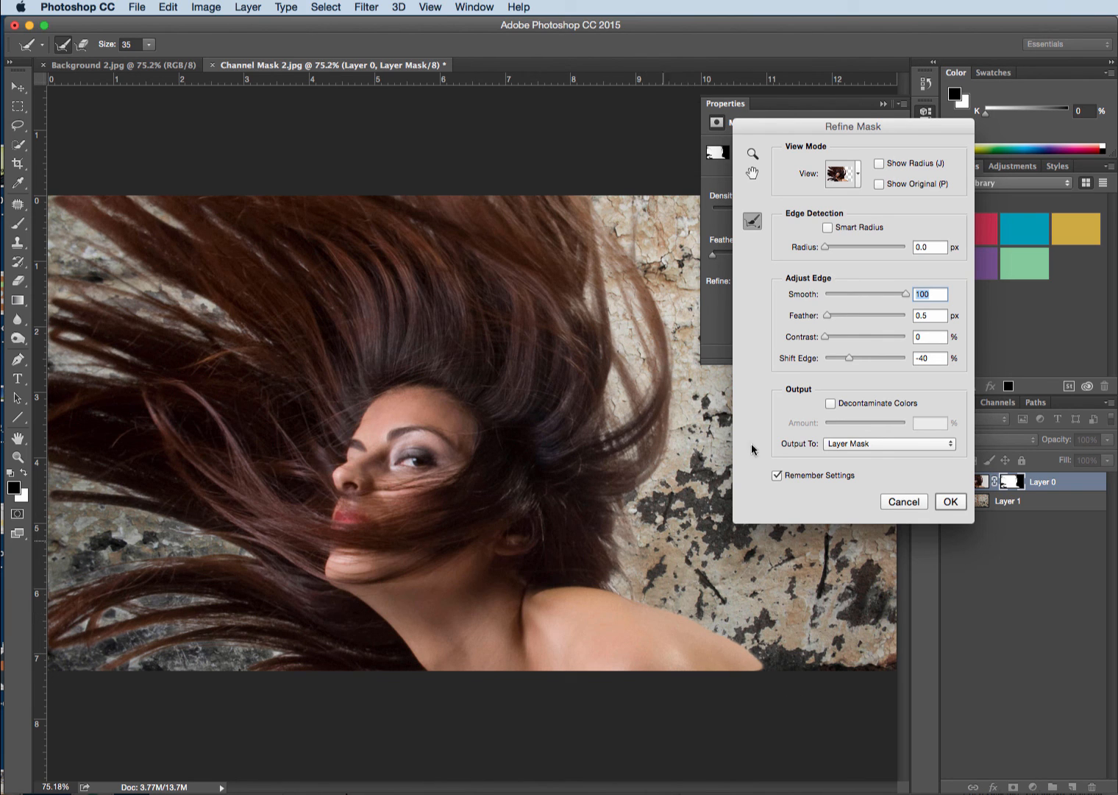
Set Smooth 12 and Feather 0.5 px, then apply the refined hair mask edge.
drag(904, 295, 835, 294)
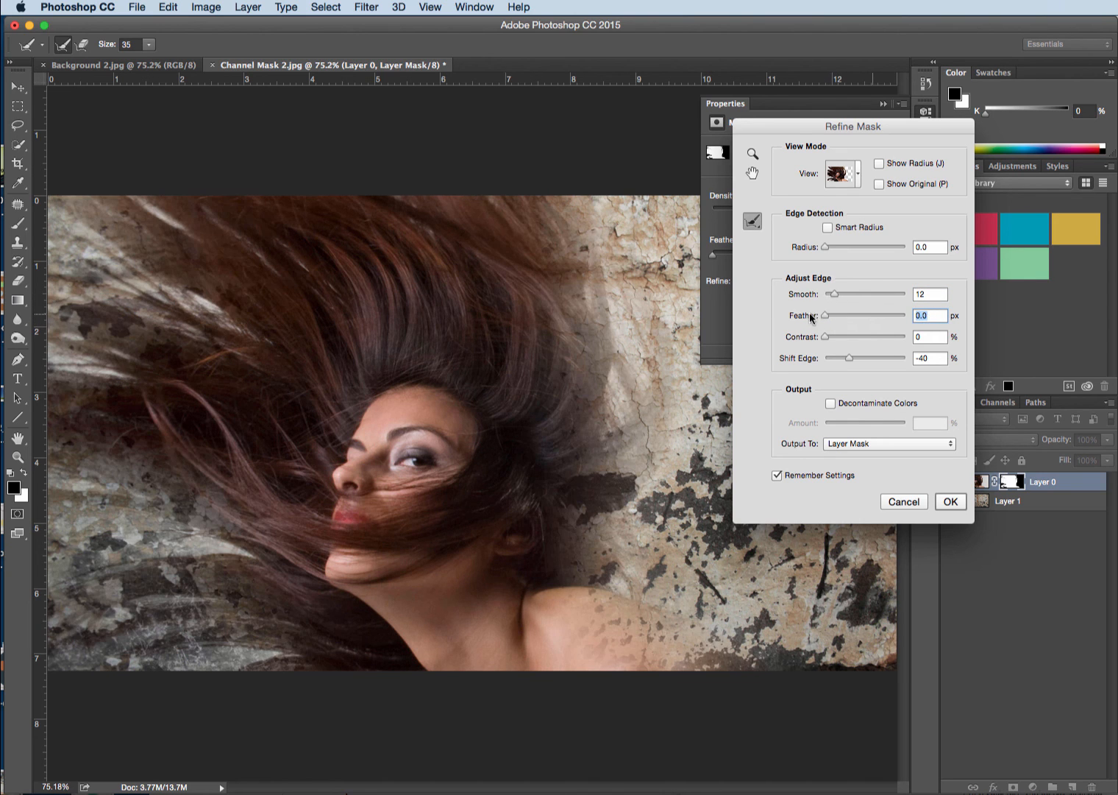
drag(826, 315, 826, 315)
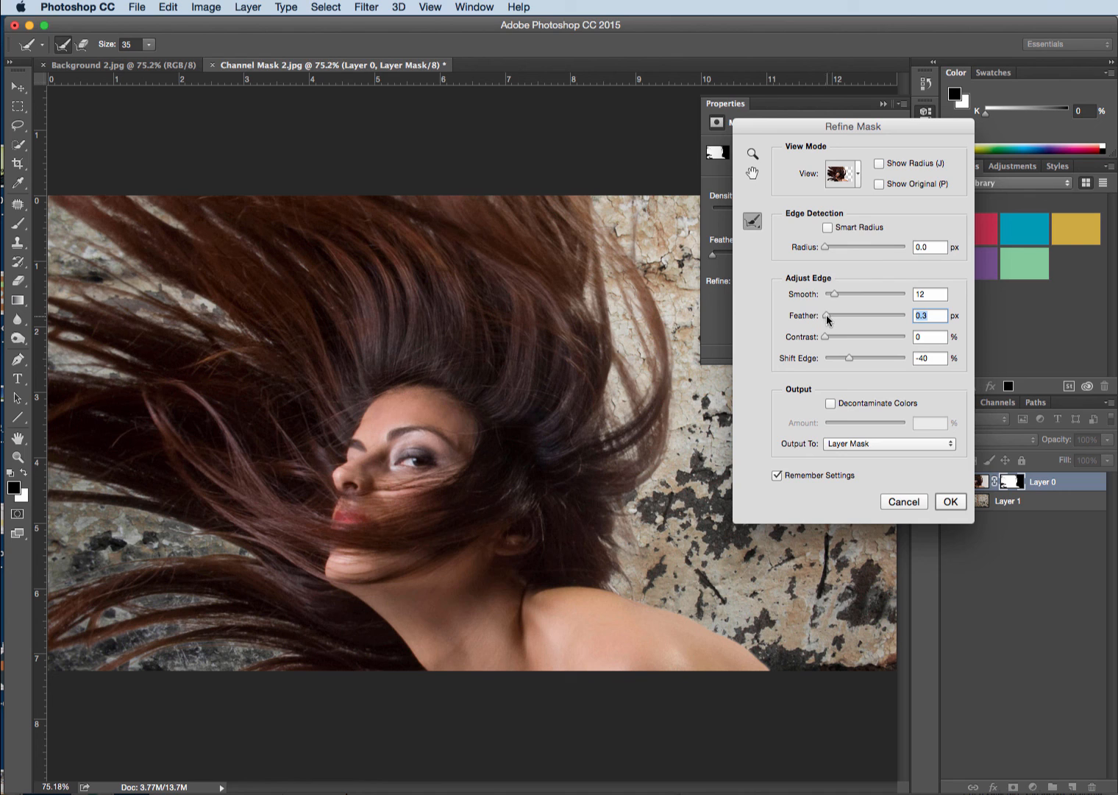
drag(827, 315, 836, 315)
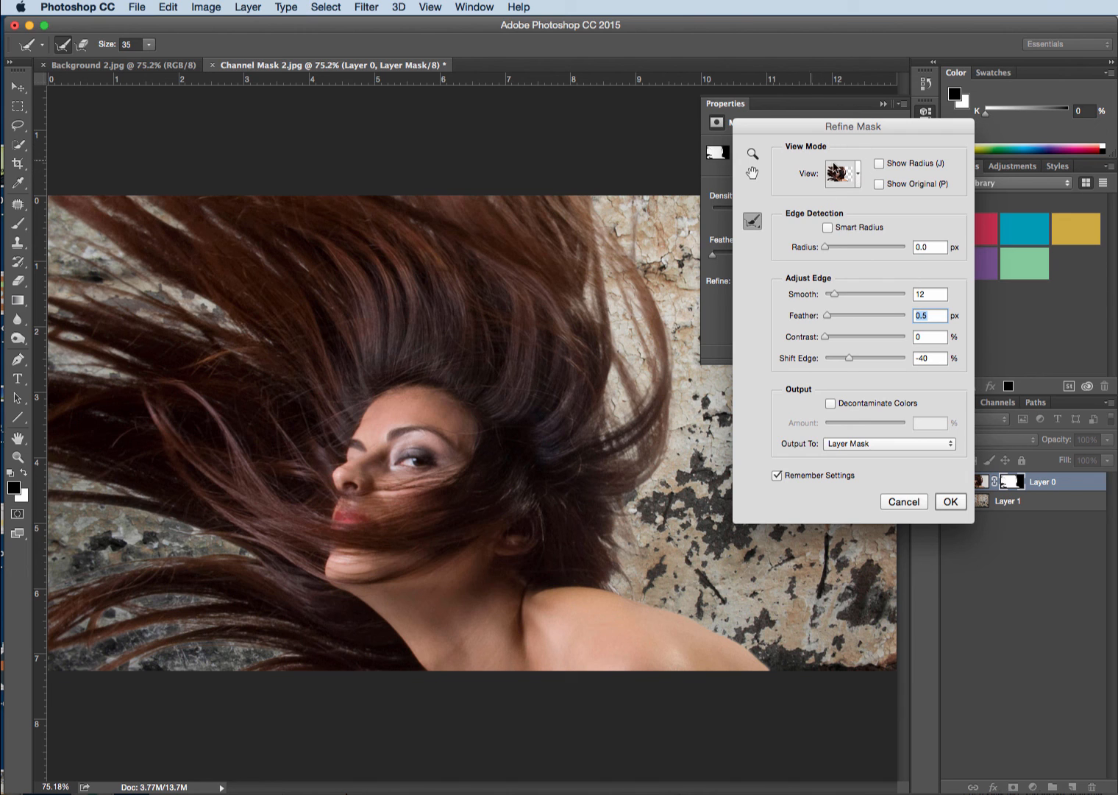
click(842, 174)
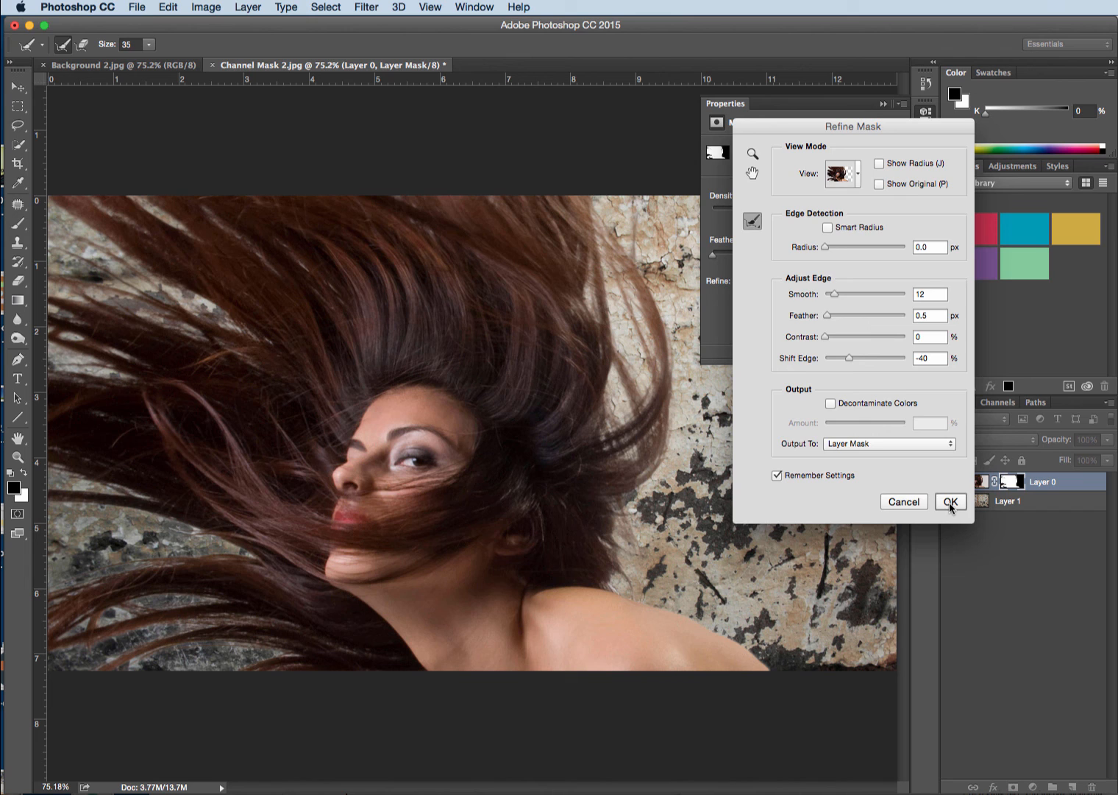
click(951, 501)
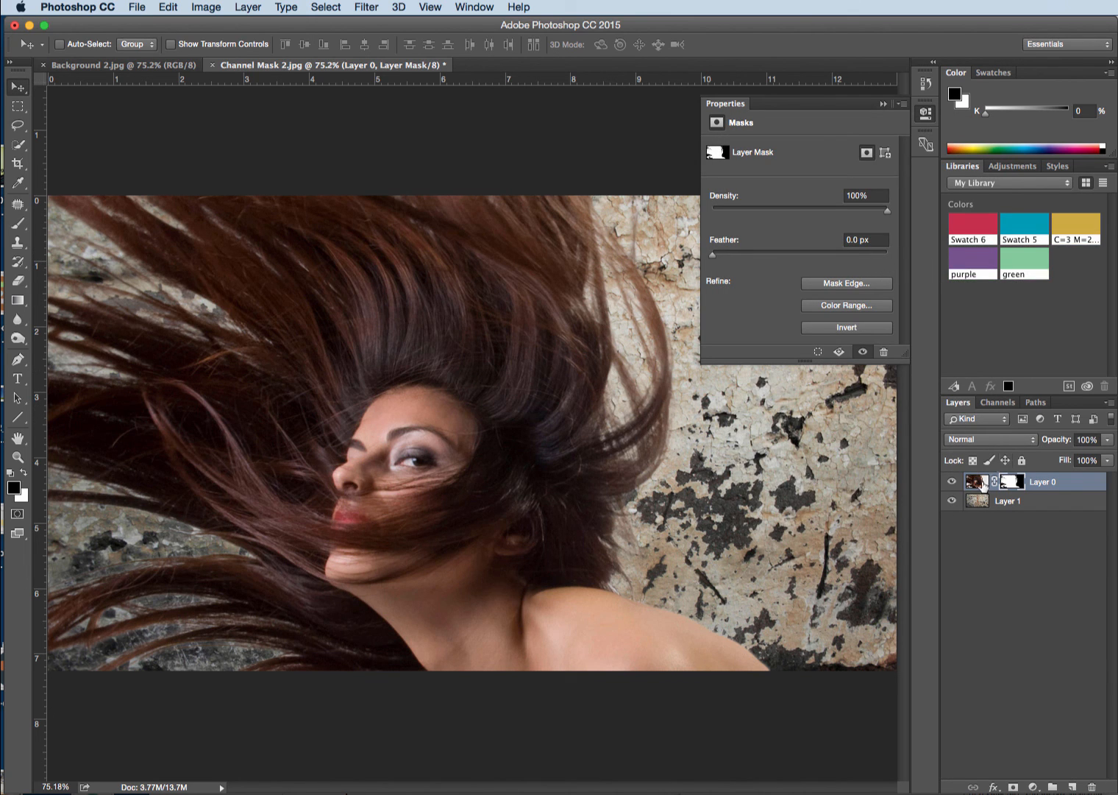
Target Layer 0's image, pick the Burn Tool and close the Properties panel.
click(978, 482)
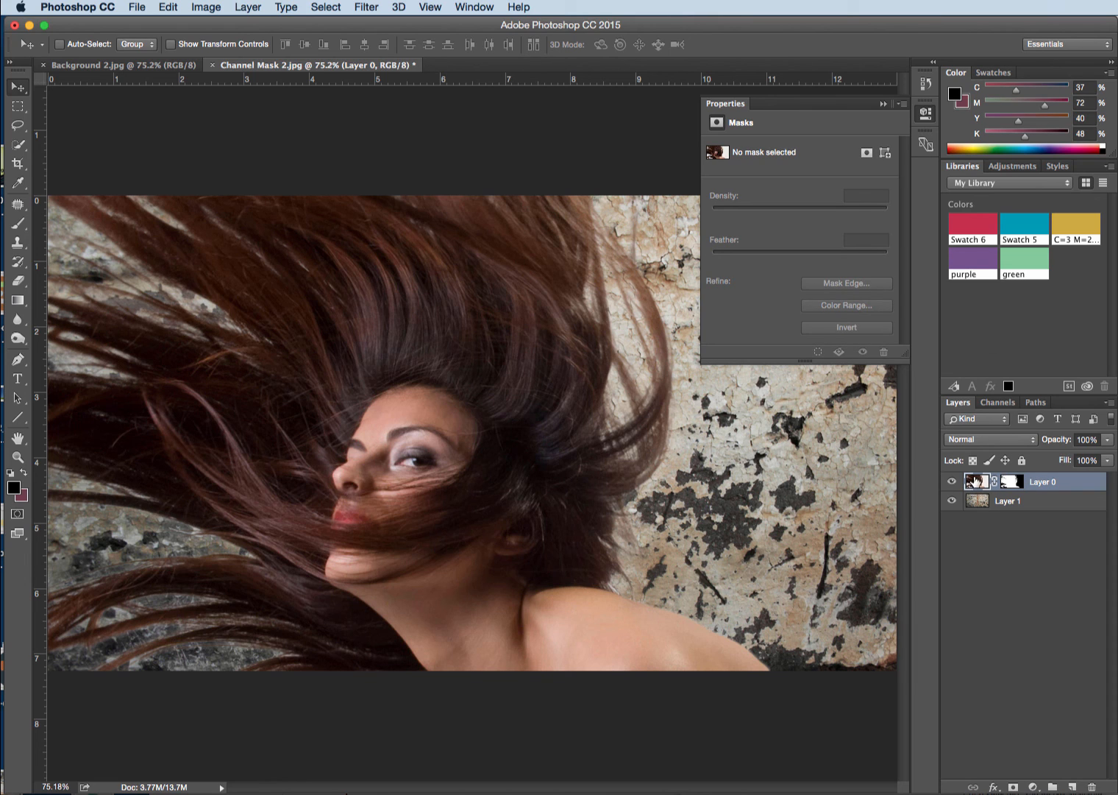
click(17, 339)
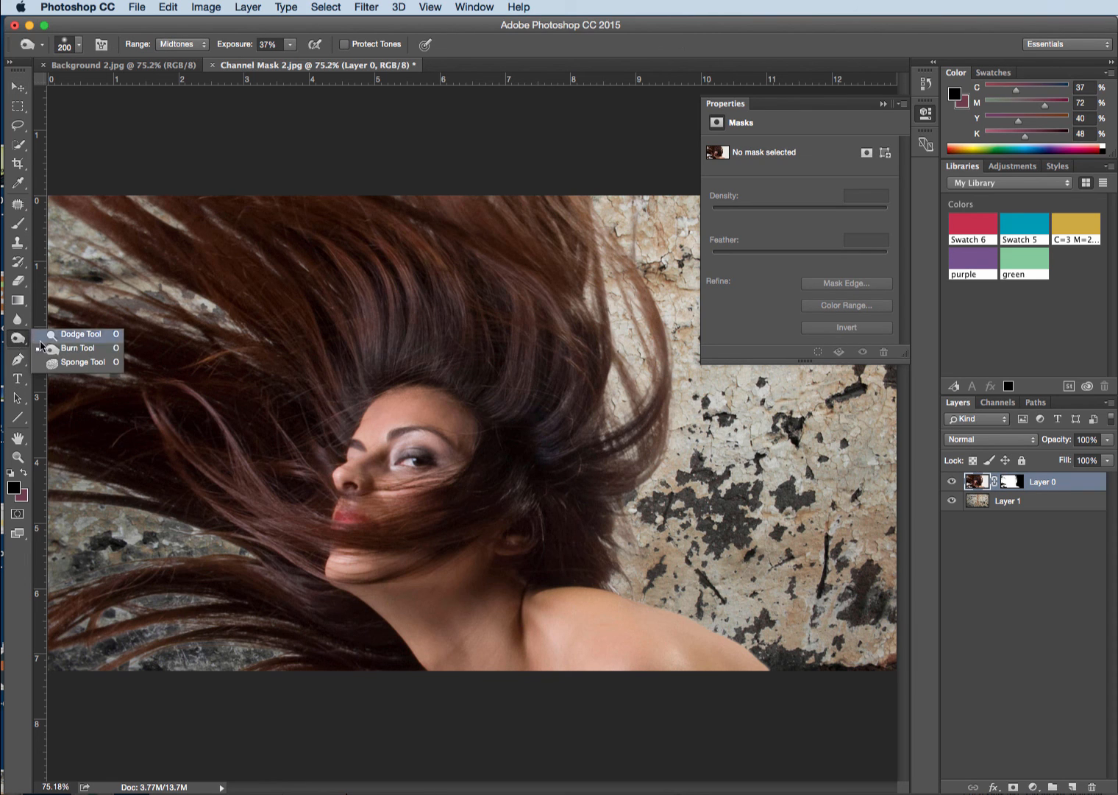
click(79, 333)
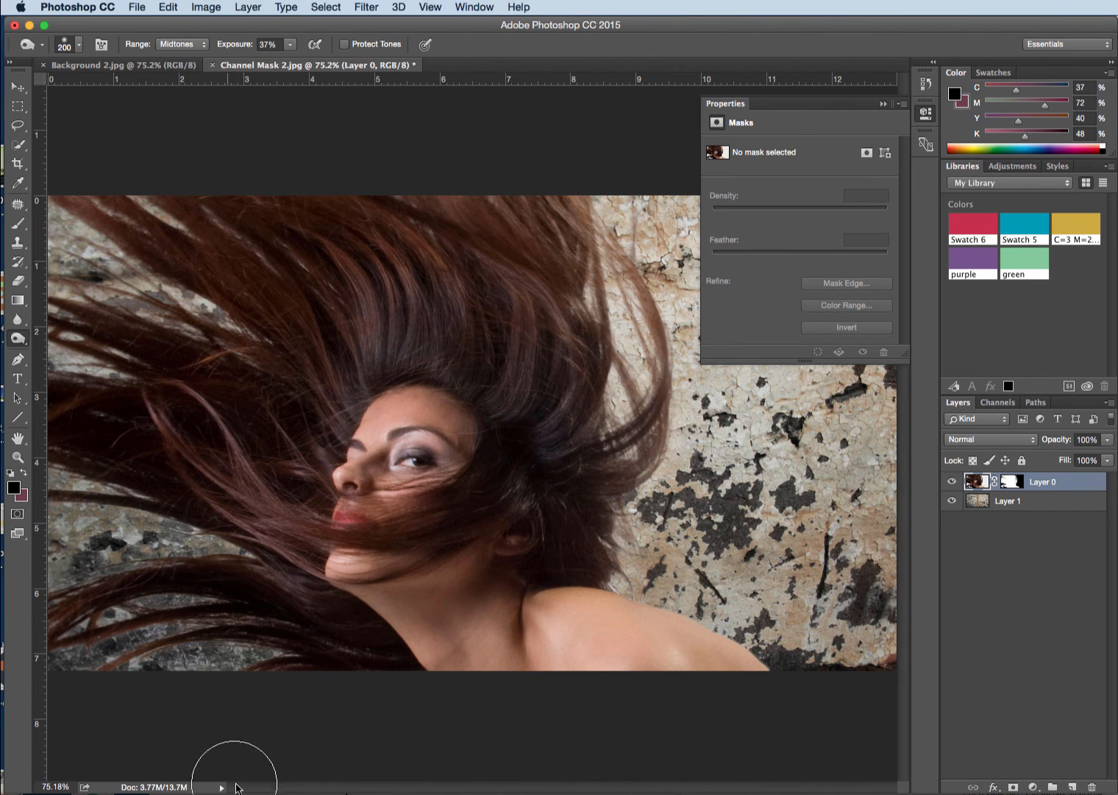
mouse_move(235, 712)
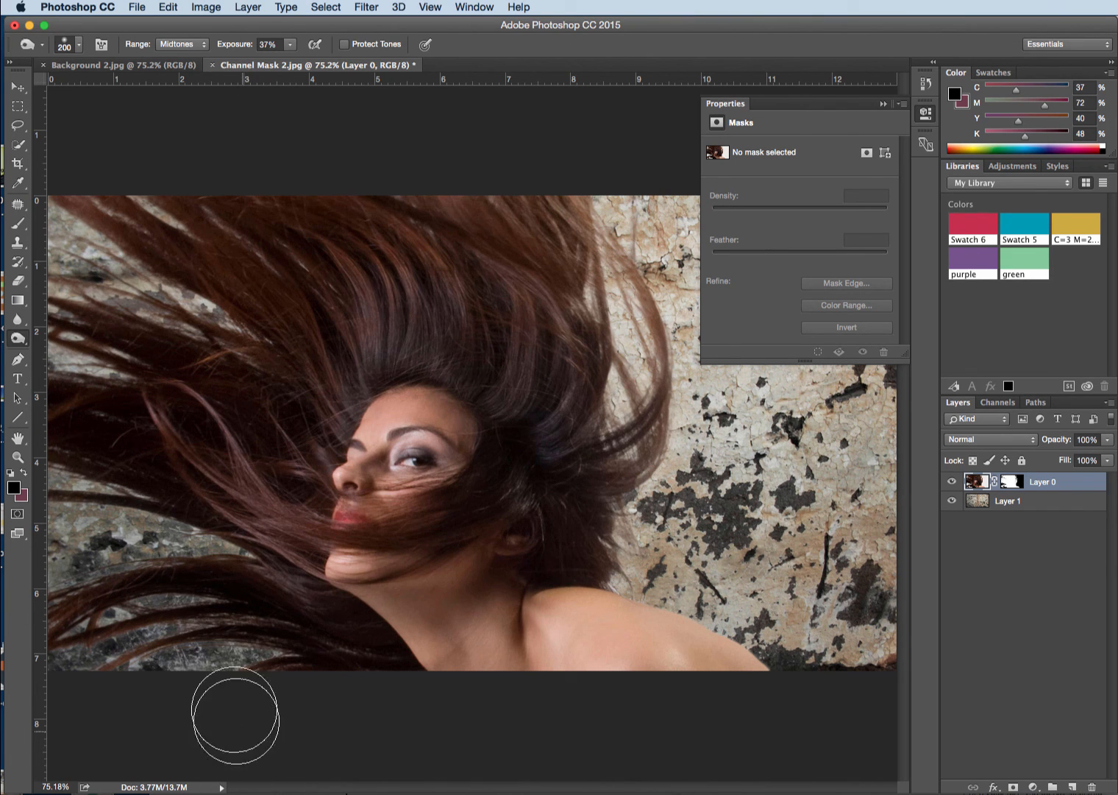
mouse_move(215, 621)
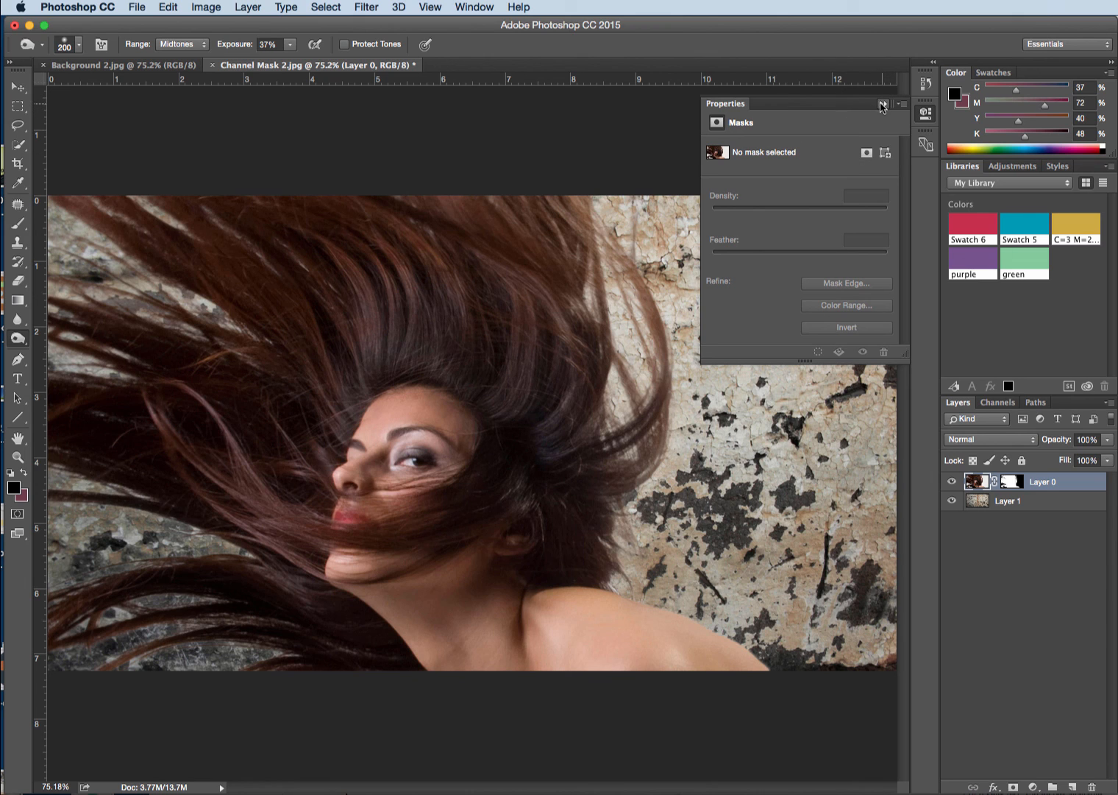
click(883, 103)
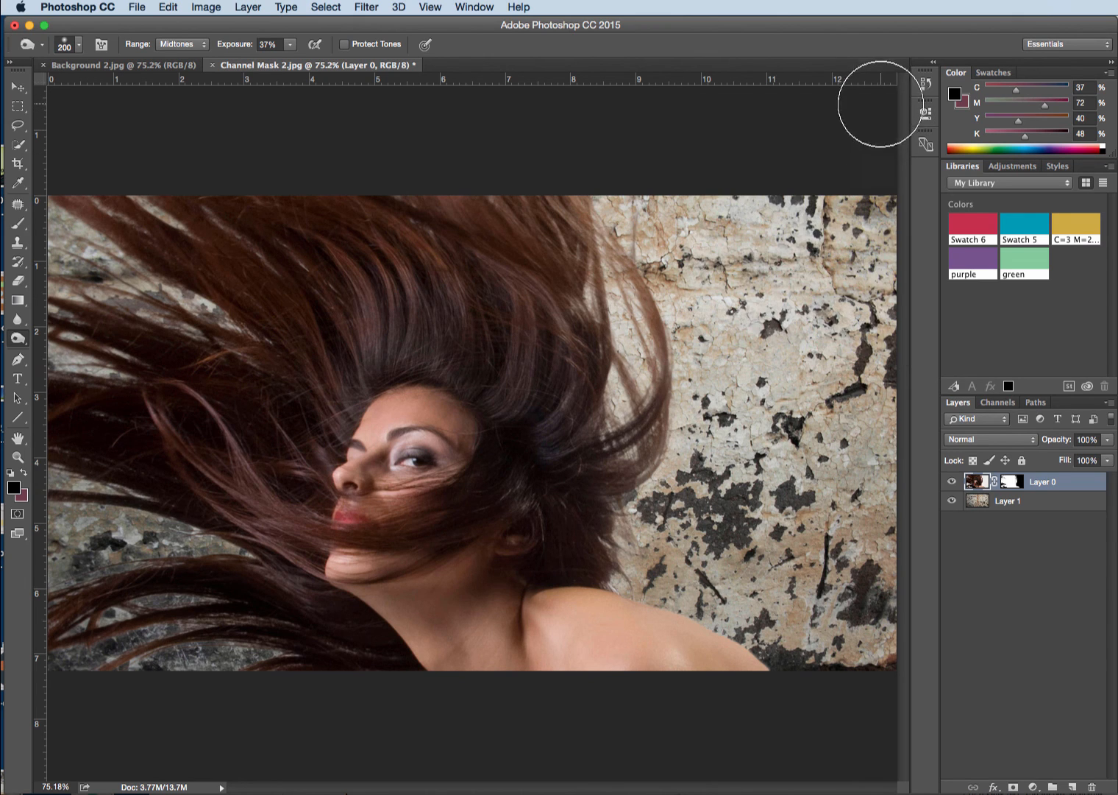